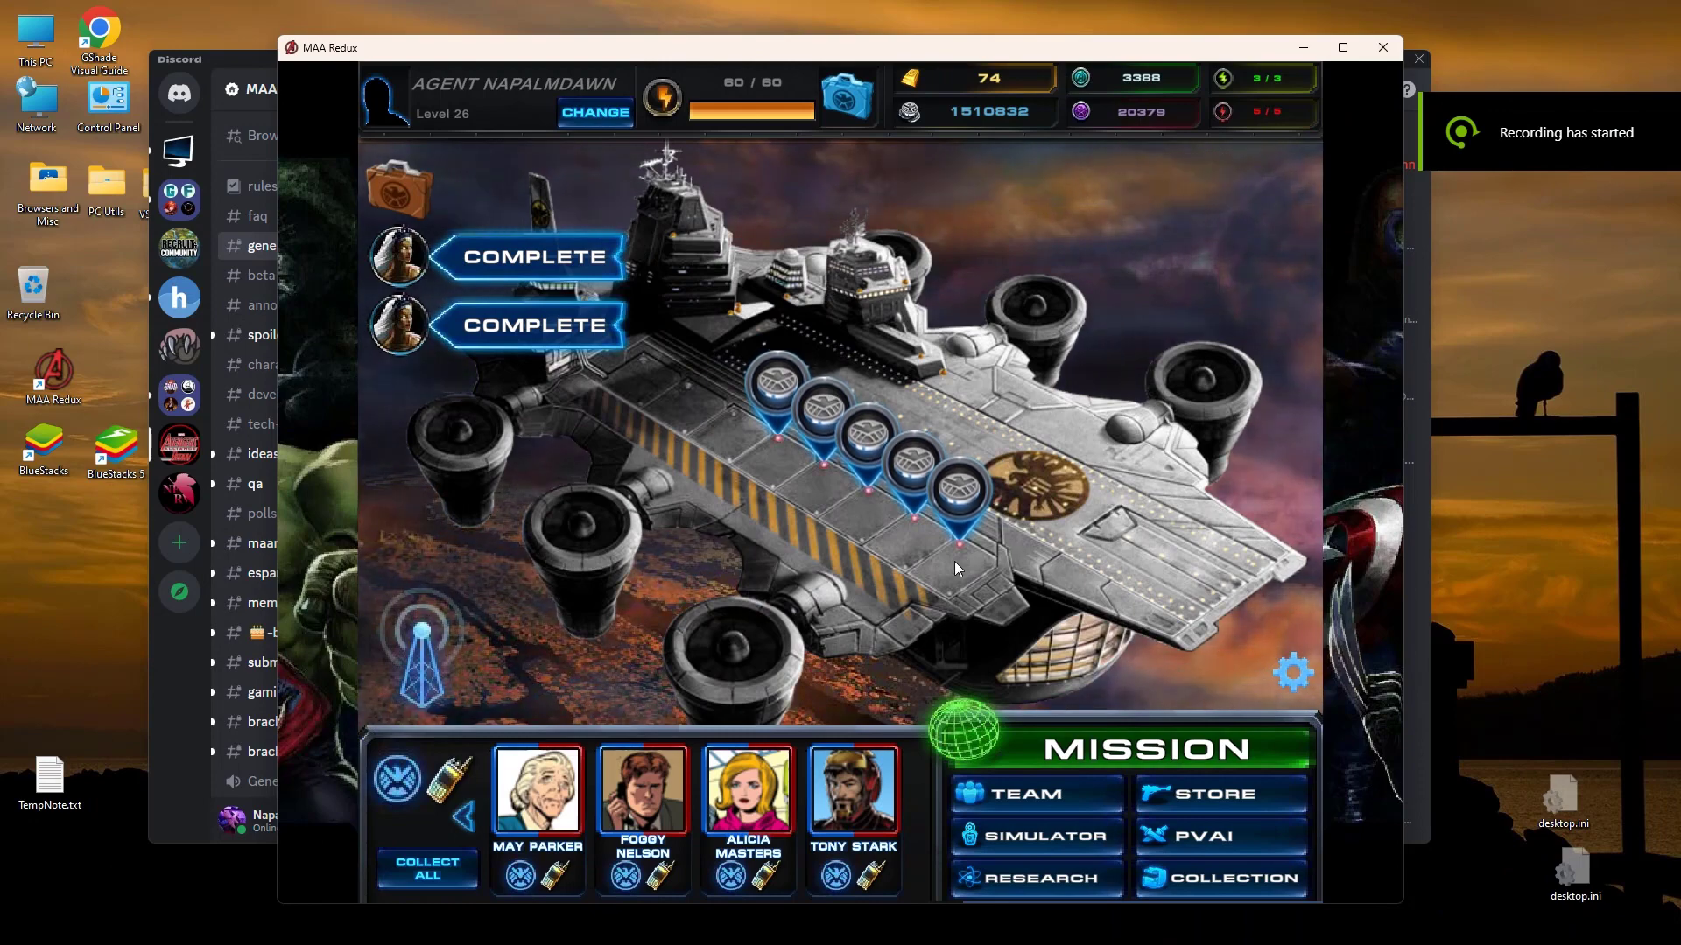
Step: Collect and resend all five helicarrier deck jets, raising credits to 1,512,482
left_click(958, 490)
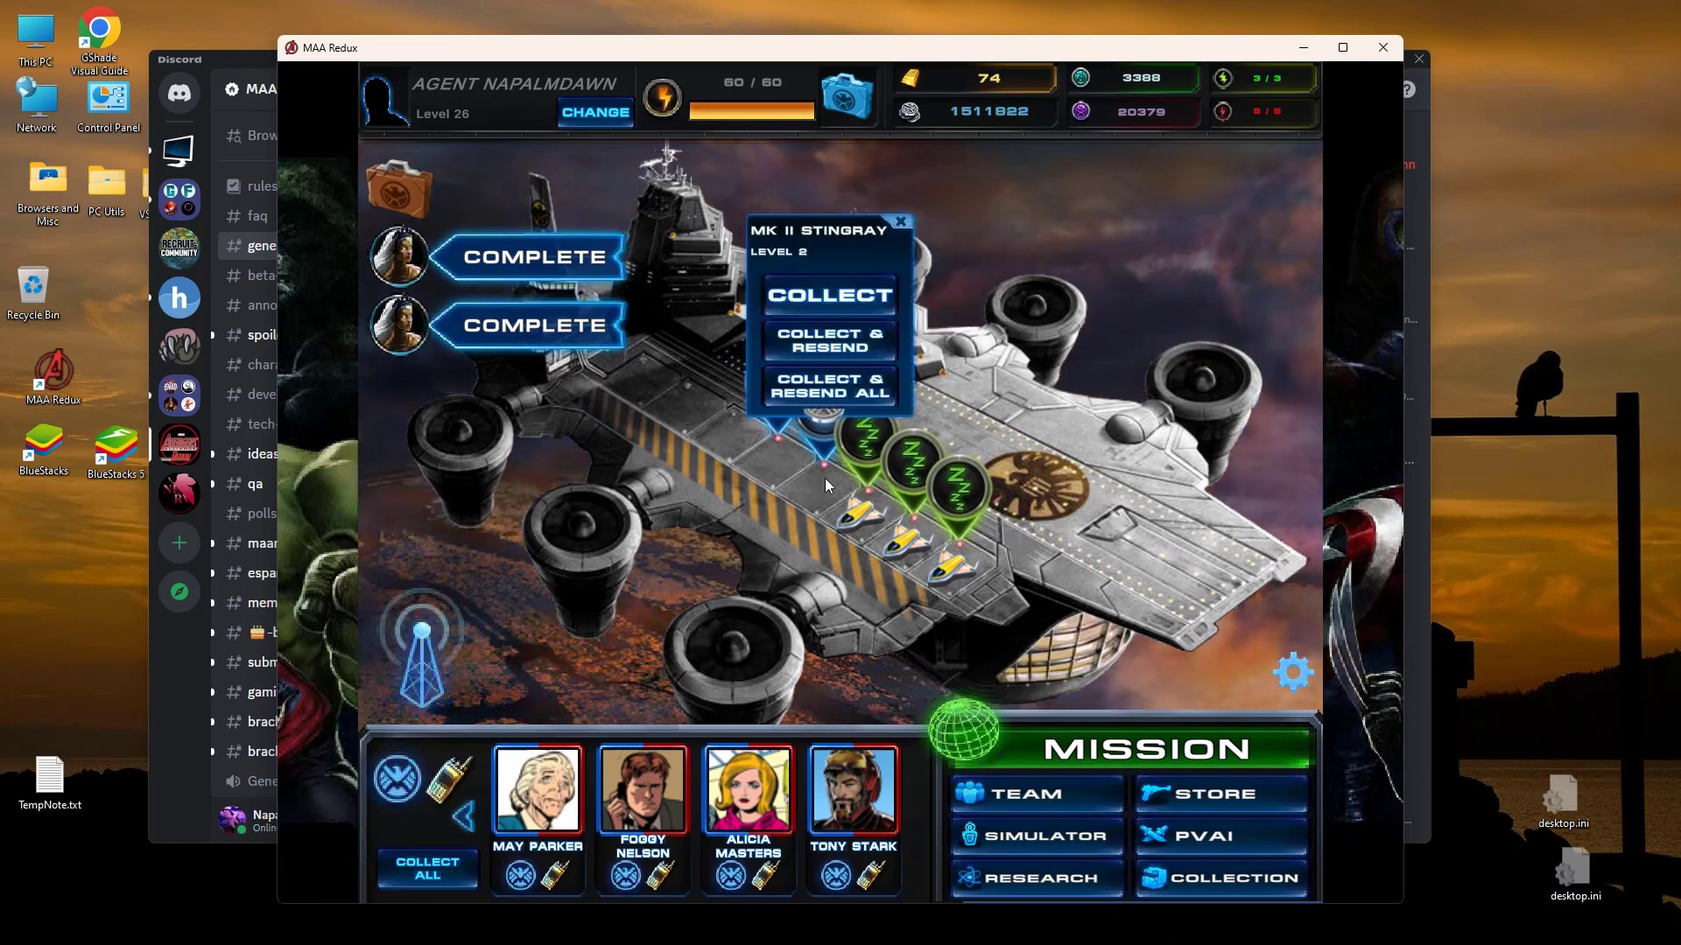
left_click(827, 296)
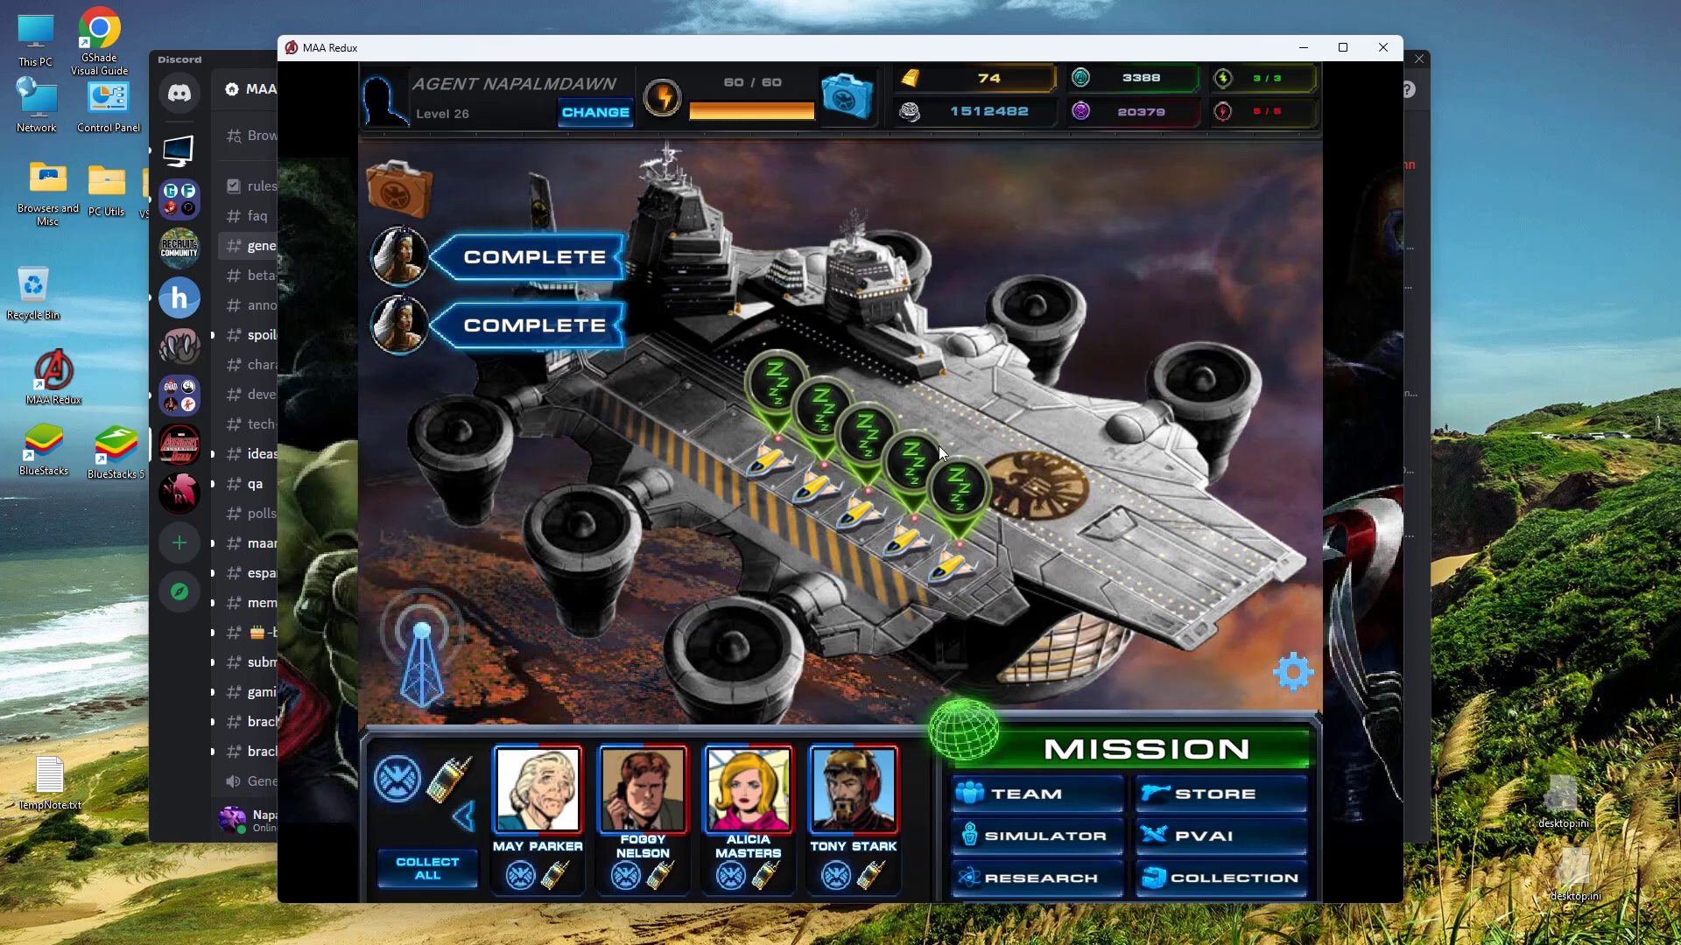
mouse_move(951, 541)
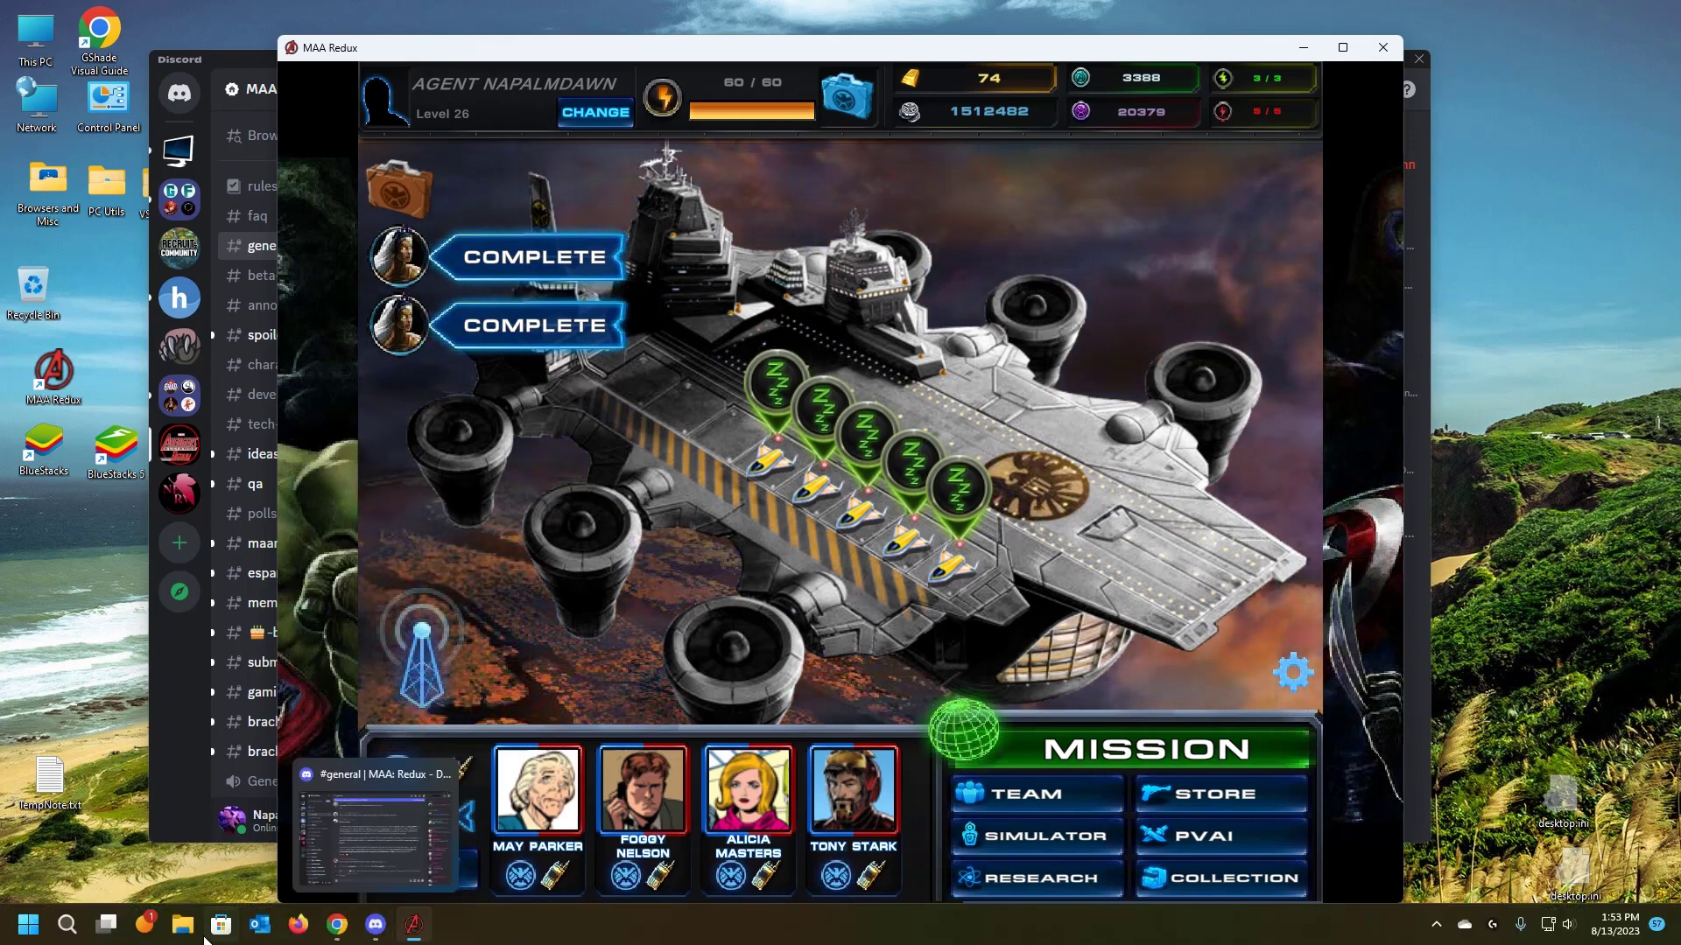
Step: Browse D: > MAA > MAARBeta5.0.1 > MAA Redux_Data > Resources > Saves in File Explorer
left_click(182, 922)
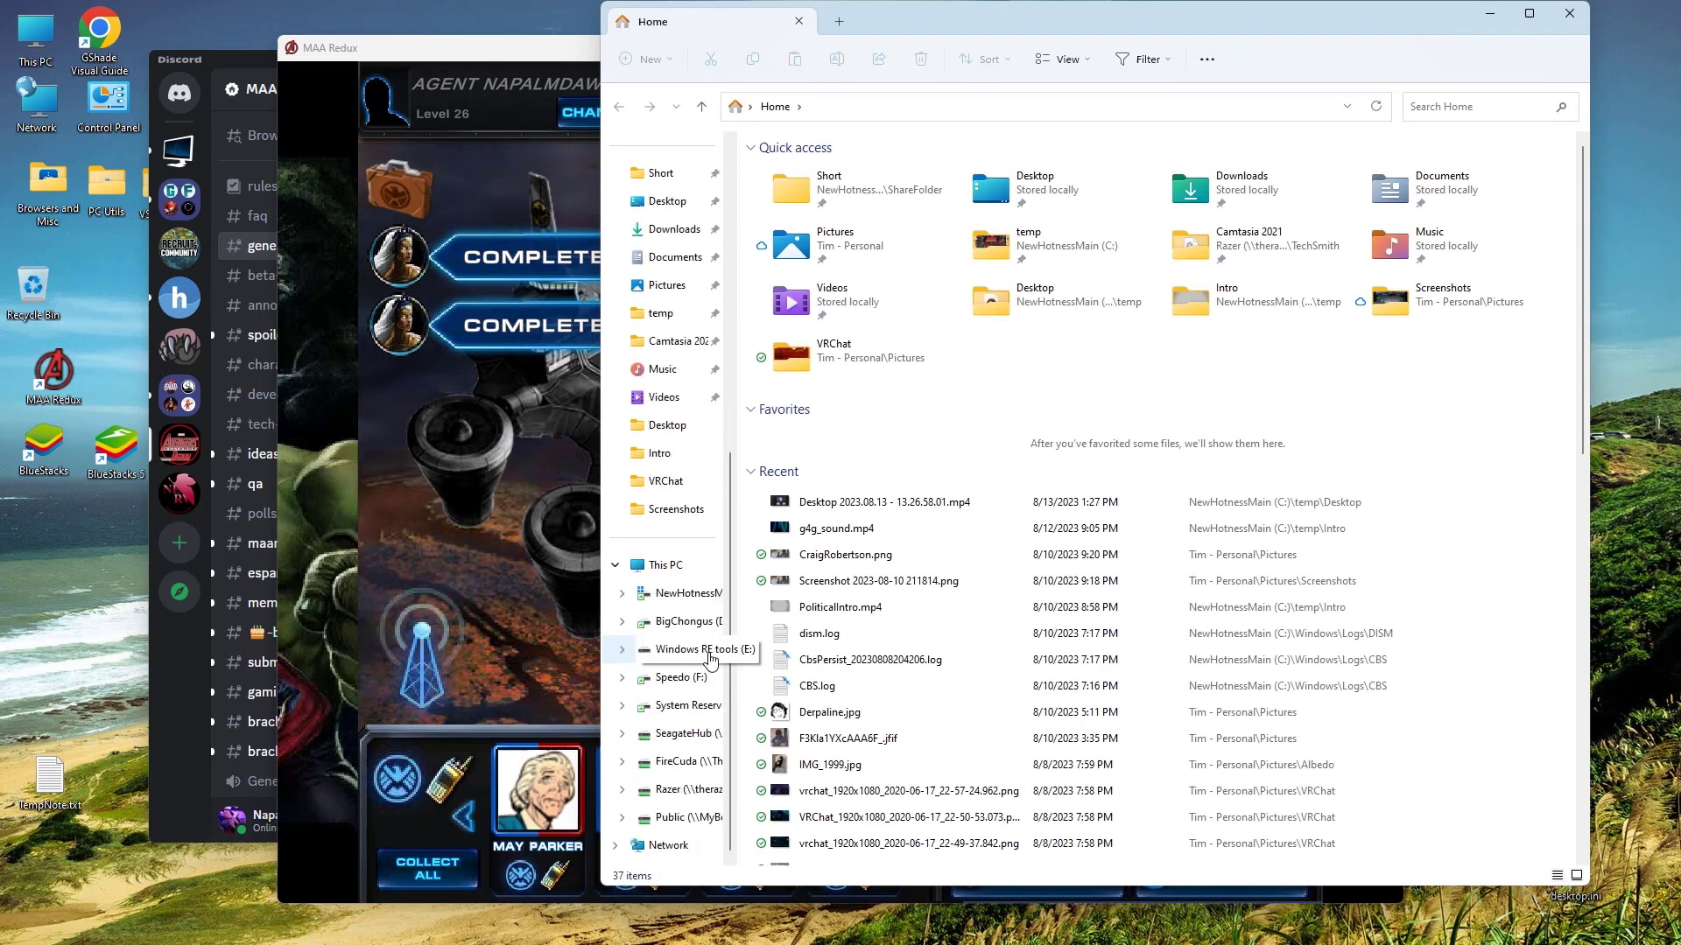
left_click(679, 621)
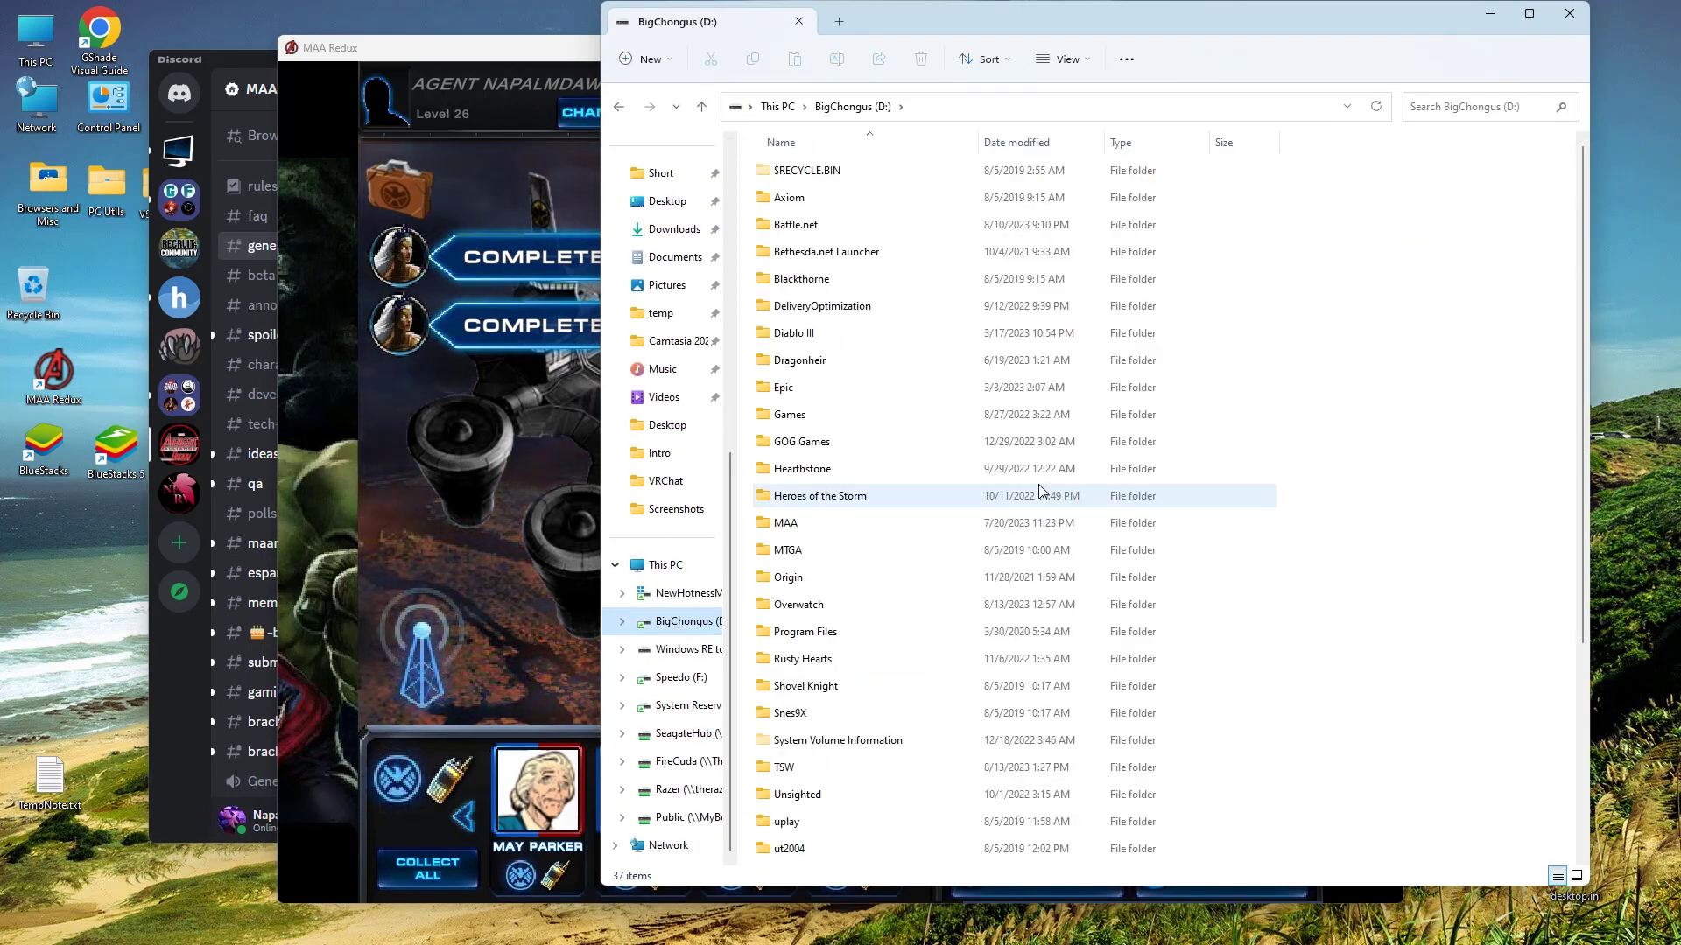
double_click(784, 523)
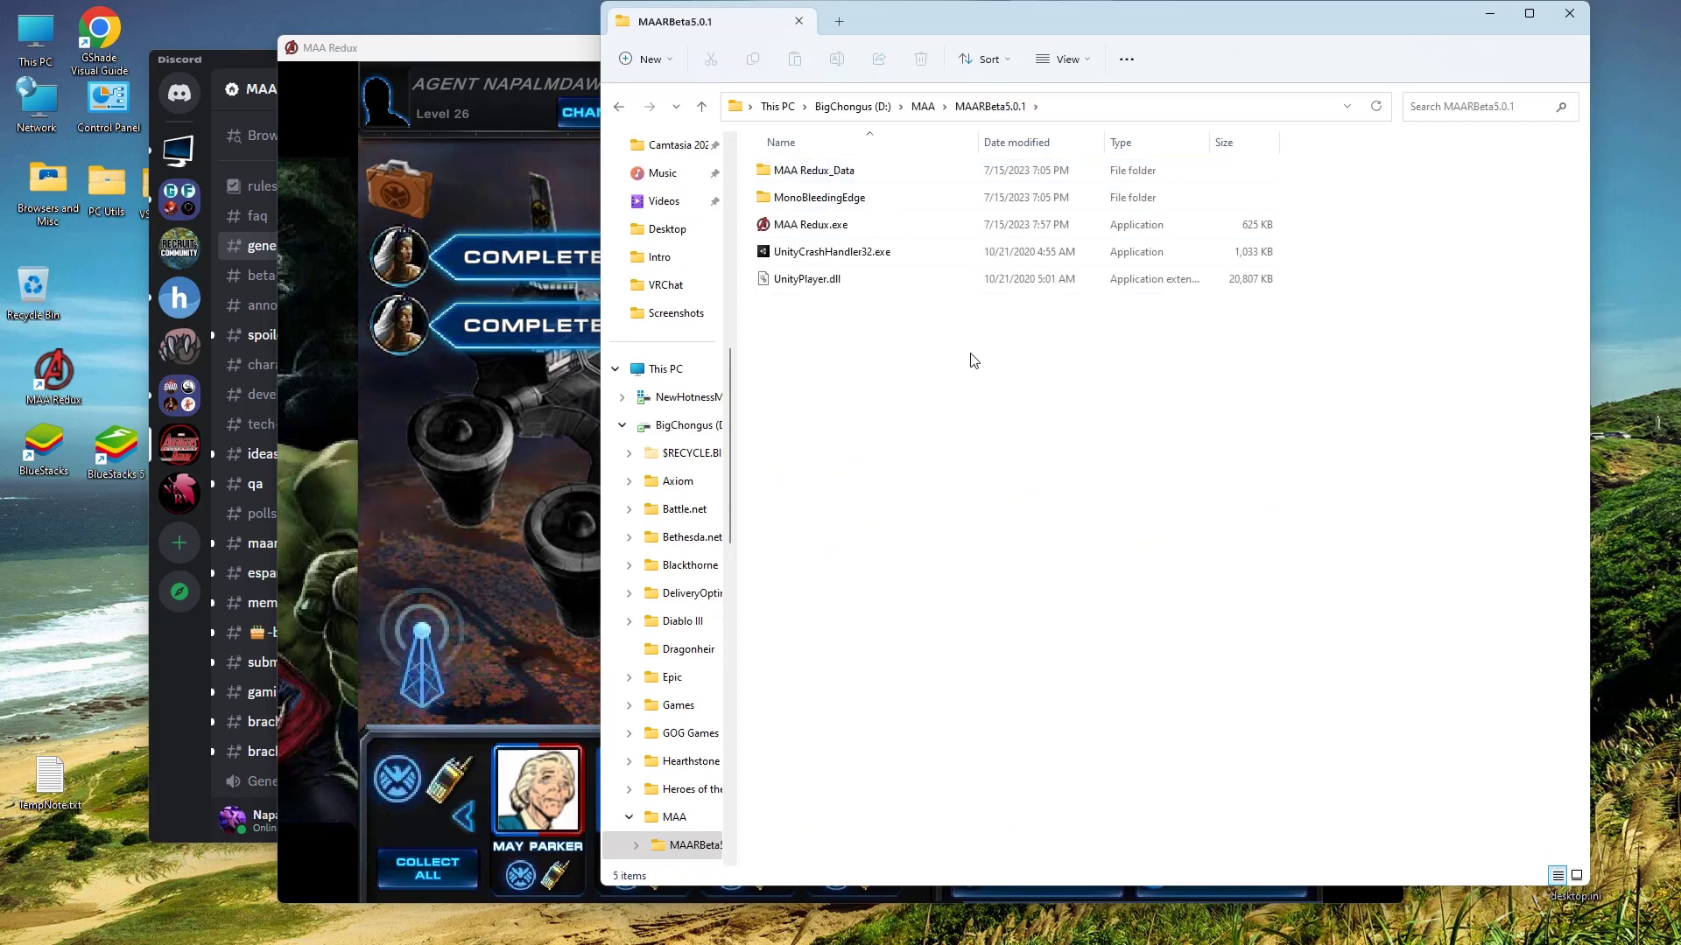
left_click(831, 251)
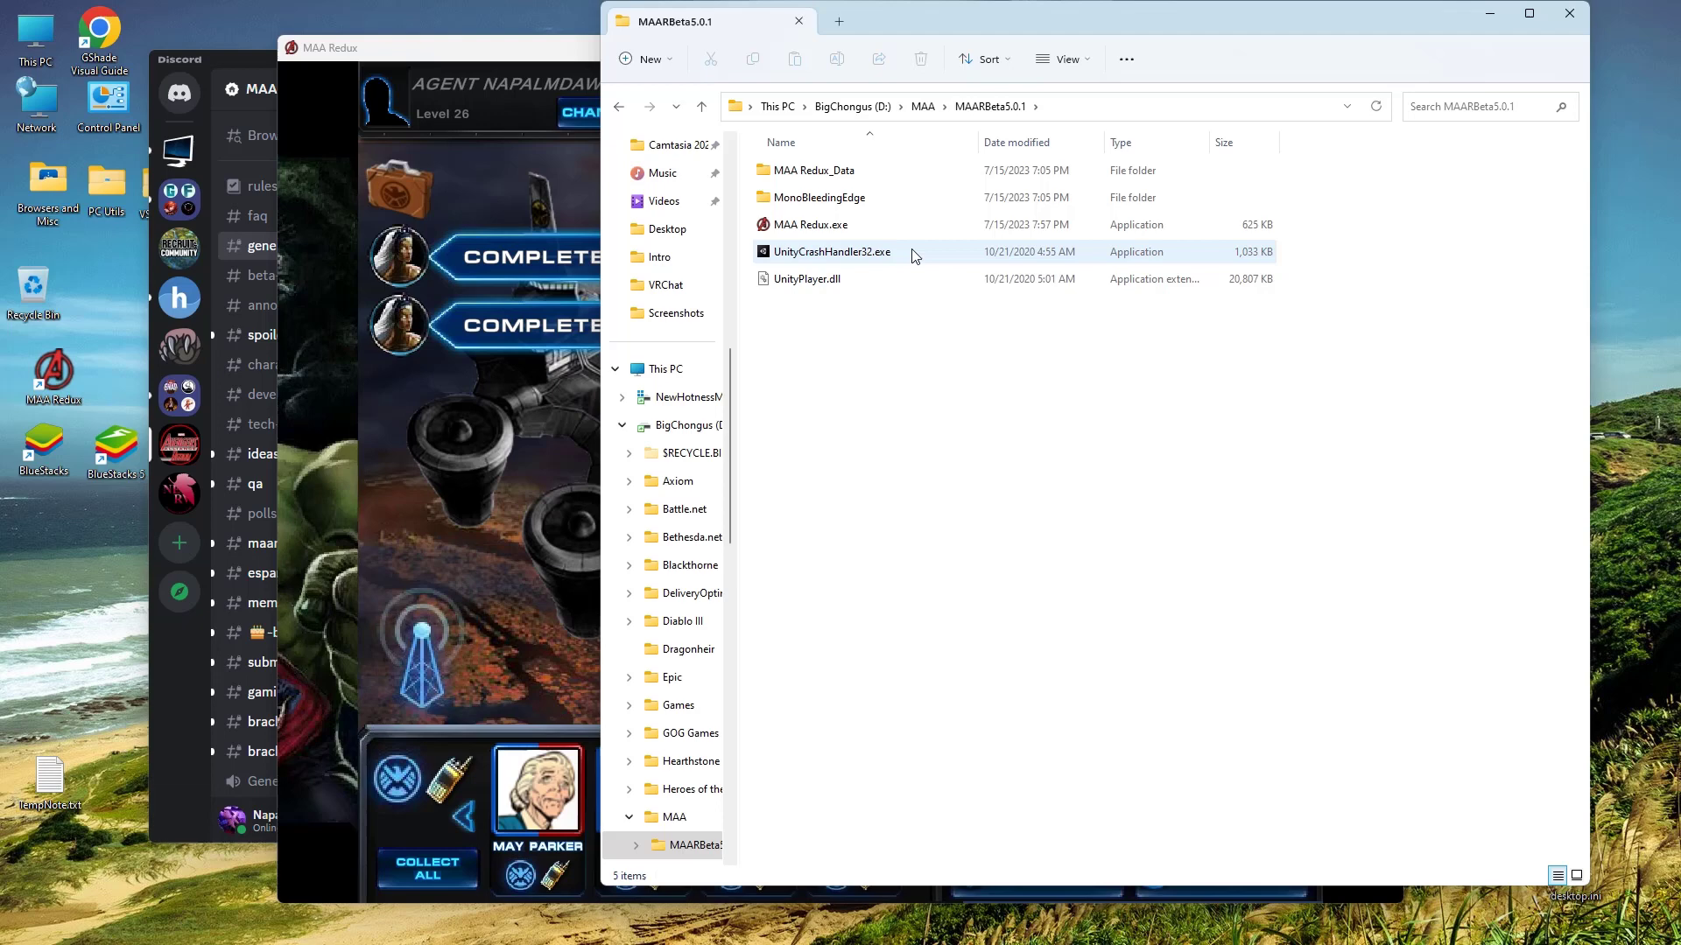
left_click(940, 340)
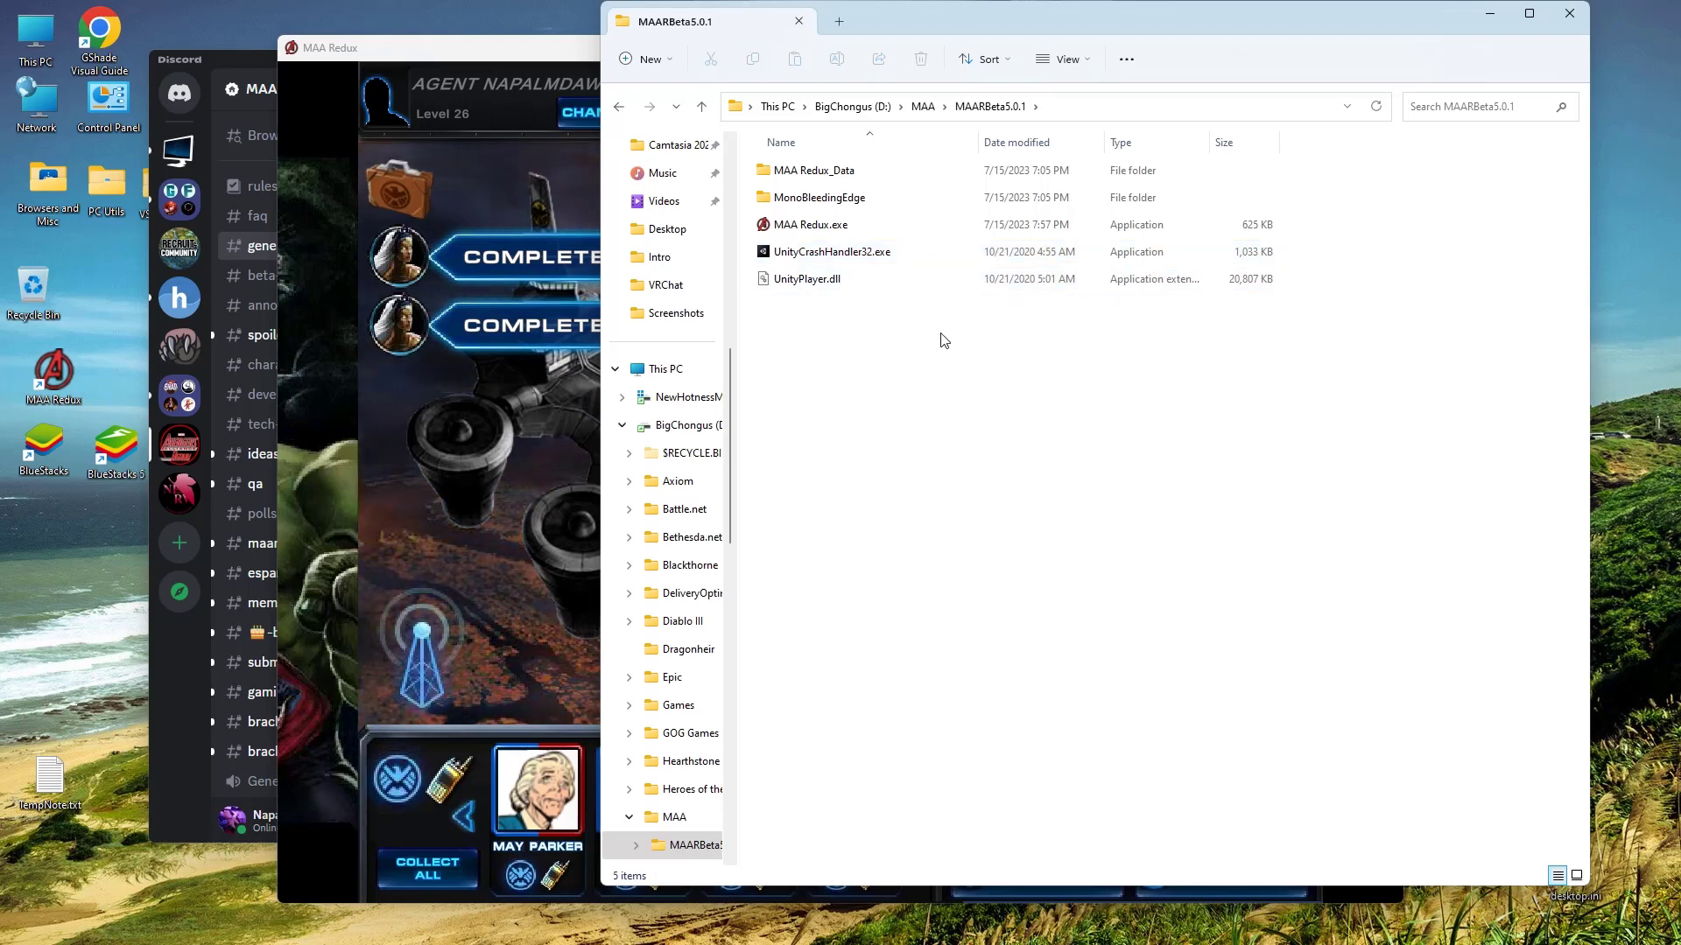
mouse_move(959, 348)
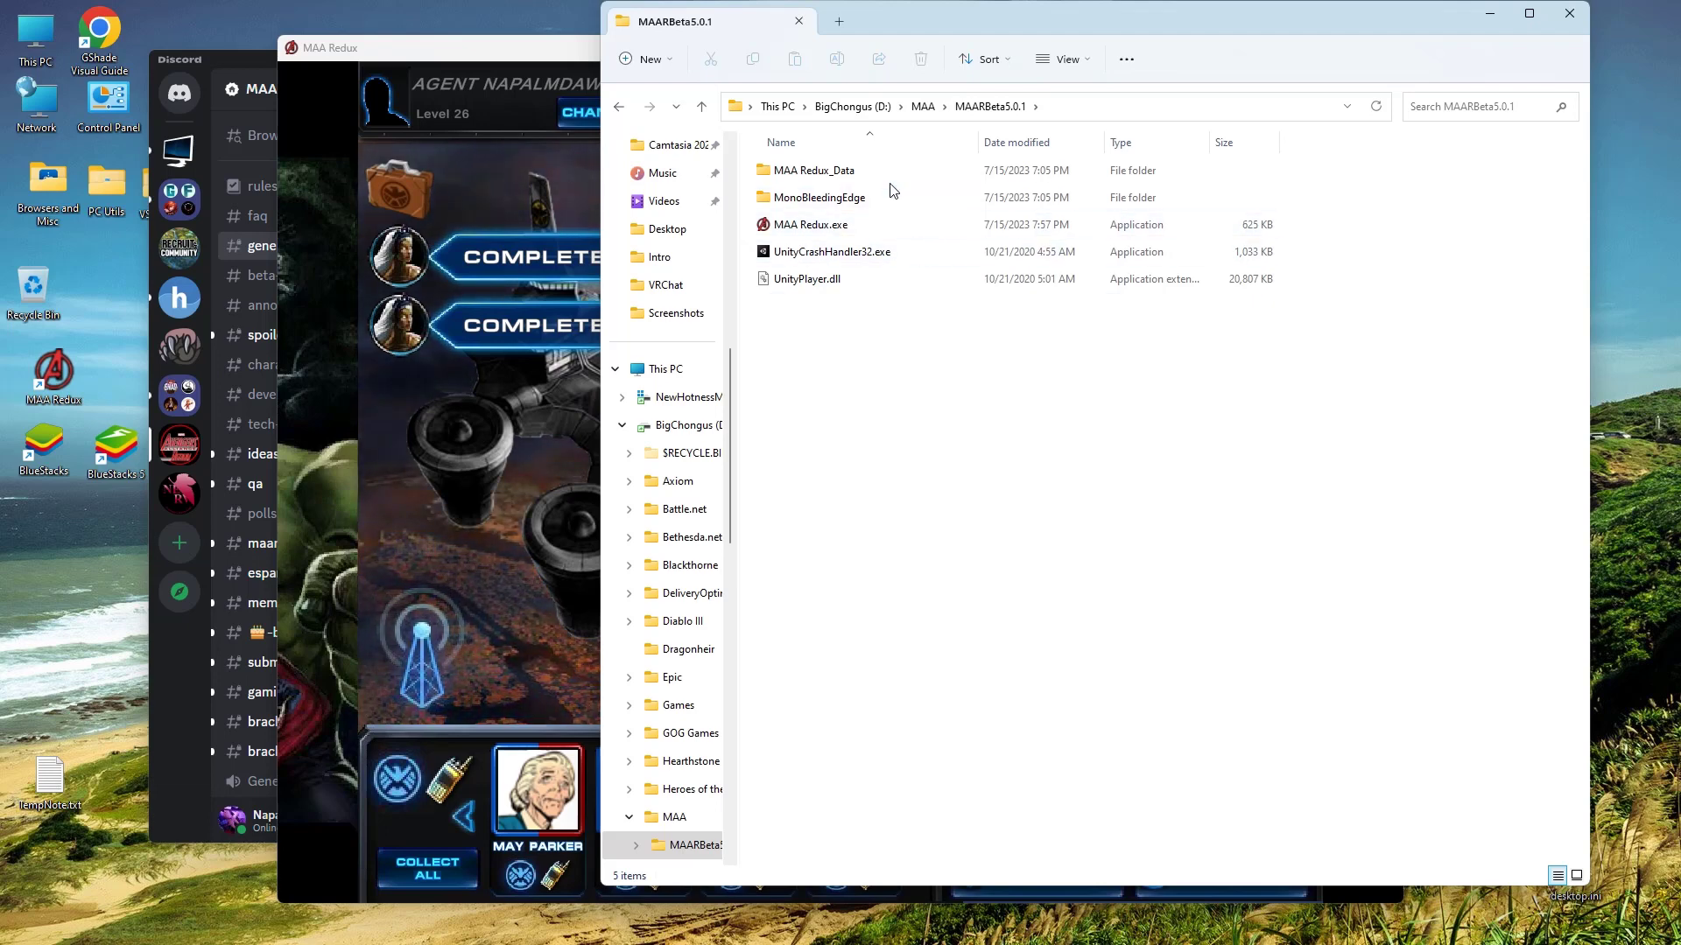
left_click(989, 105)
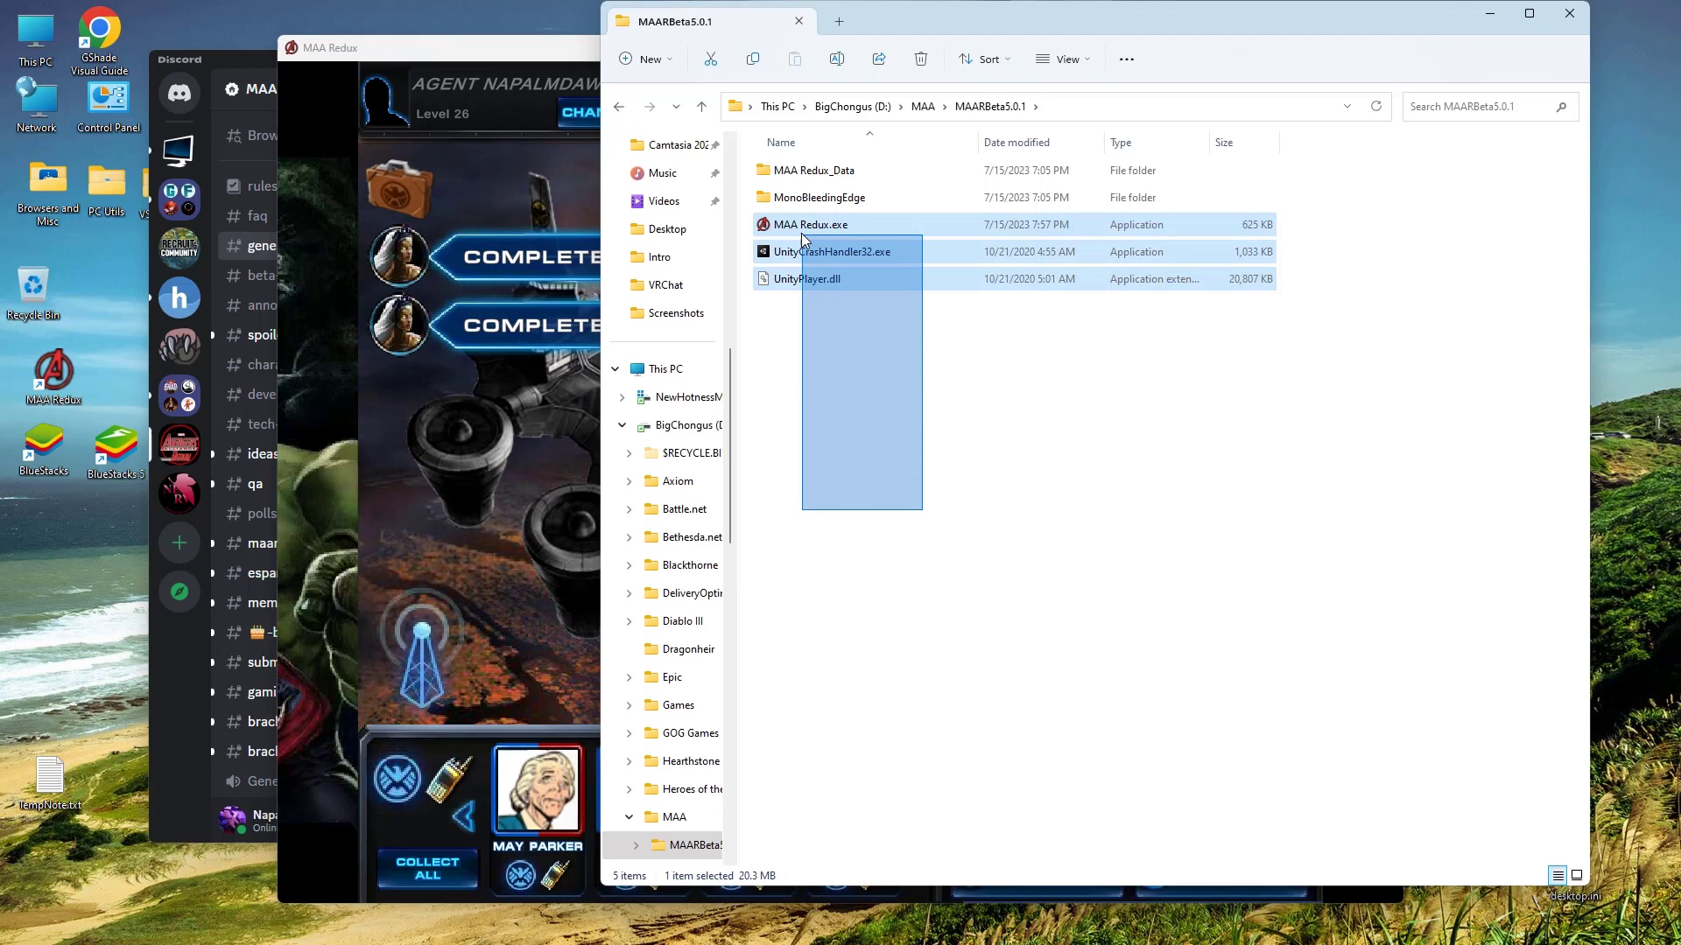
key("ctrl+a")
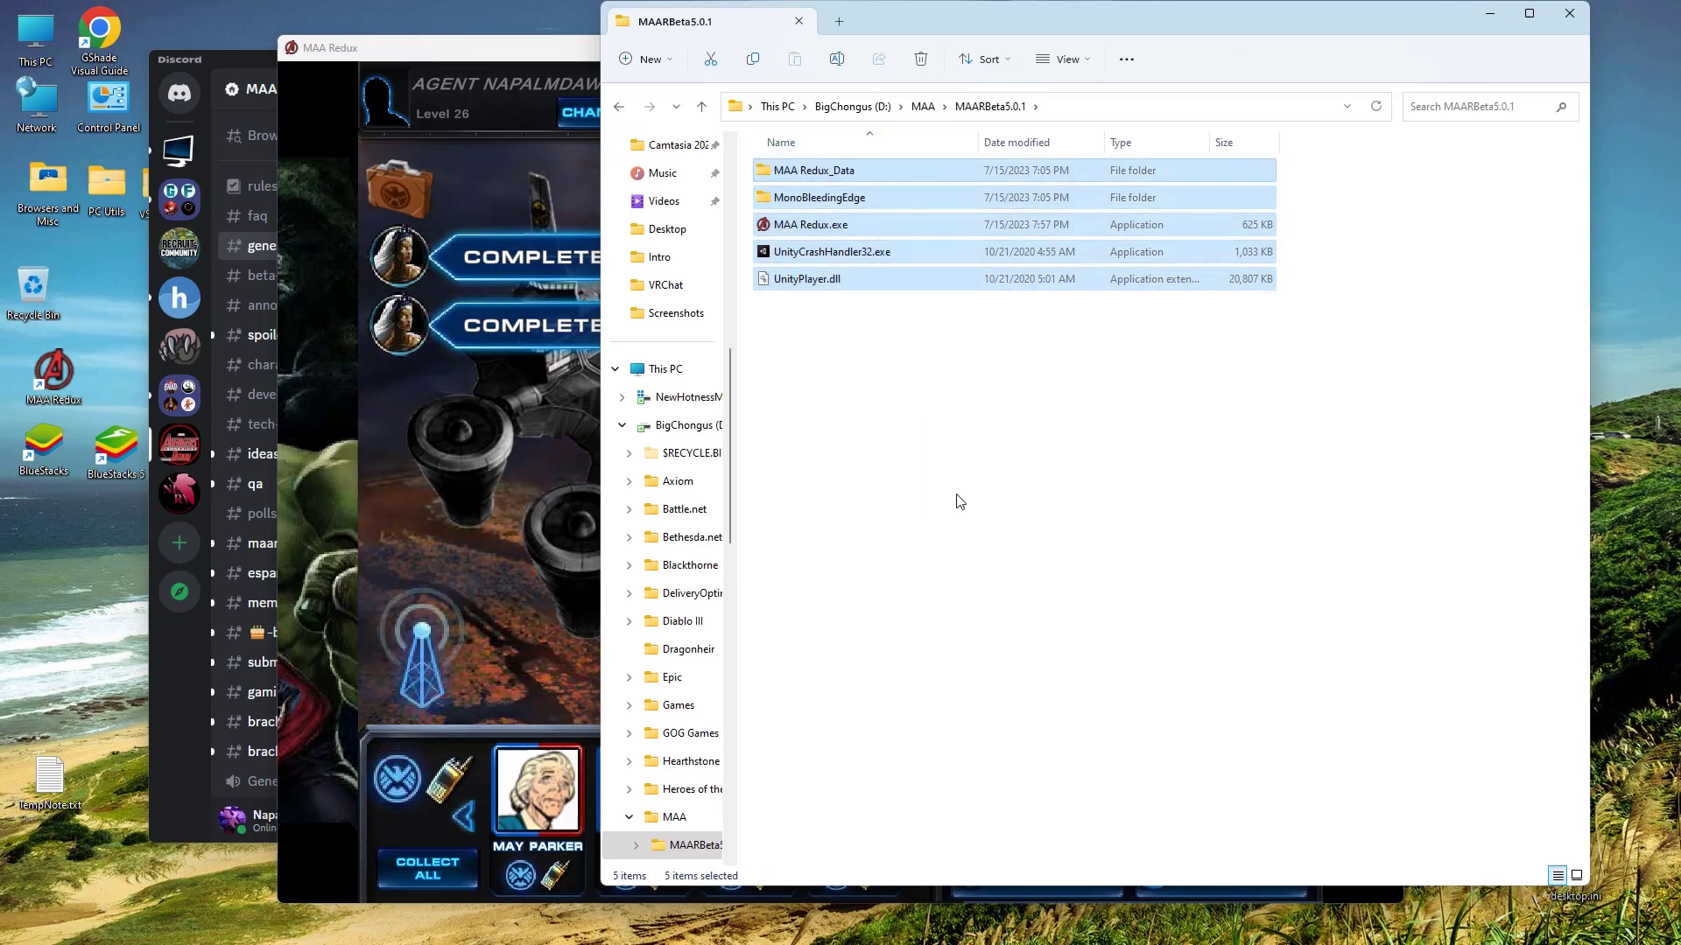
double_click(816, 169)
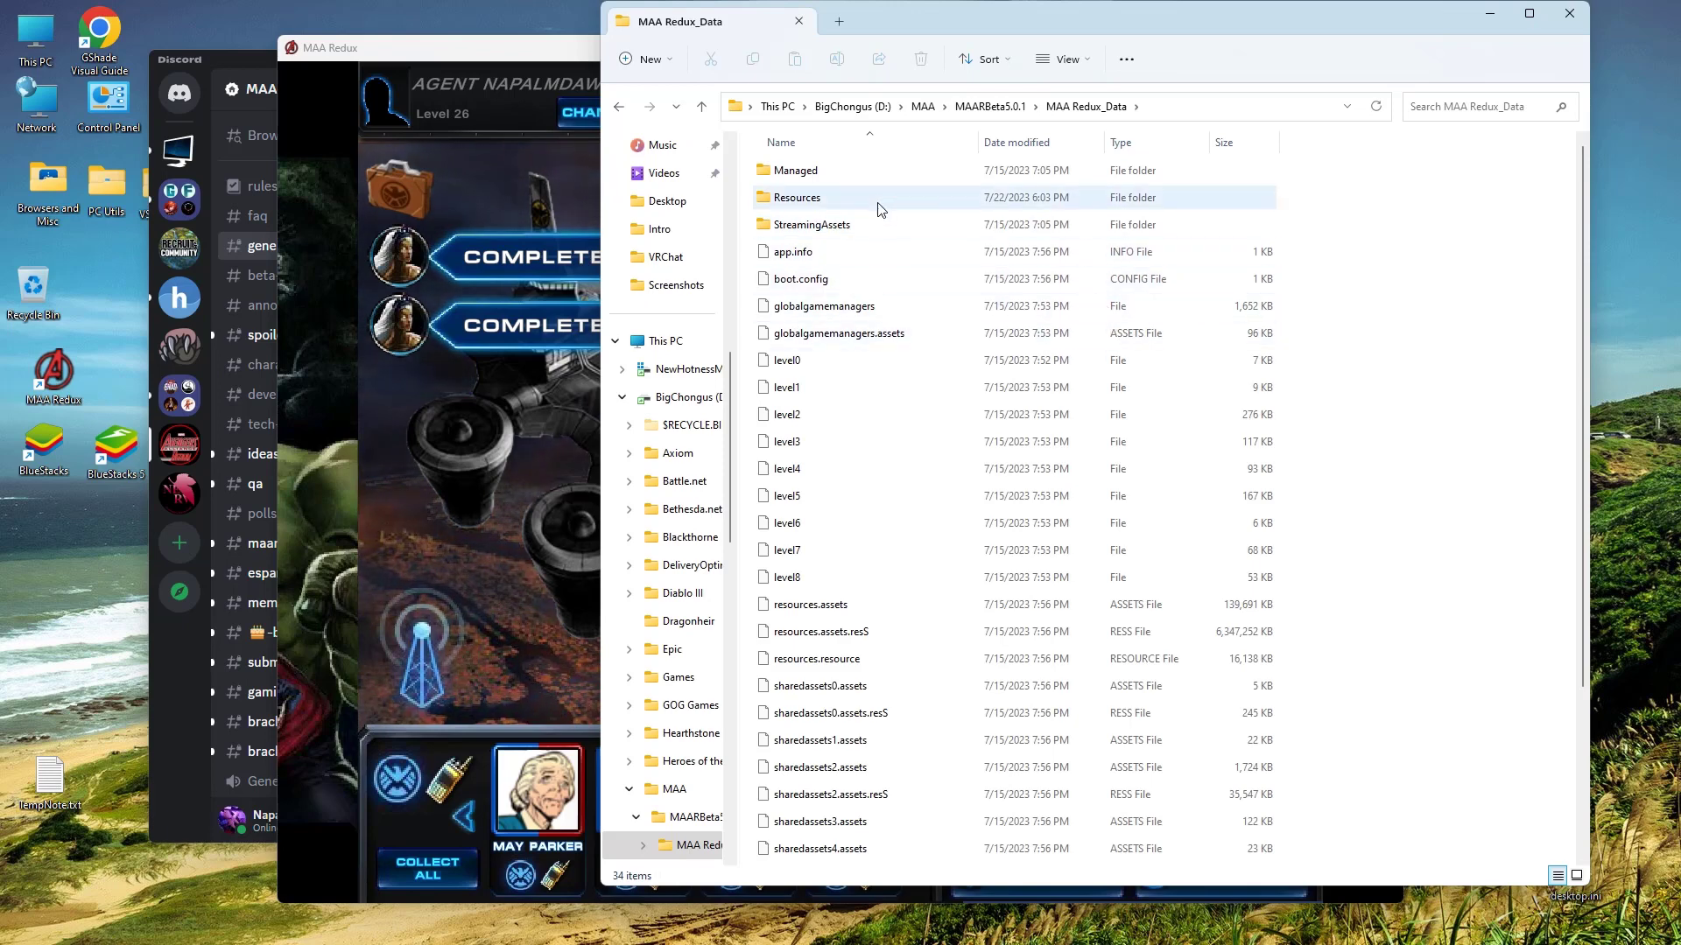
double_click(797, 197)
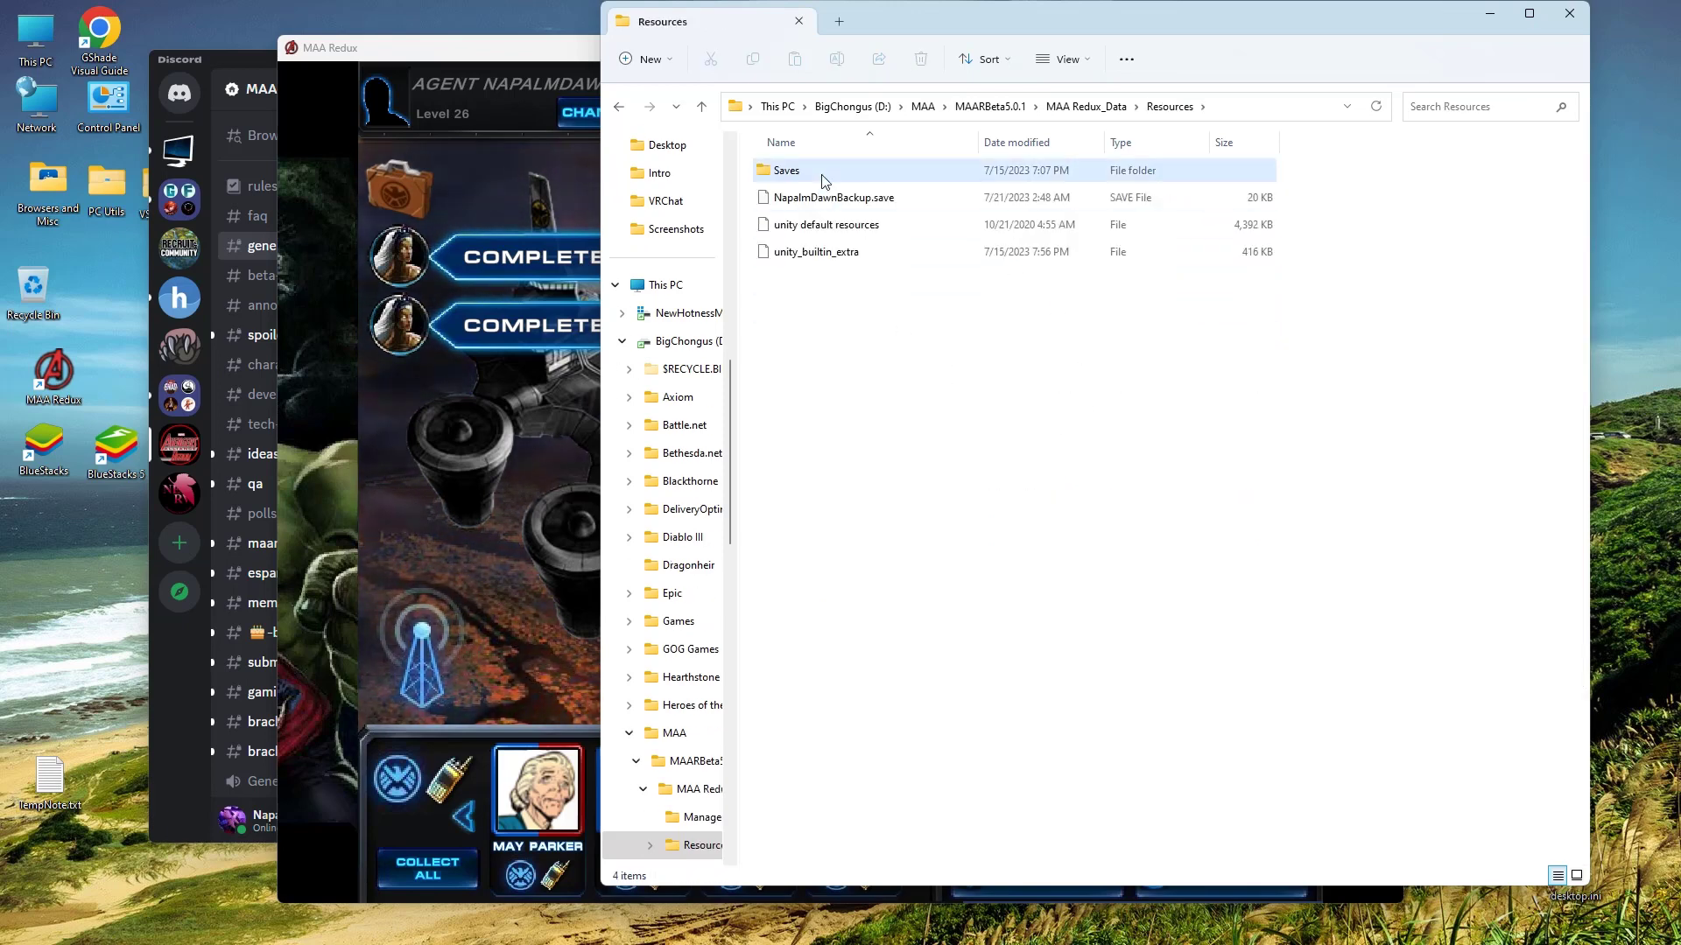
double_click(786, 169)
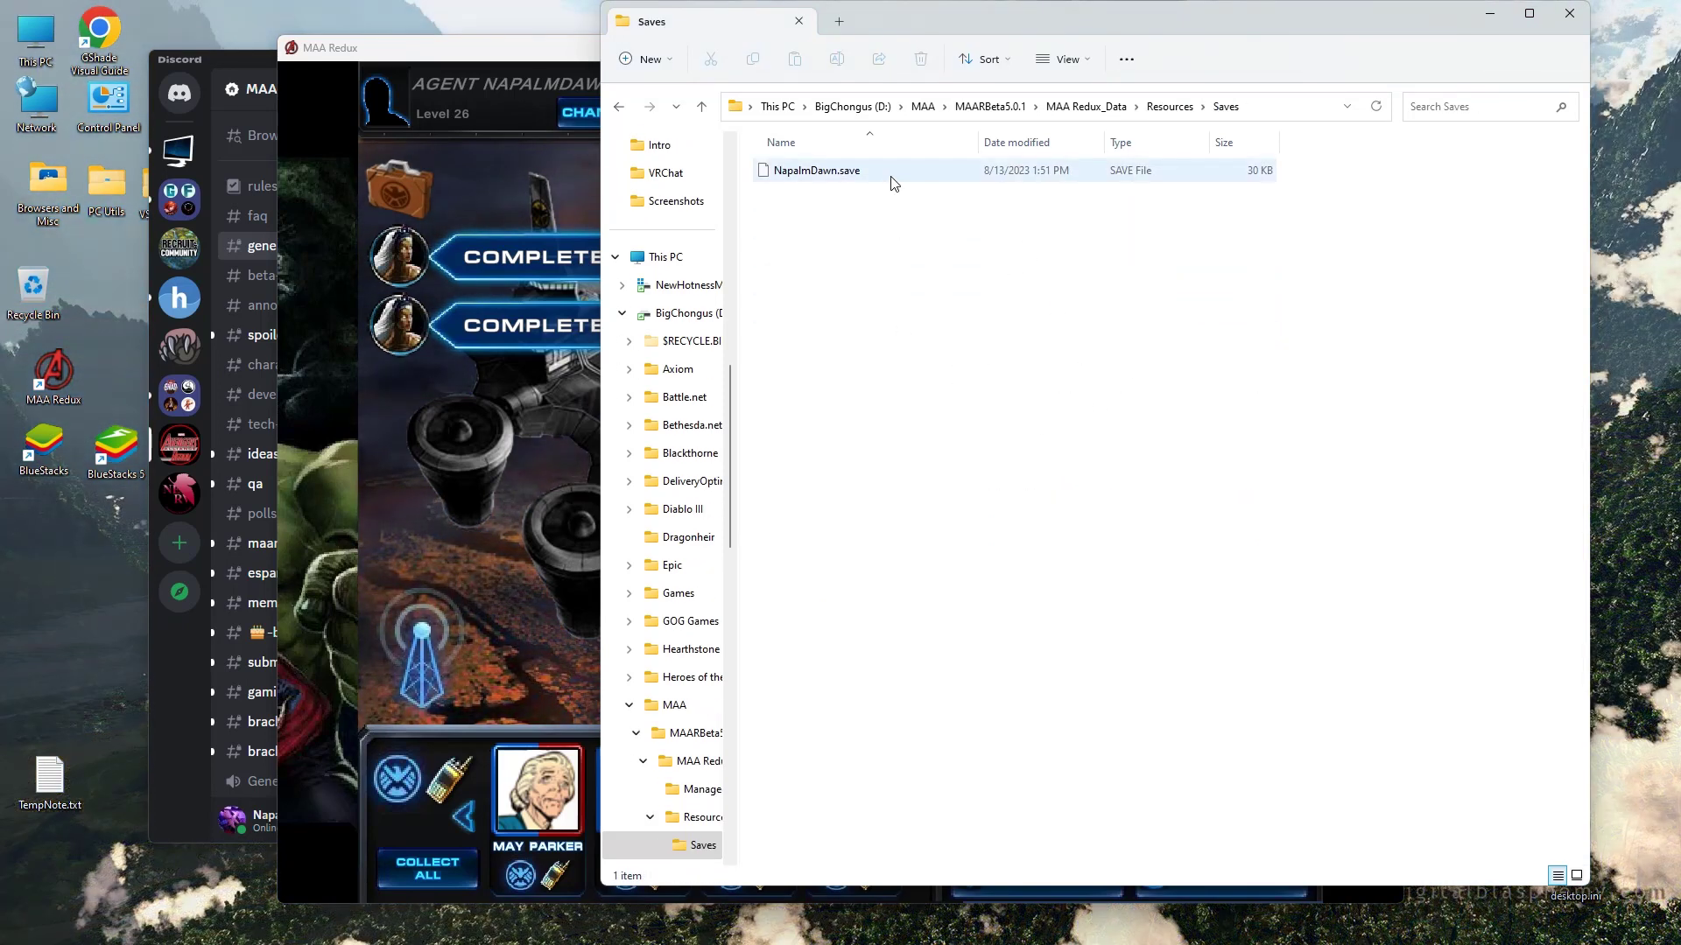
Step: Copy the NapalmDawn save file from the Saves folder
left_click(817, 171)
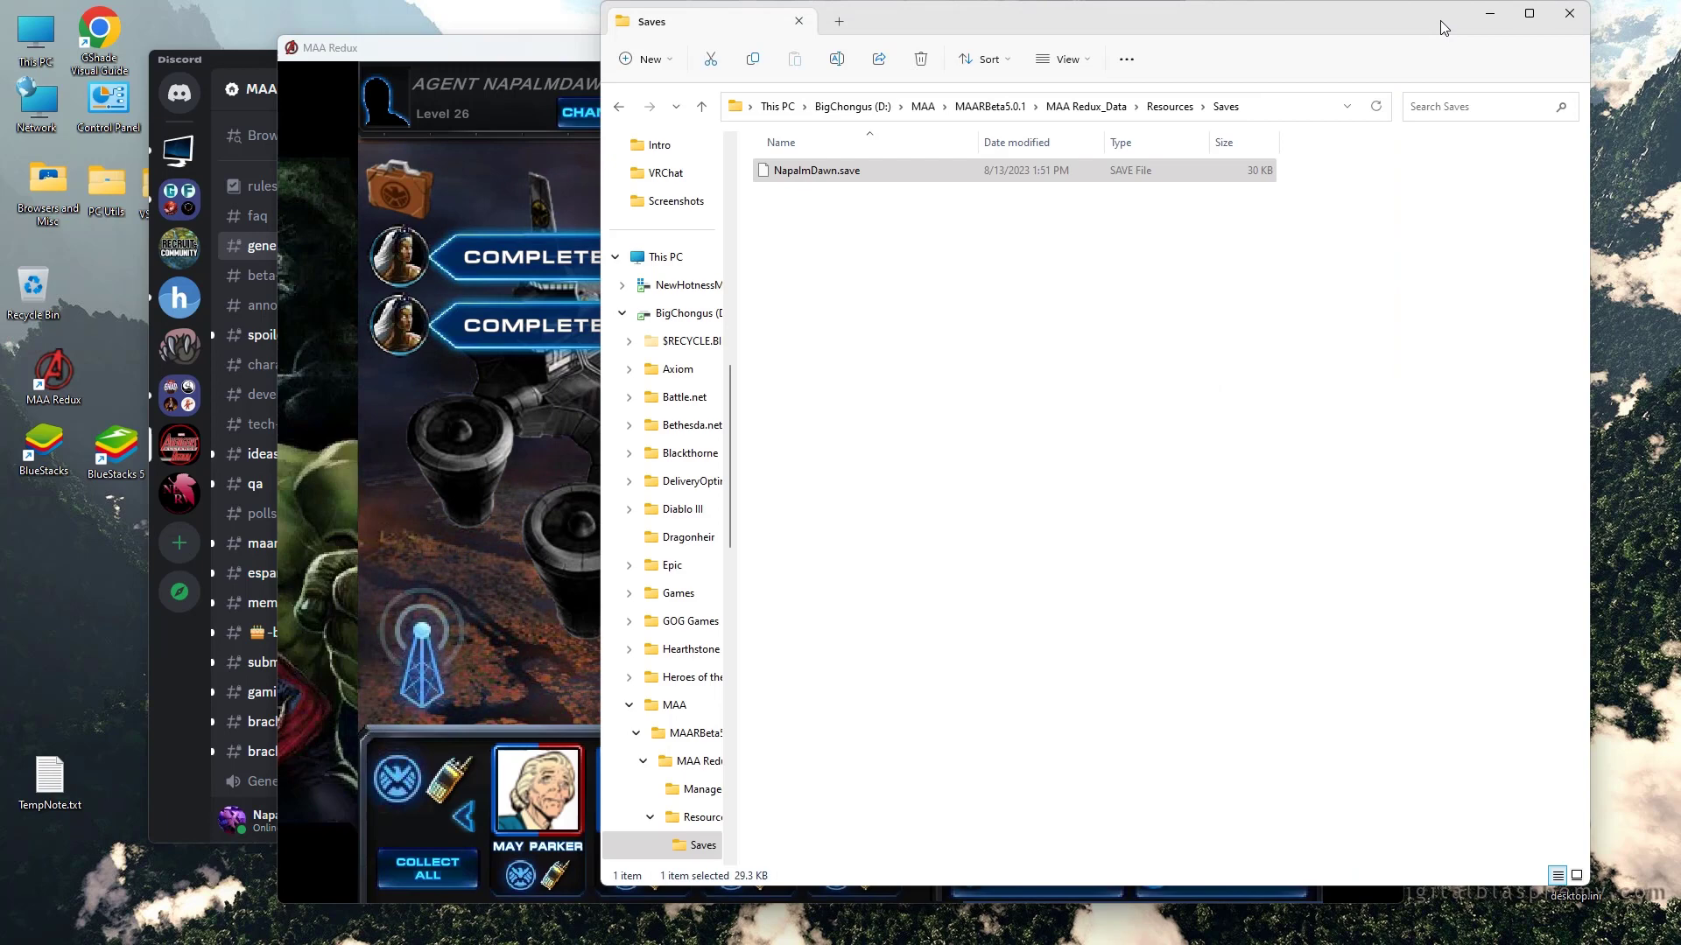
left_click(858, 171)
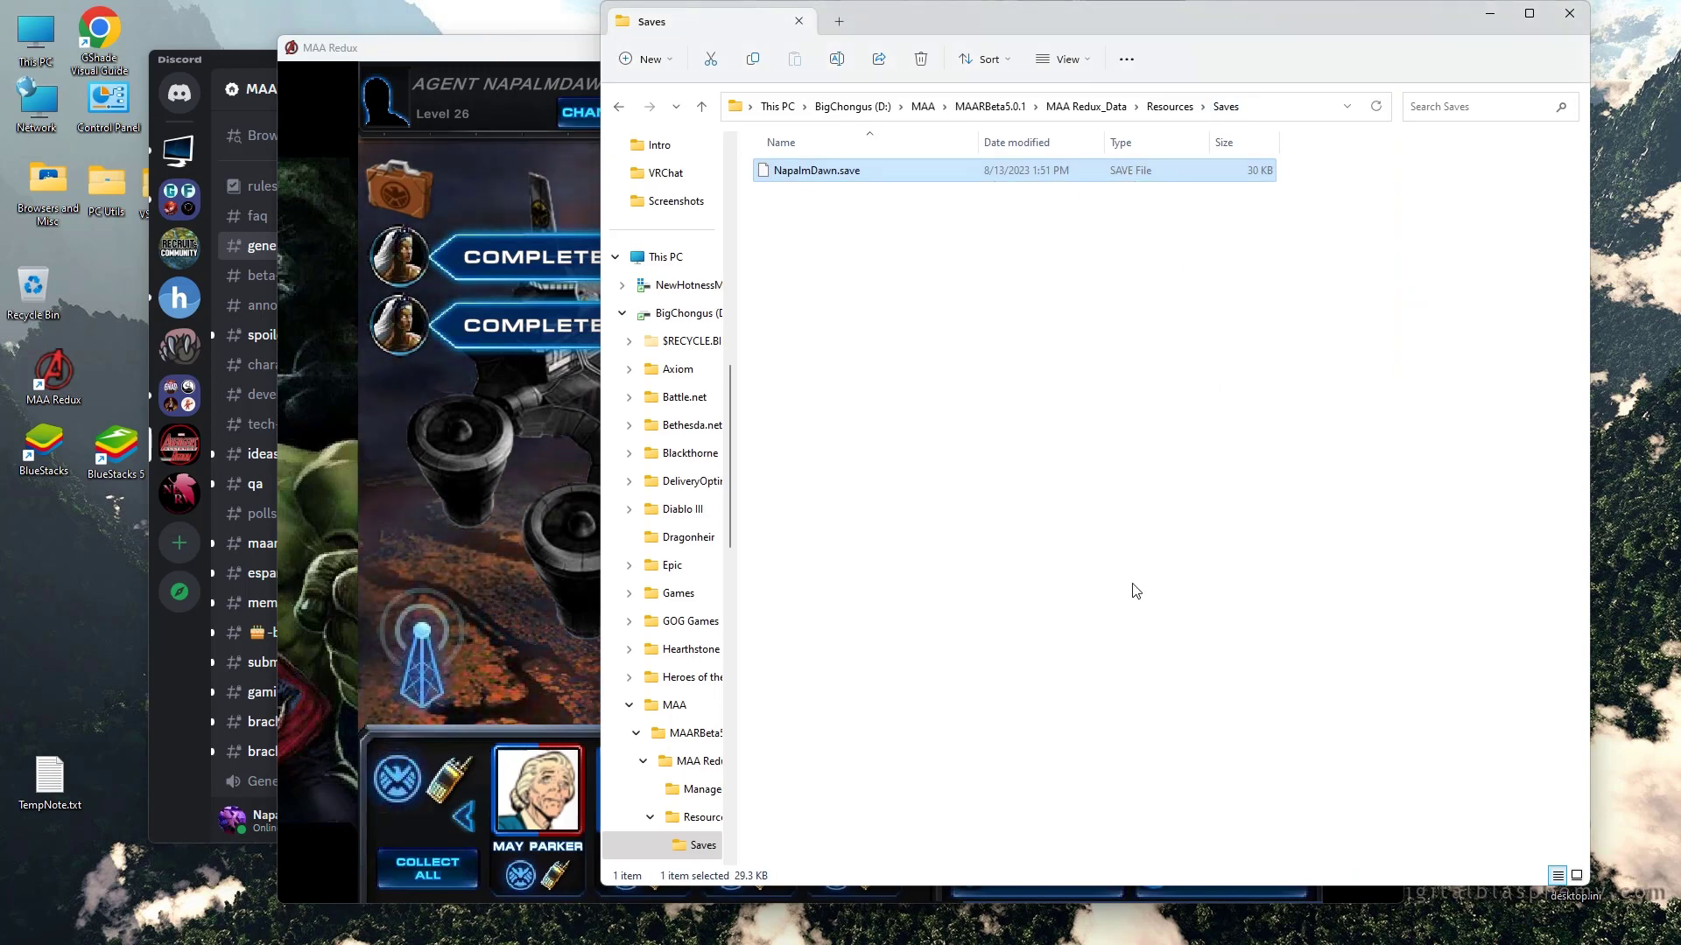
mouse_move(934, 205)
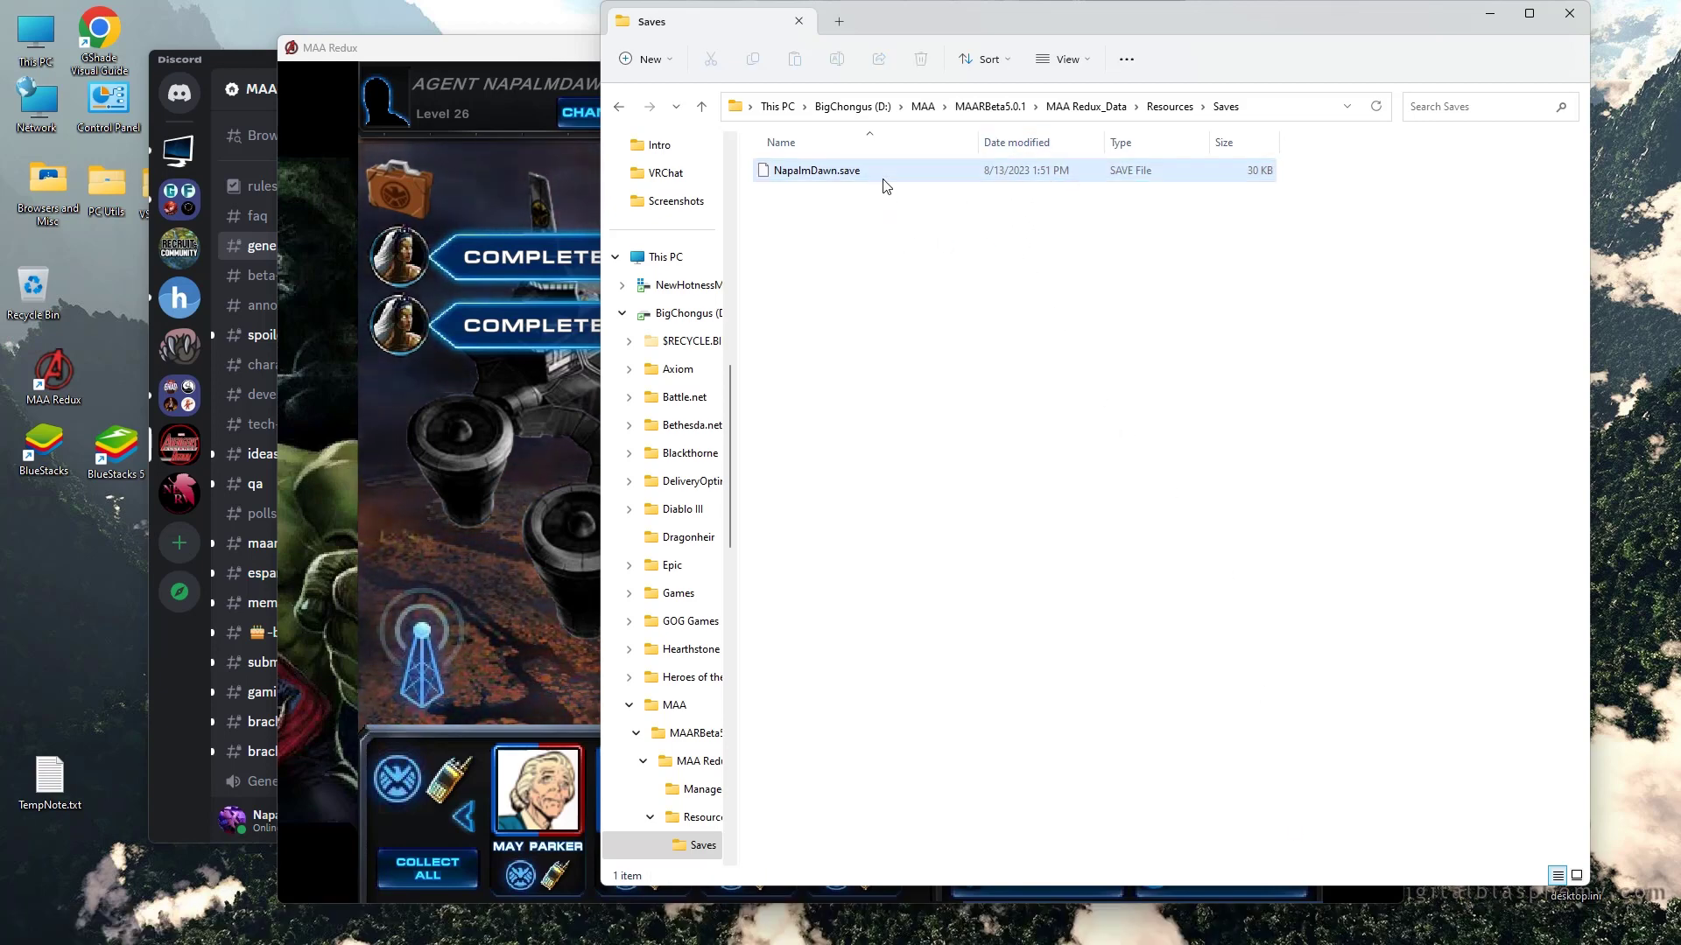
left_click(815, 170)
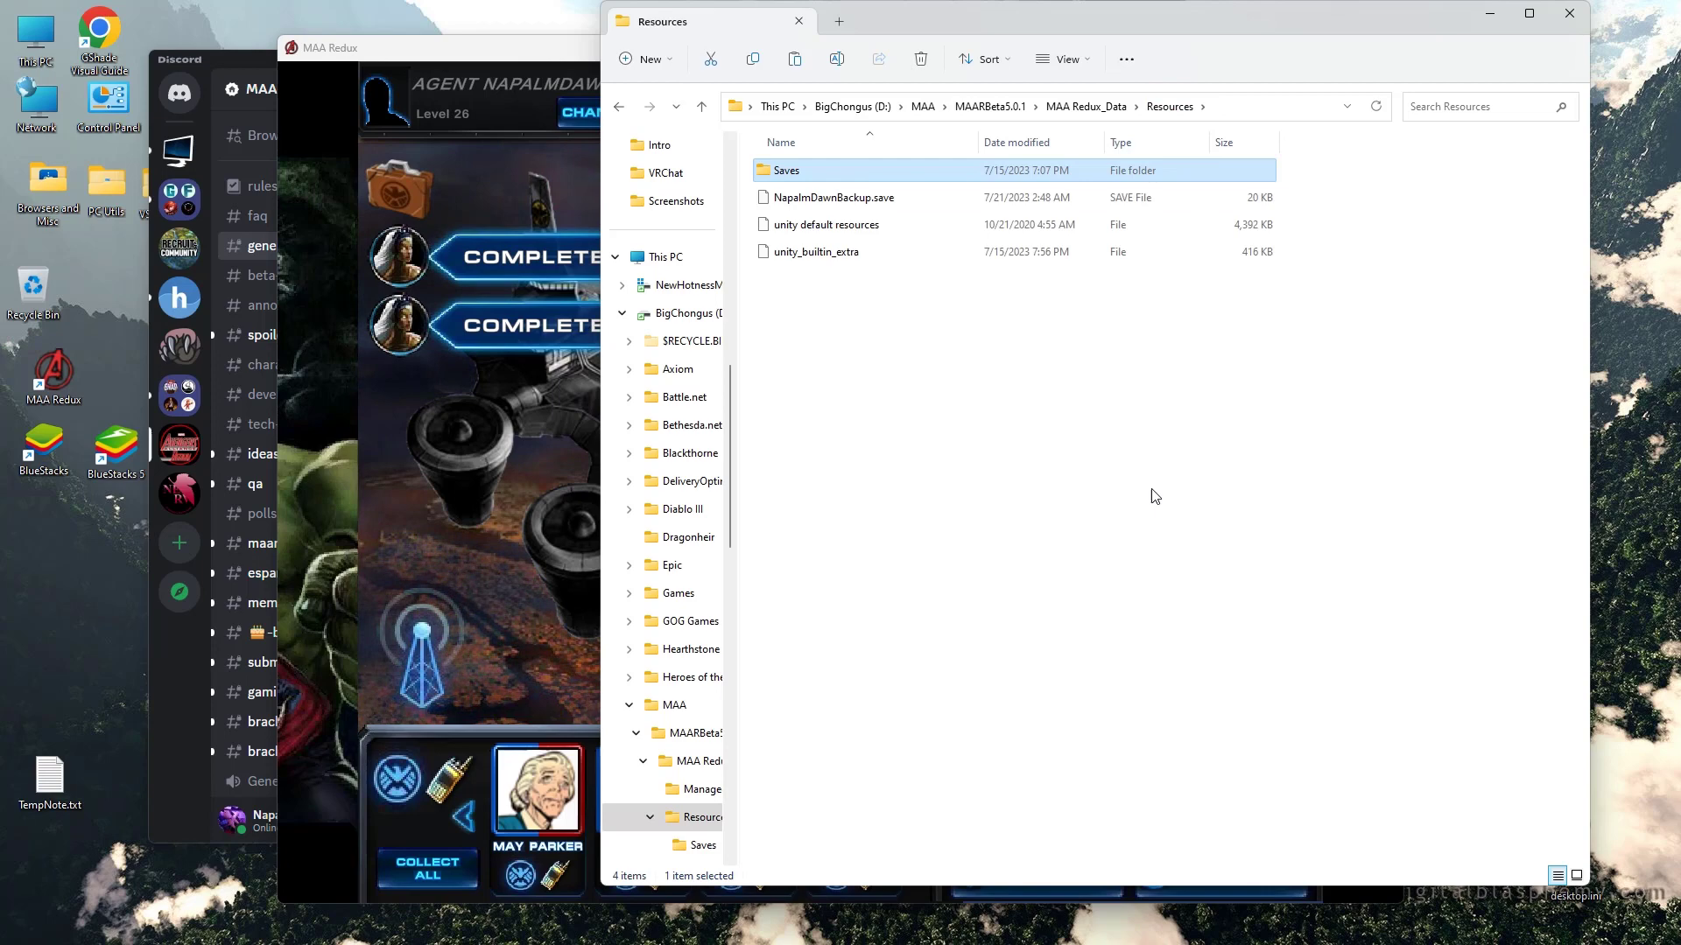
Step: Permanently delete the old backup save and rename the pasted copy NapalmDawnOld.save
left_click(872, 286)
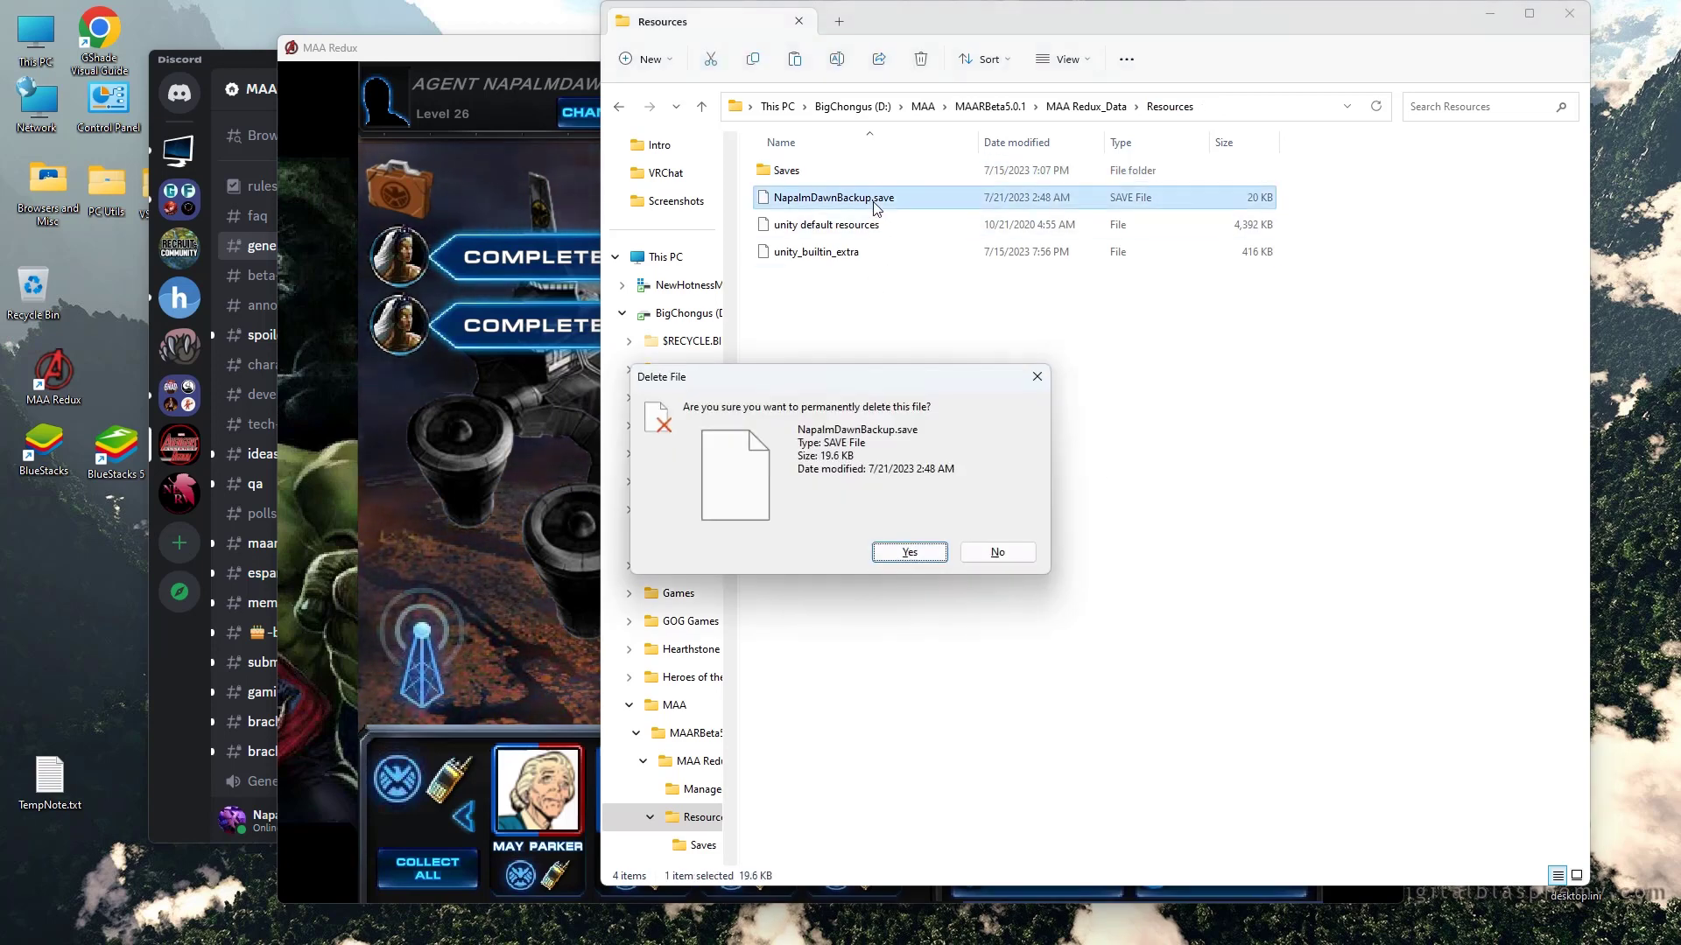
left_click(907, 553)
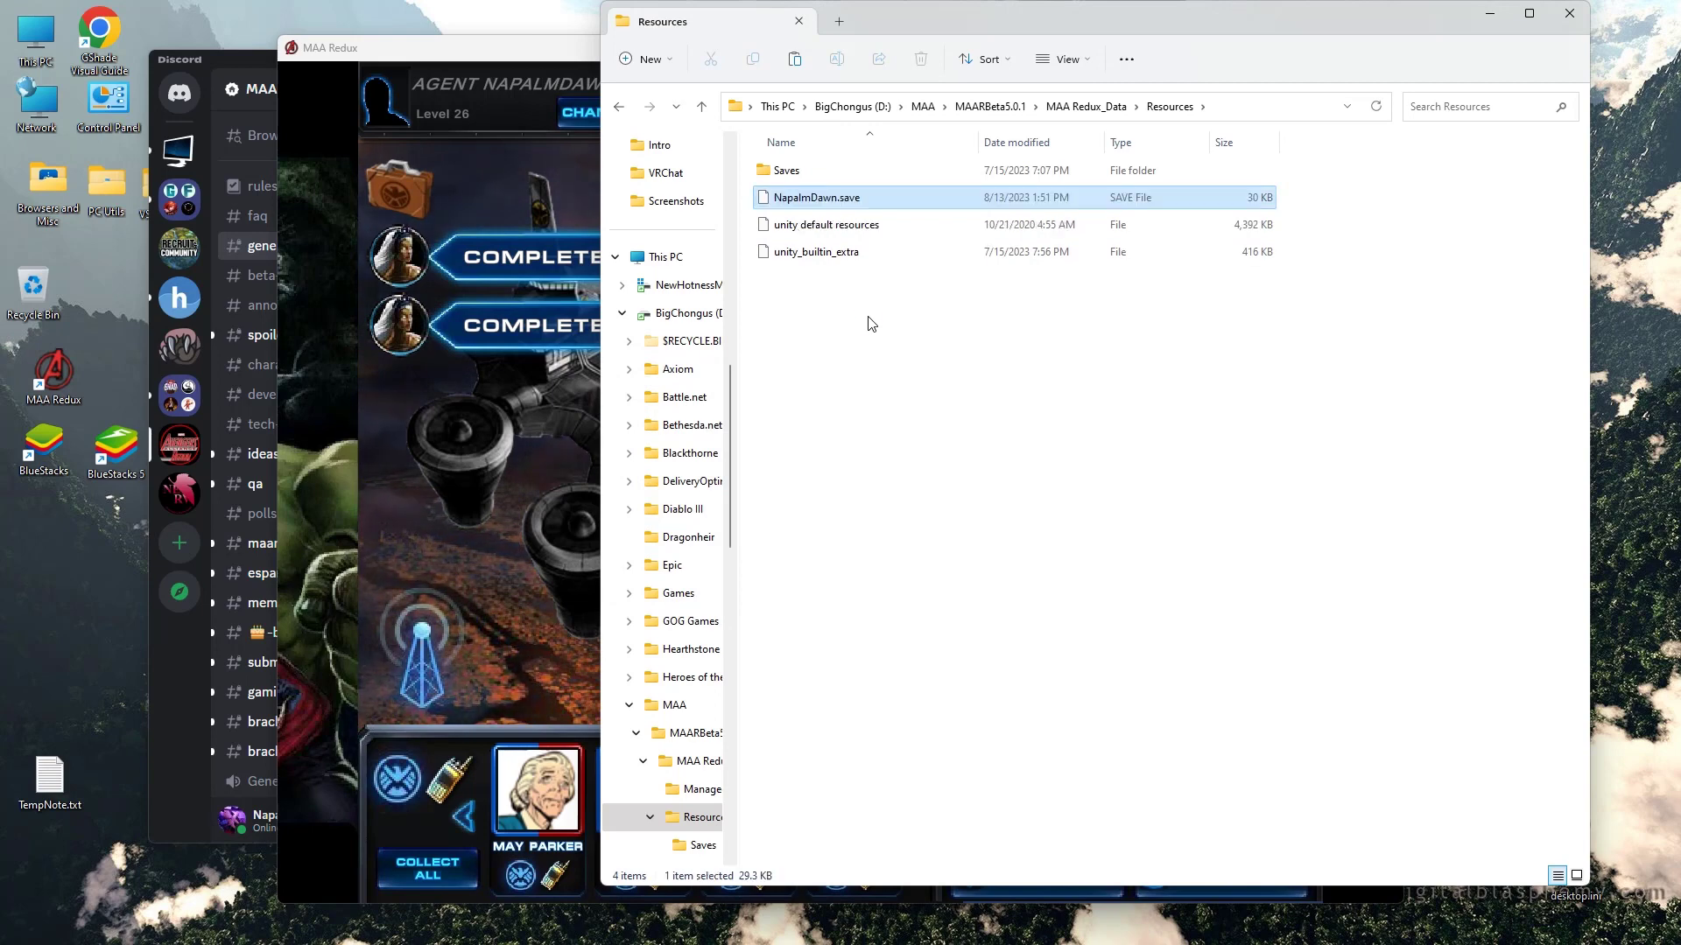
left_click(816, 197)
type("Old")
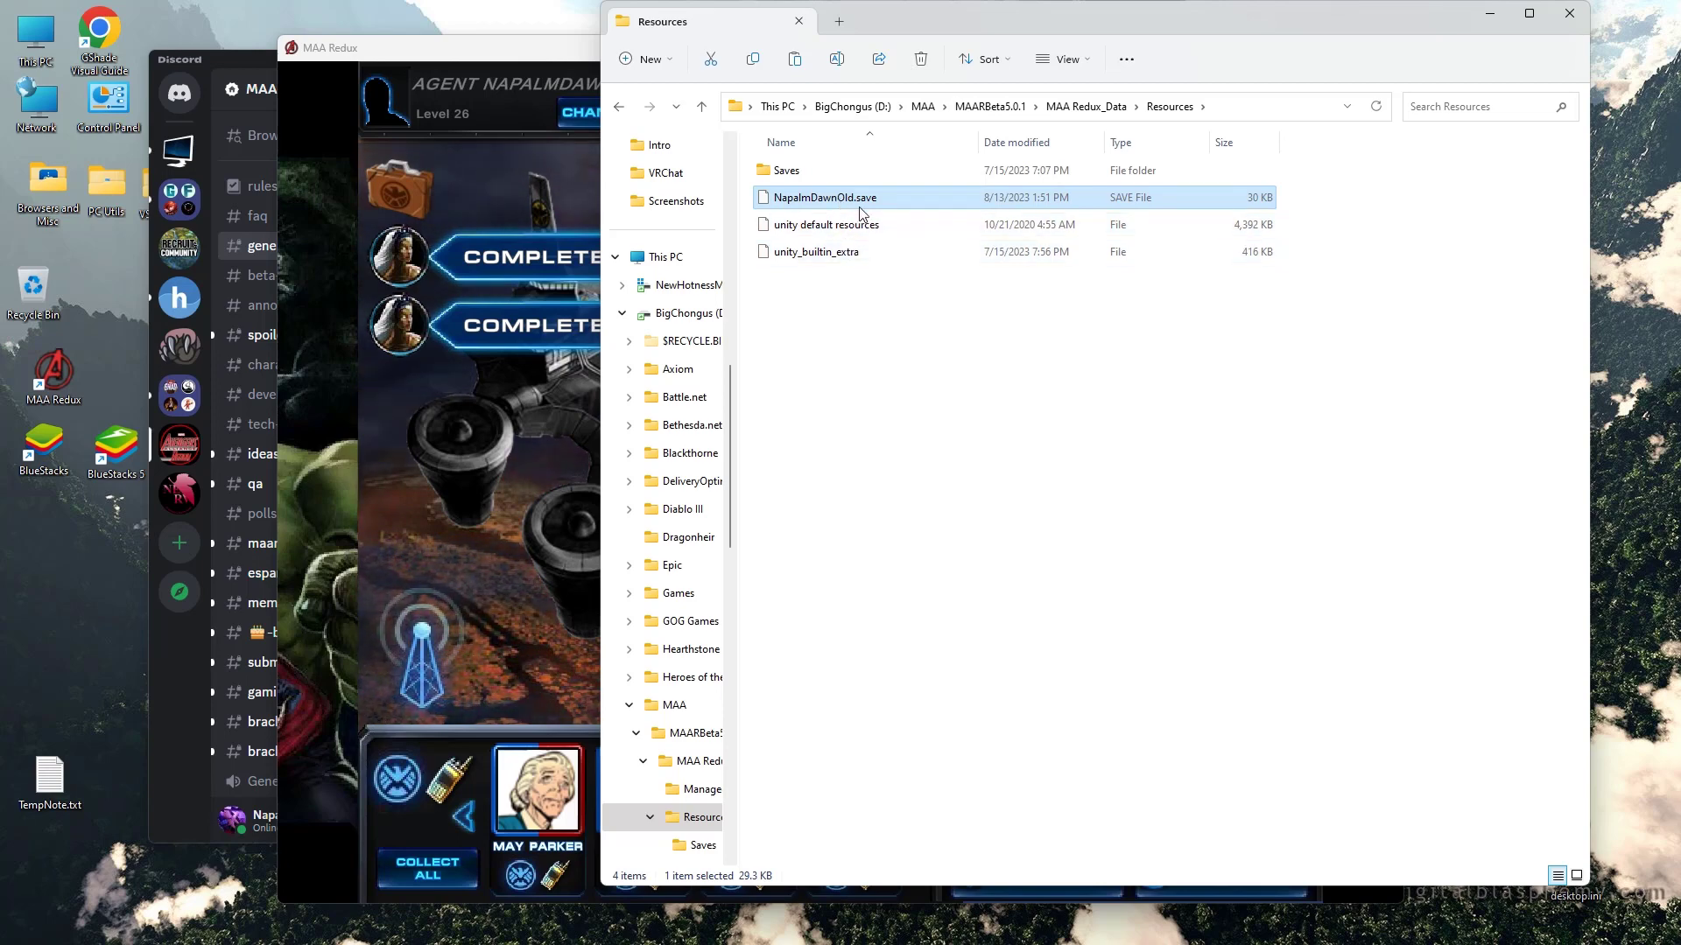
left_click(826, 224)
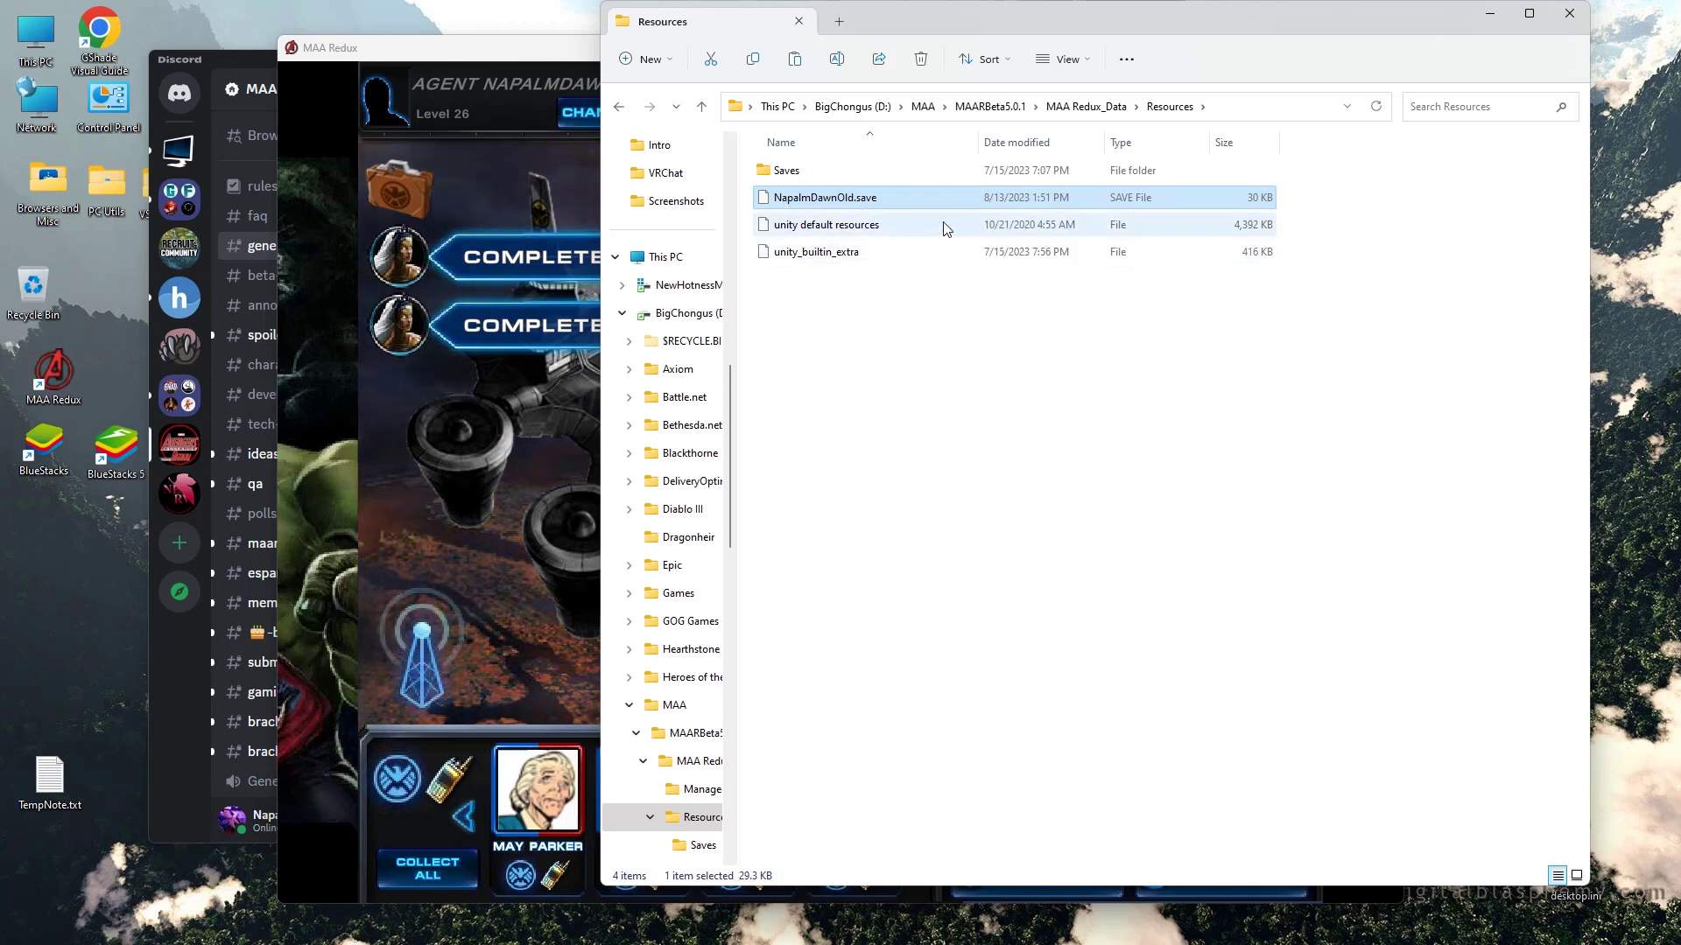
mouse_move(879, 197)
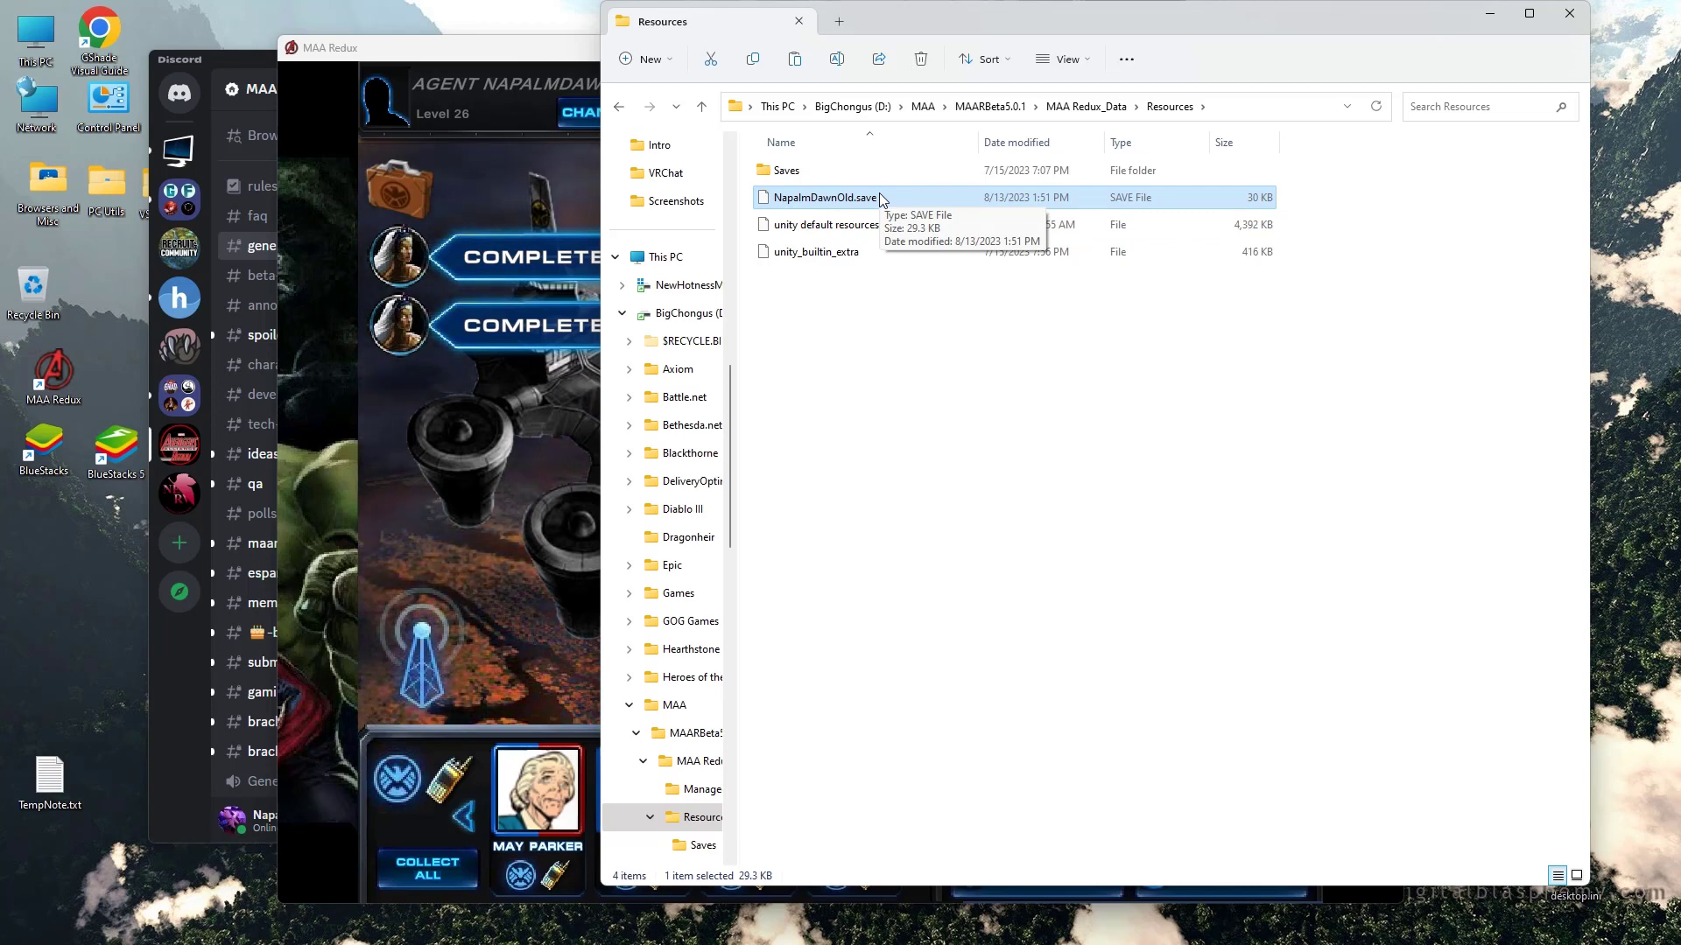
mouse_move(920, 273)
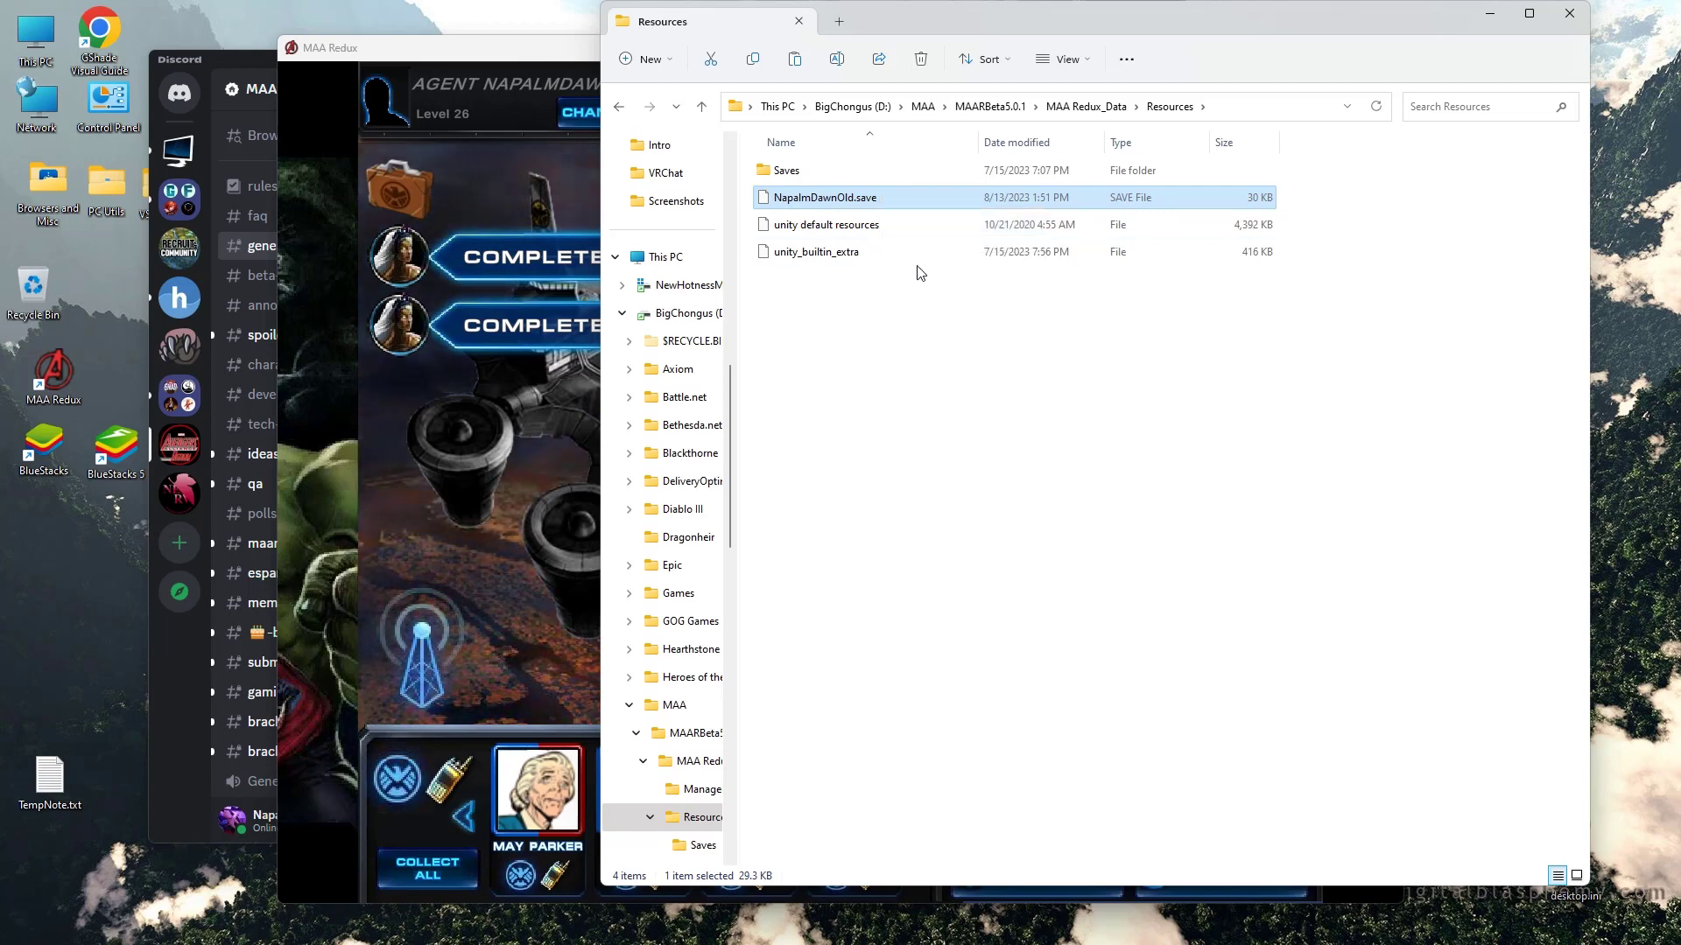
mouse_move(842, 251)
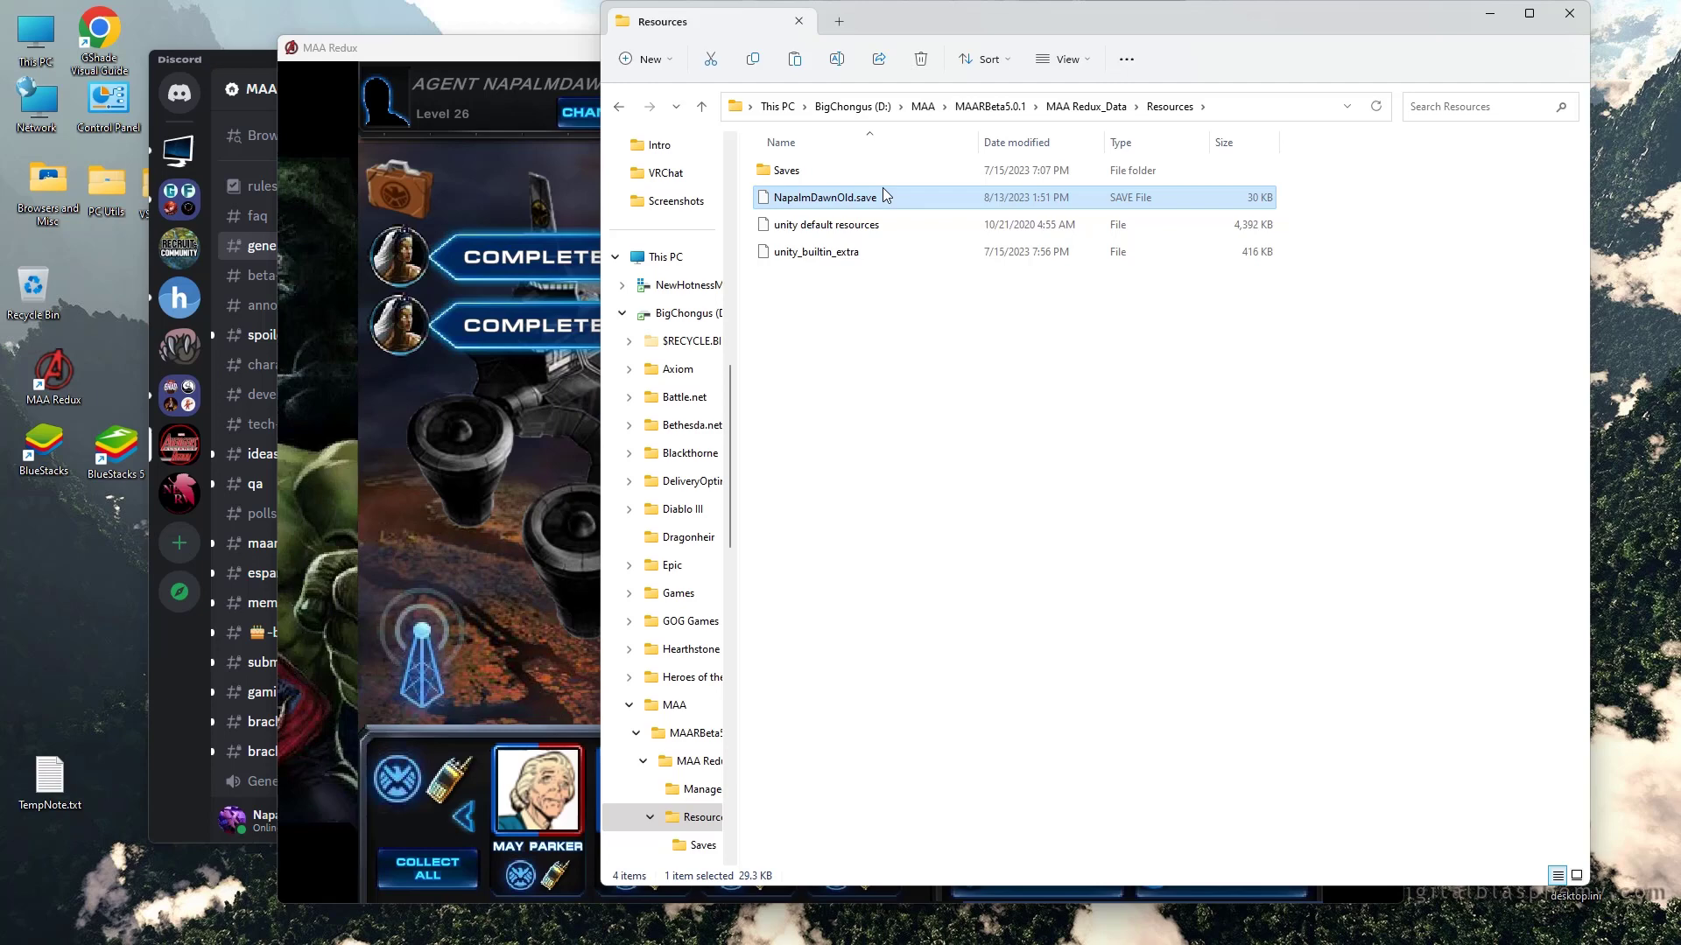
mouse_move(954, 395)
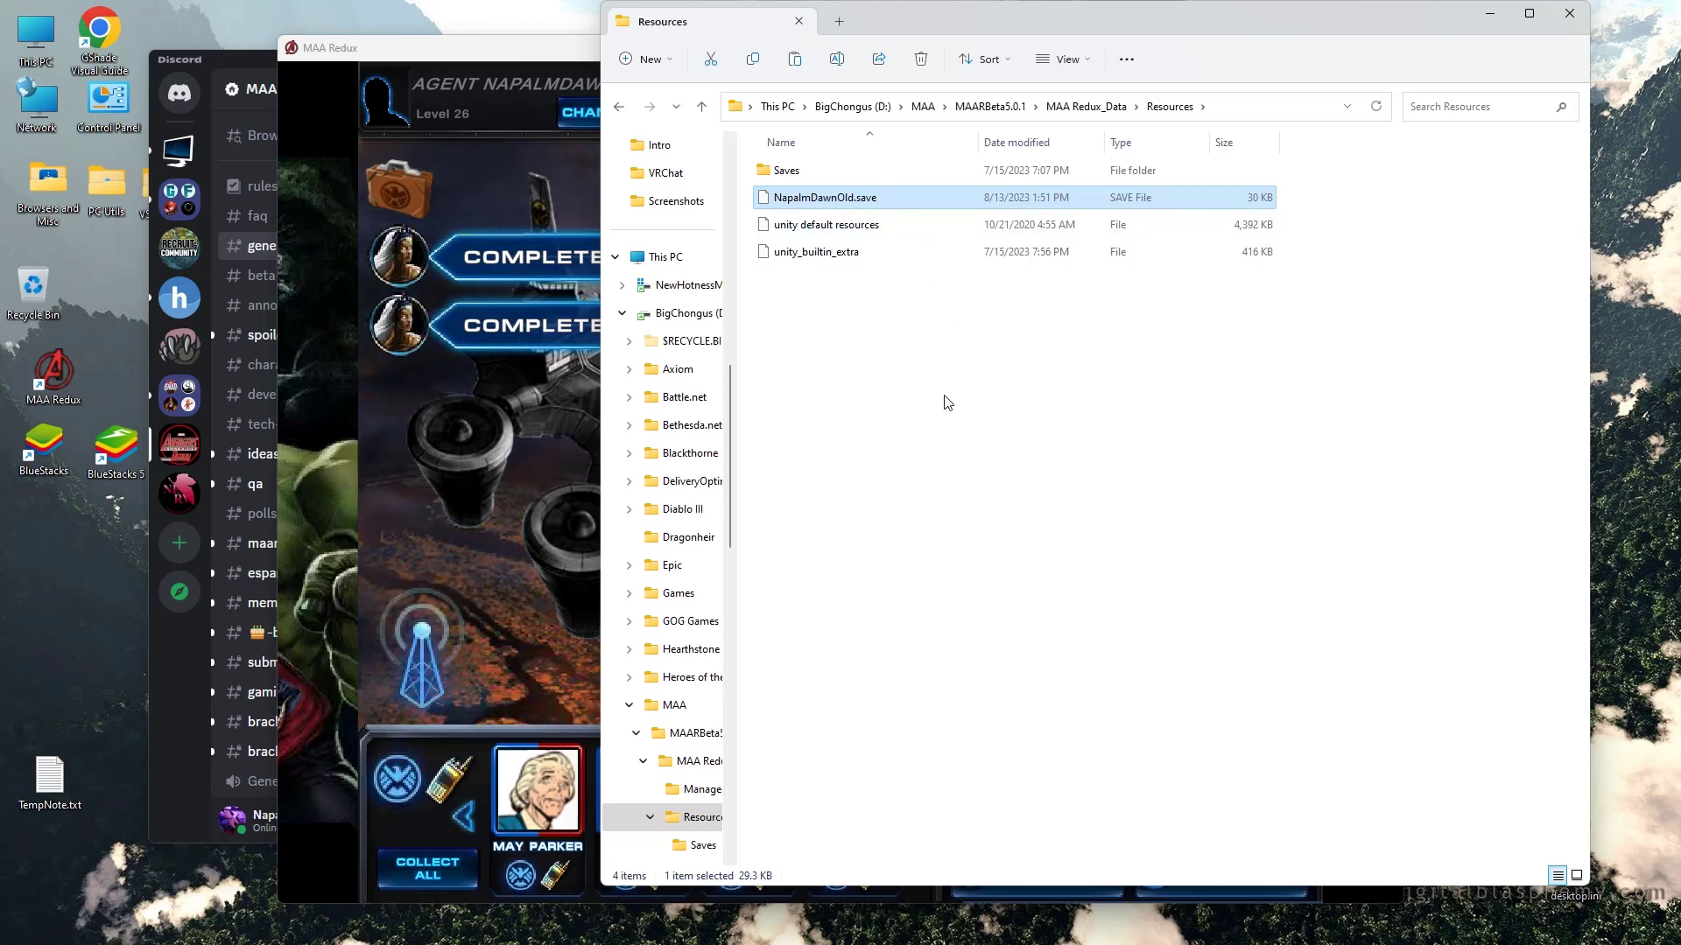
mouse_move(904, 204)
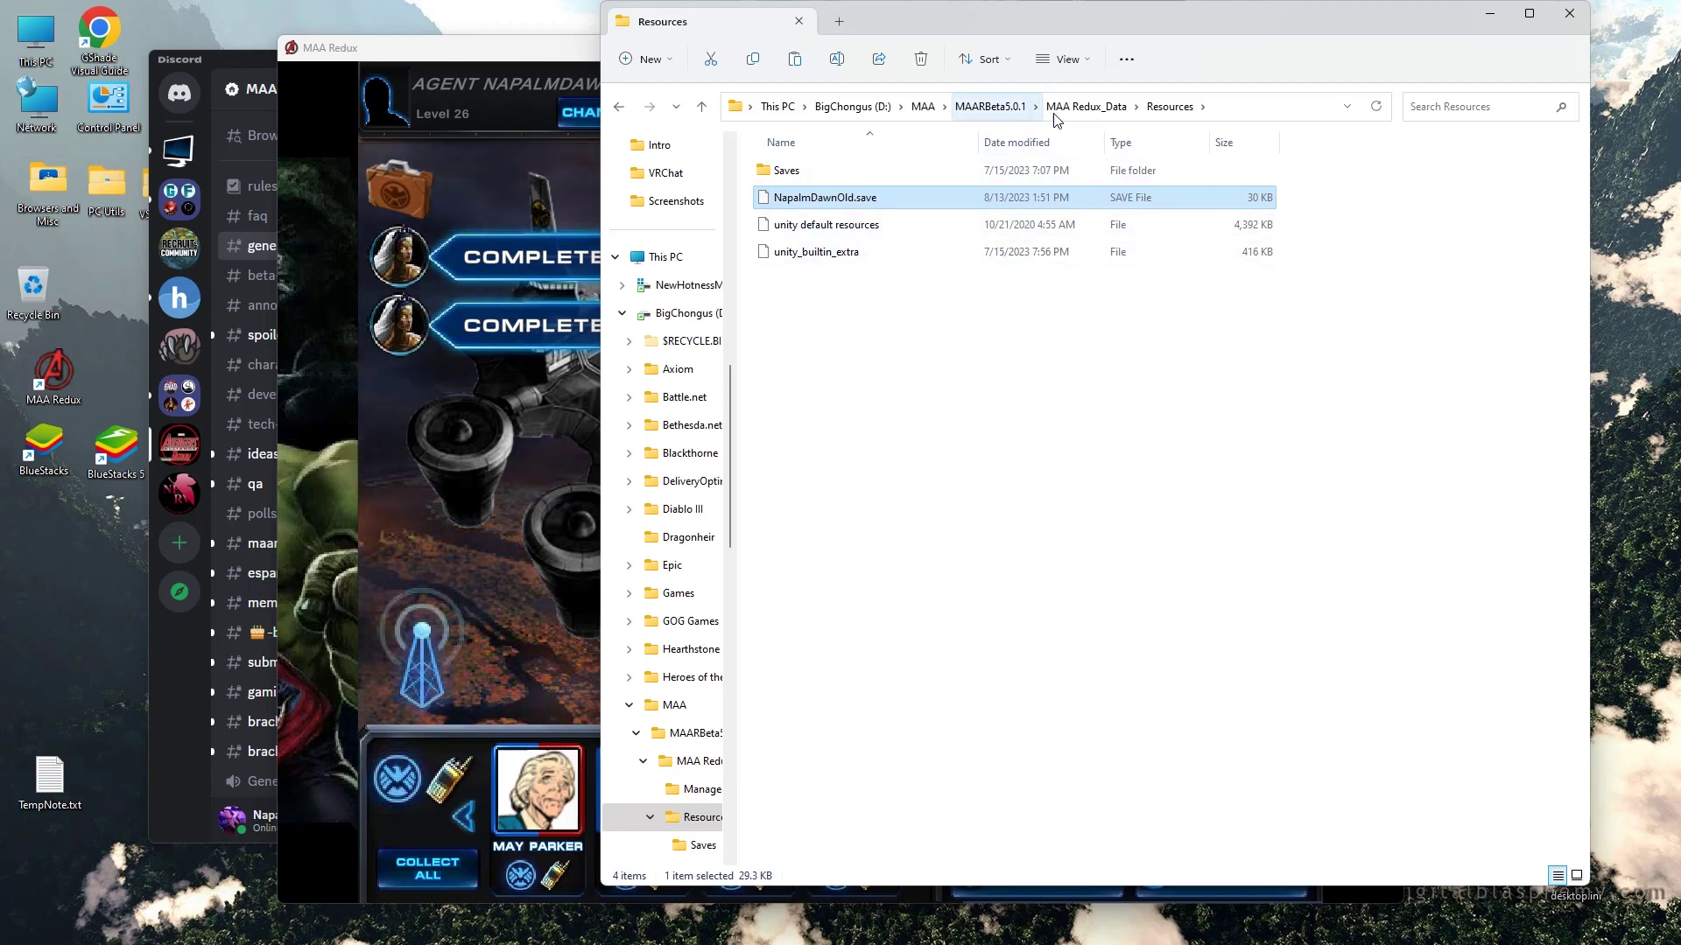
mouse_move(847, 429)
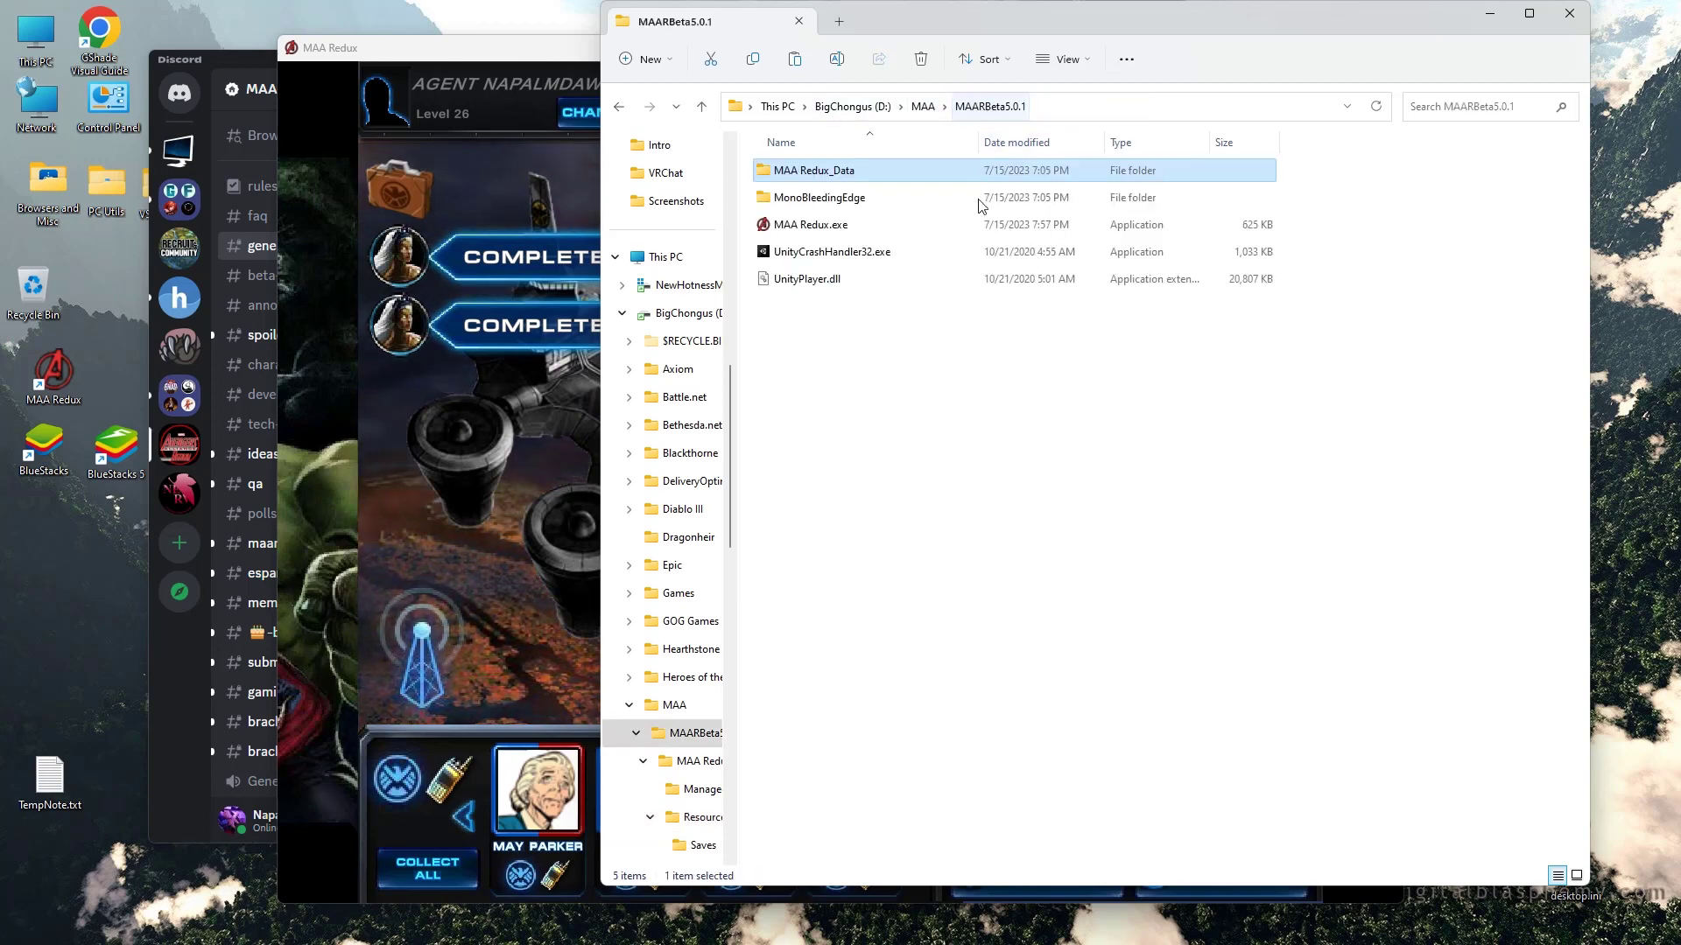
mouse_move(823, 175)
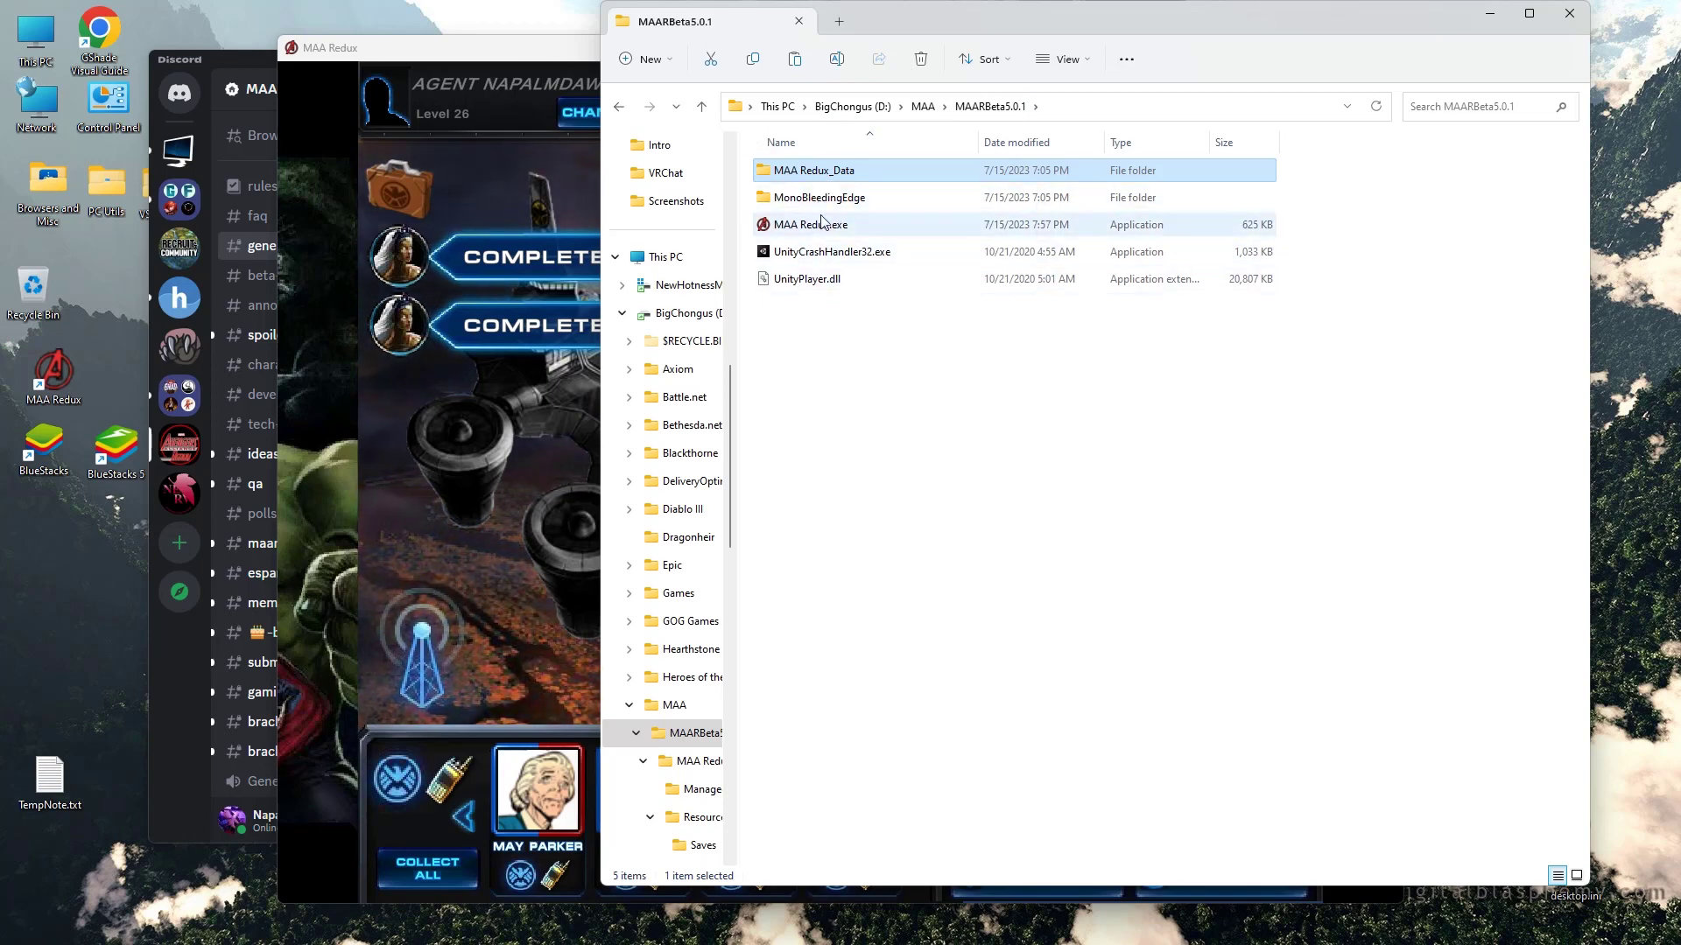
mouse_move(1007, 292)
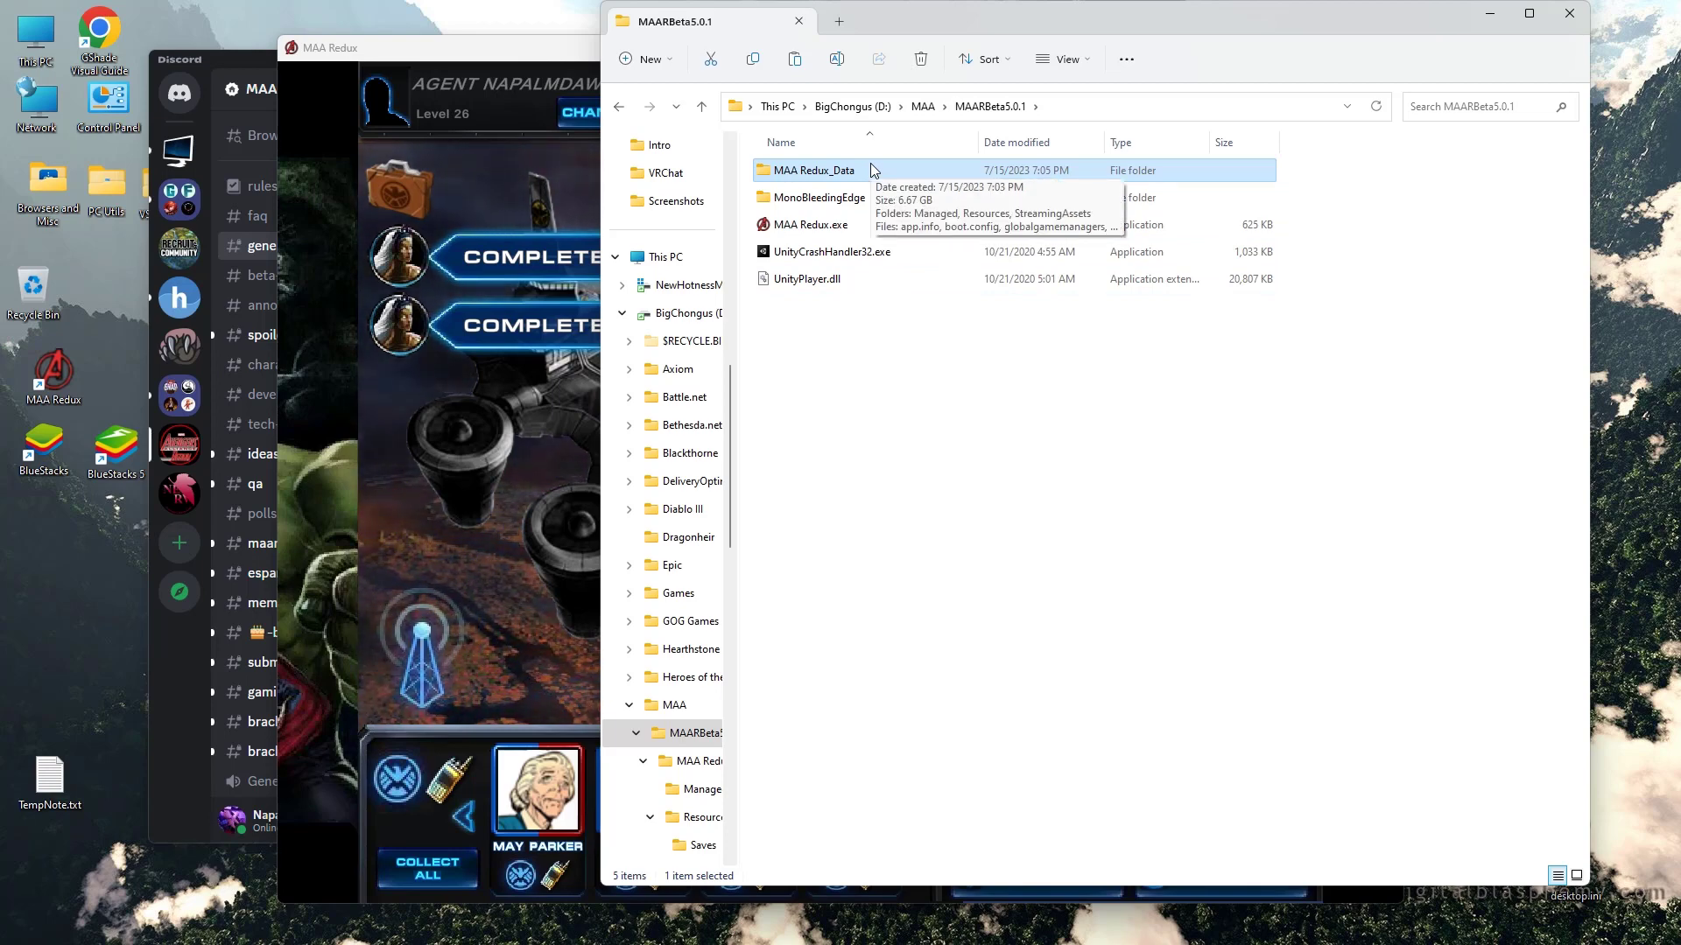
mouse_move(901, 525)
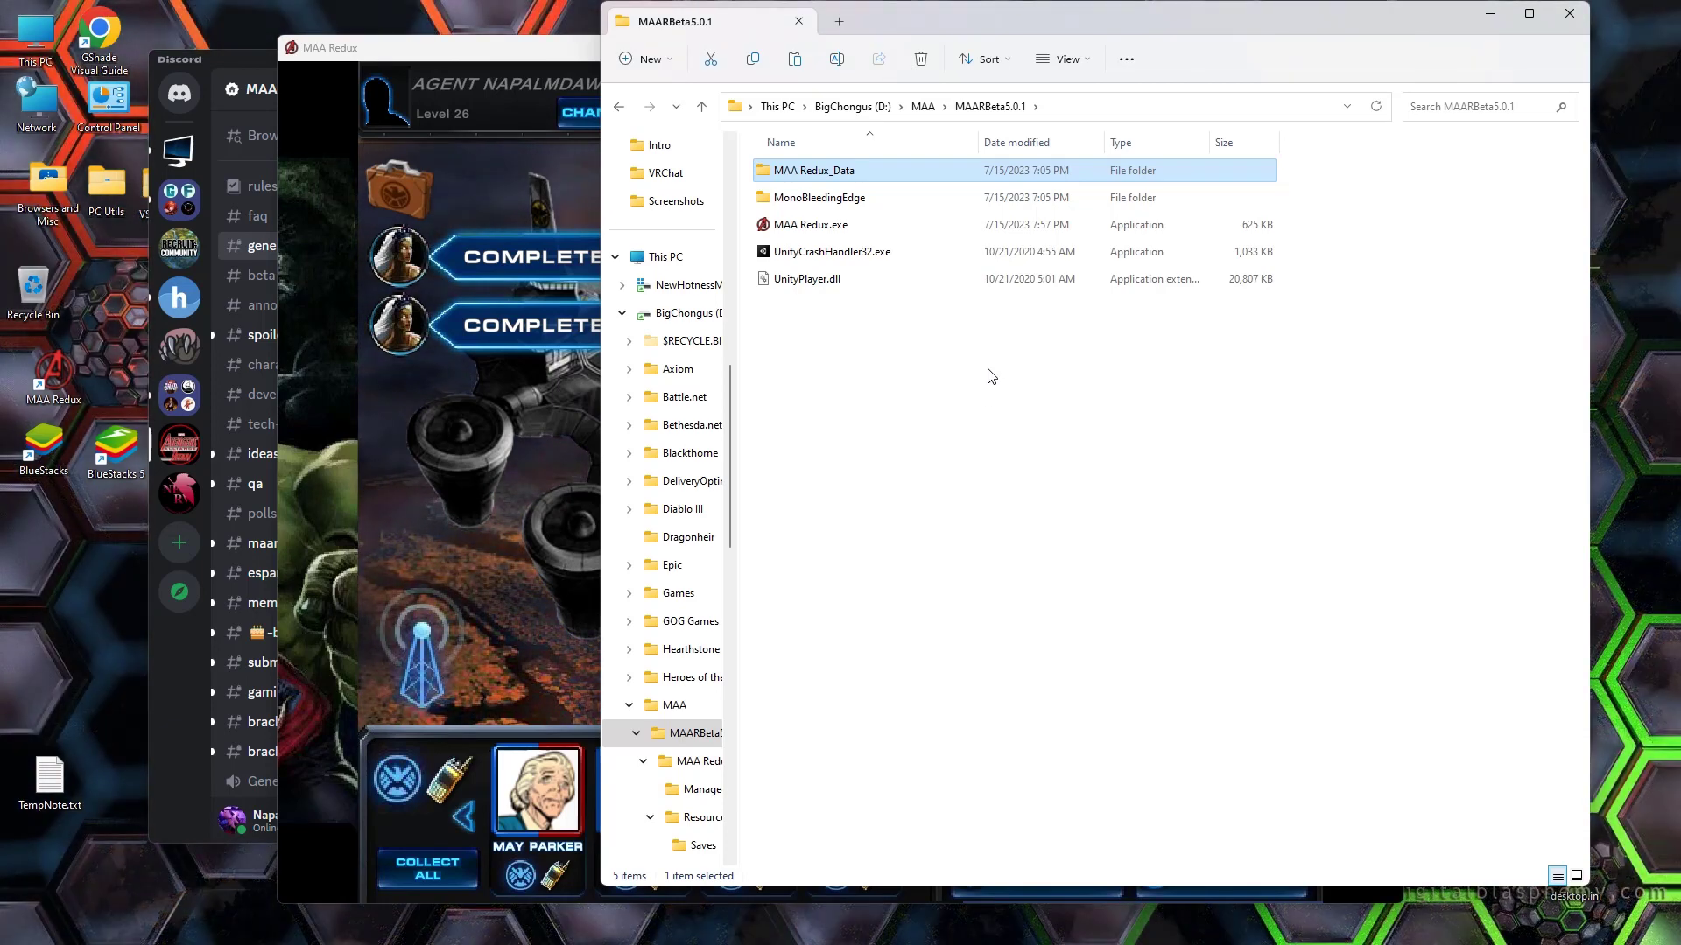
mouse_move(907, 178)
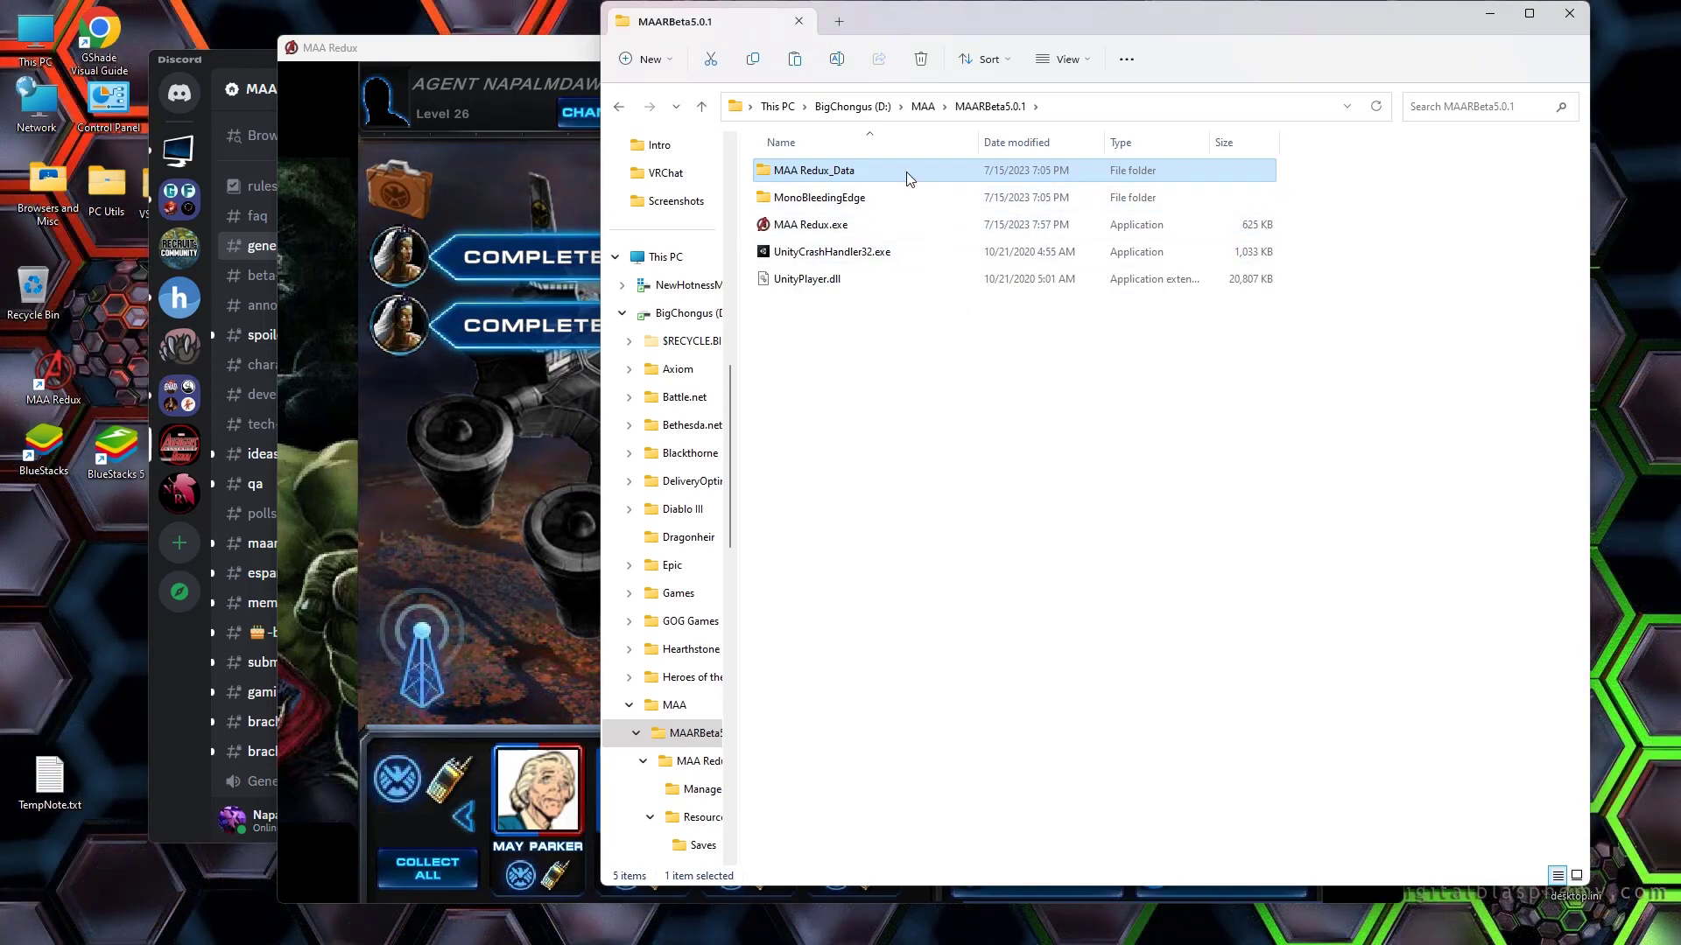
Step: Open the MAA Redux_Data folder, then bring up Discord's MAA: Redux general channel
double_click(813, 169)
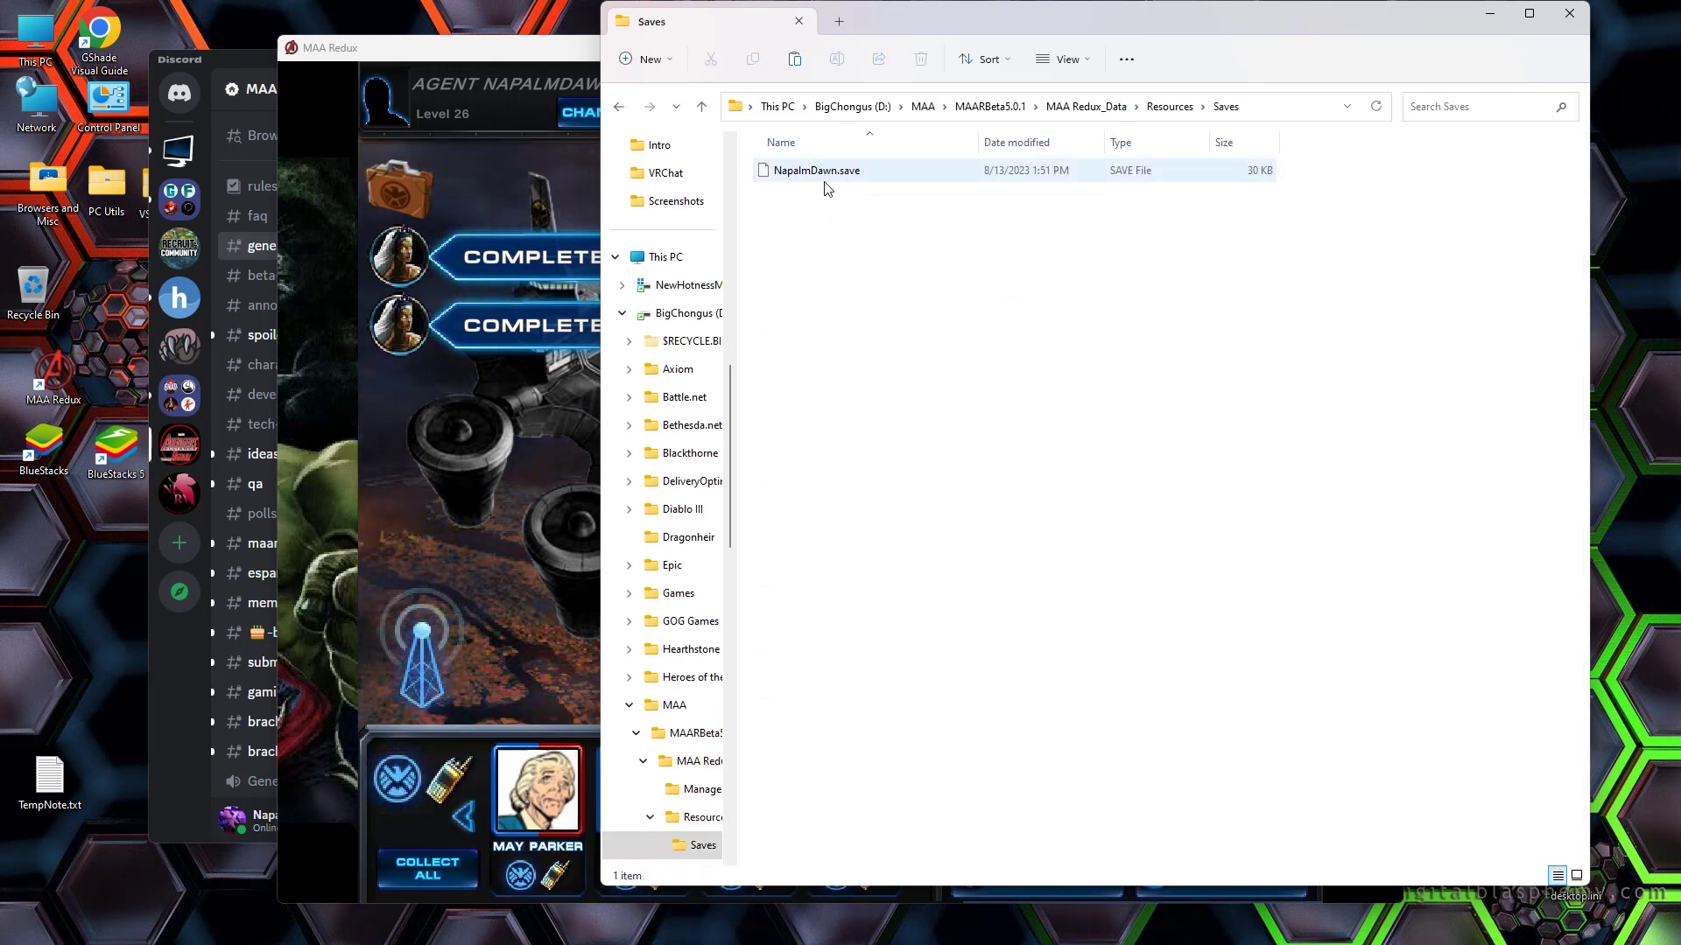
left_click(1084, 106)
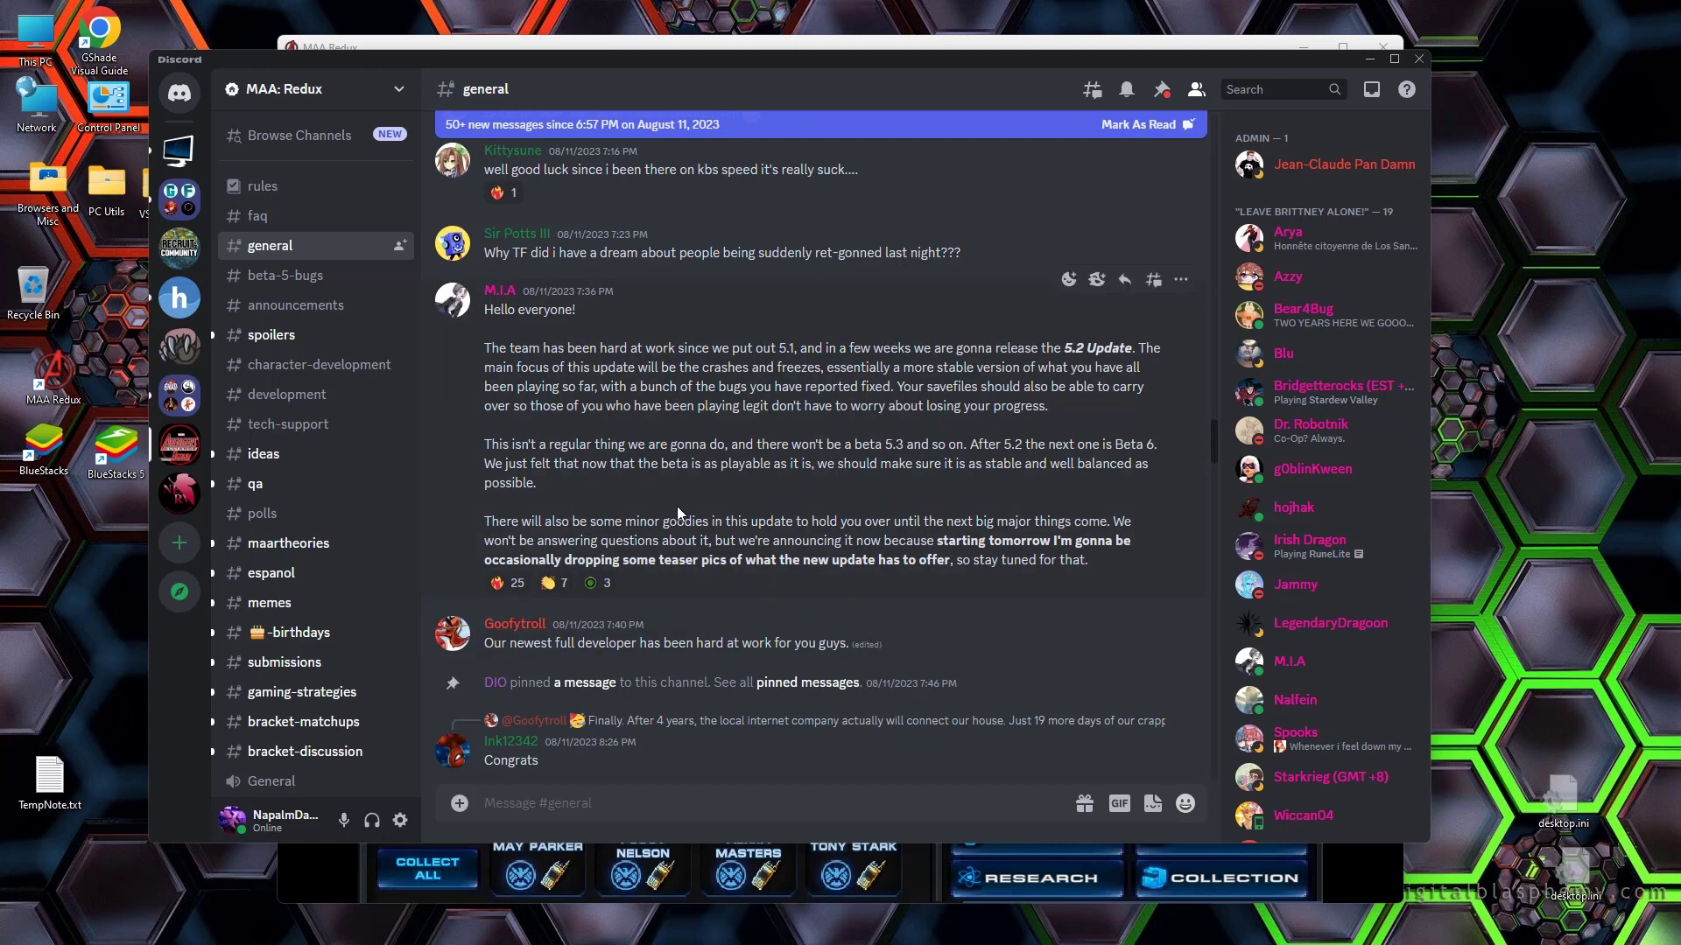
mouse_move(613, 382)
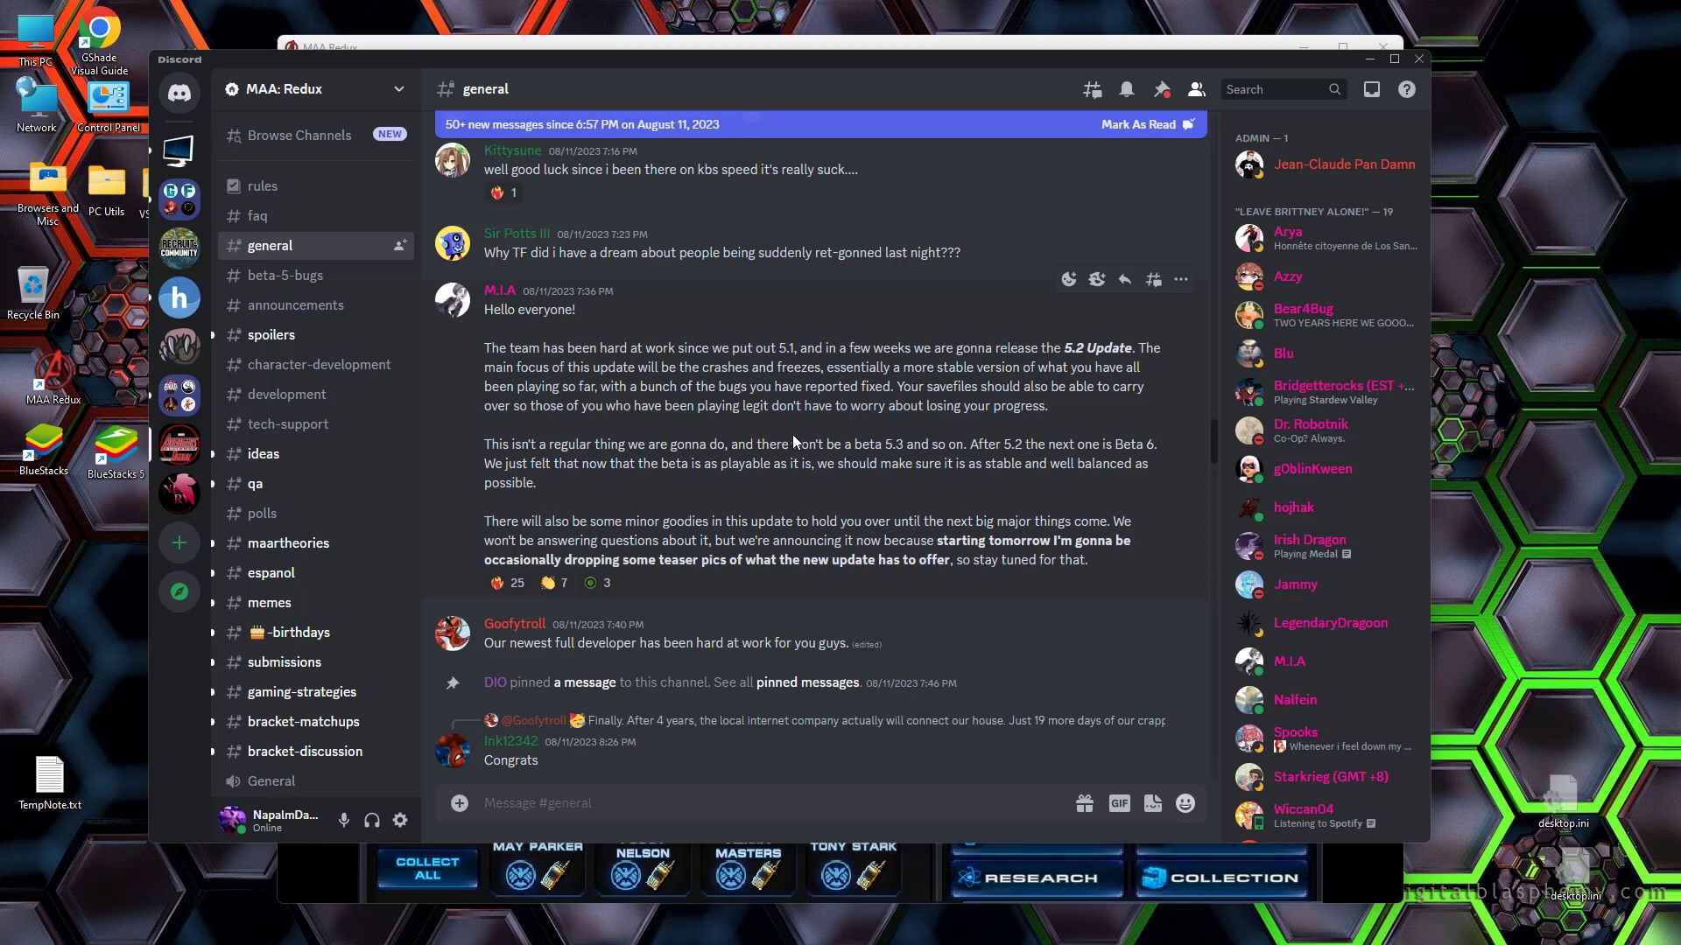
mouse_move(296, 305)
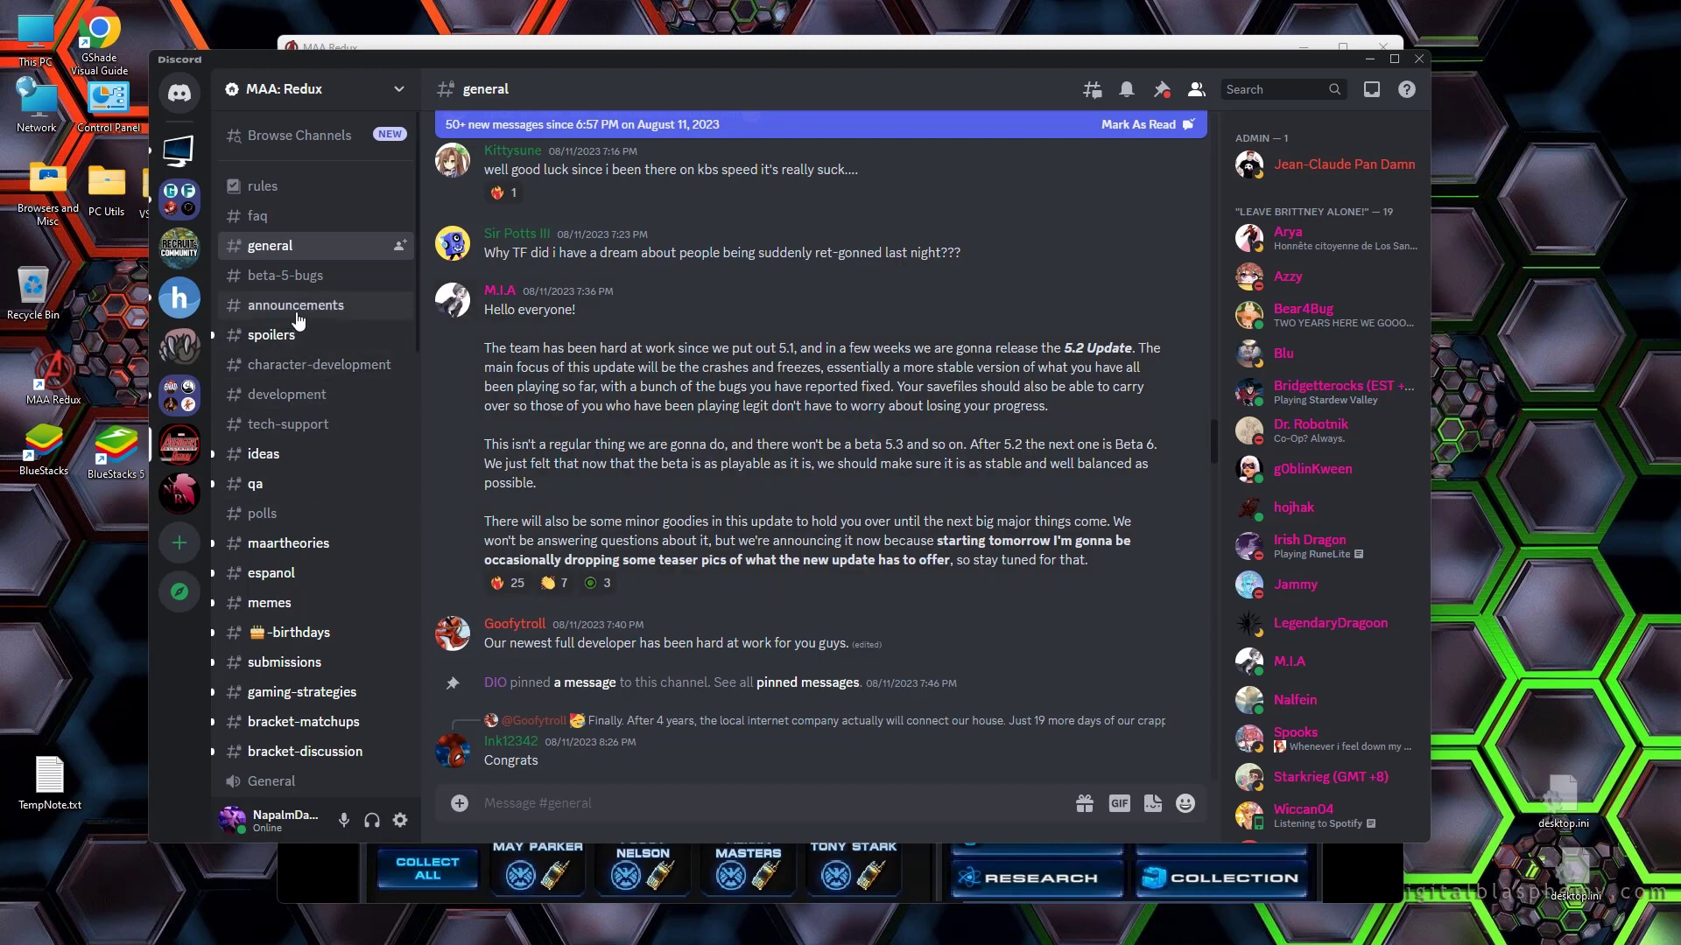
Step: Open #beta-5-bugs to see the training-bay and Captain Steve Rogers bug reports
left_click(286, 275)
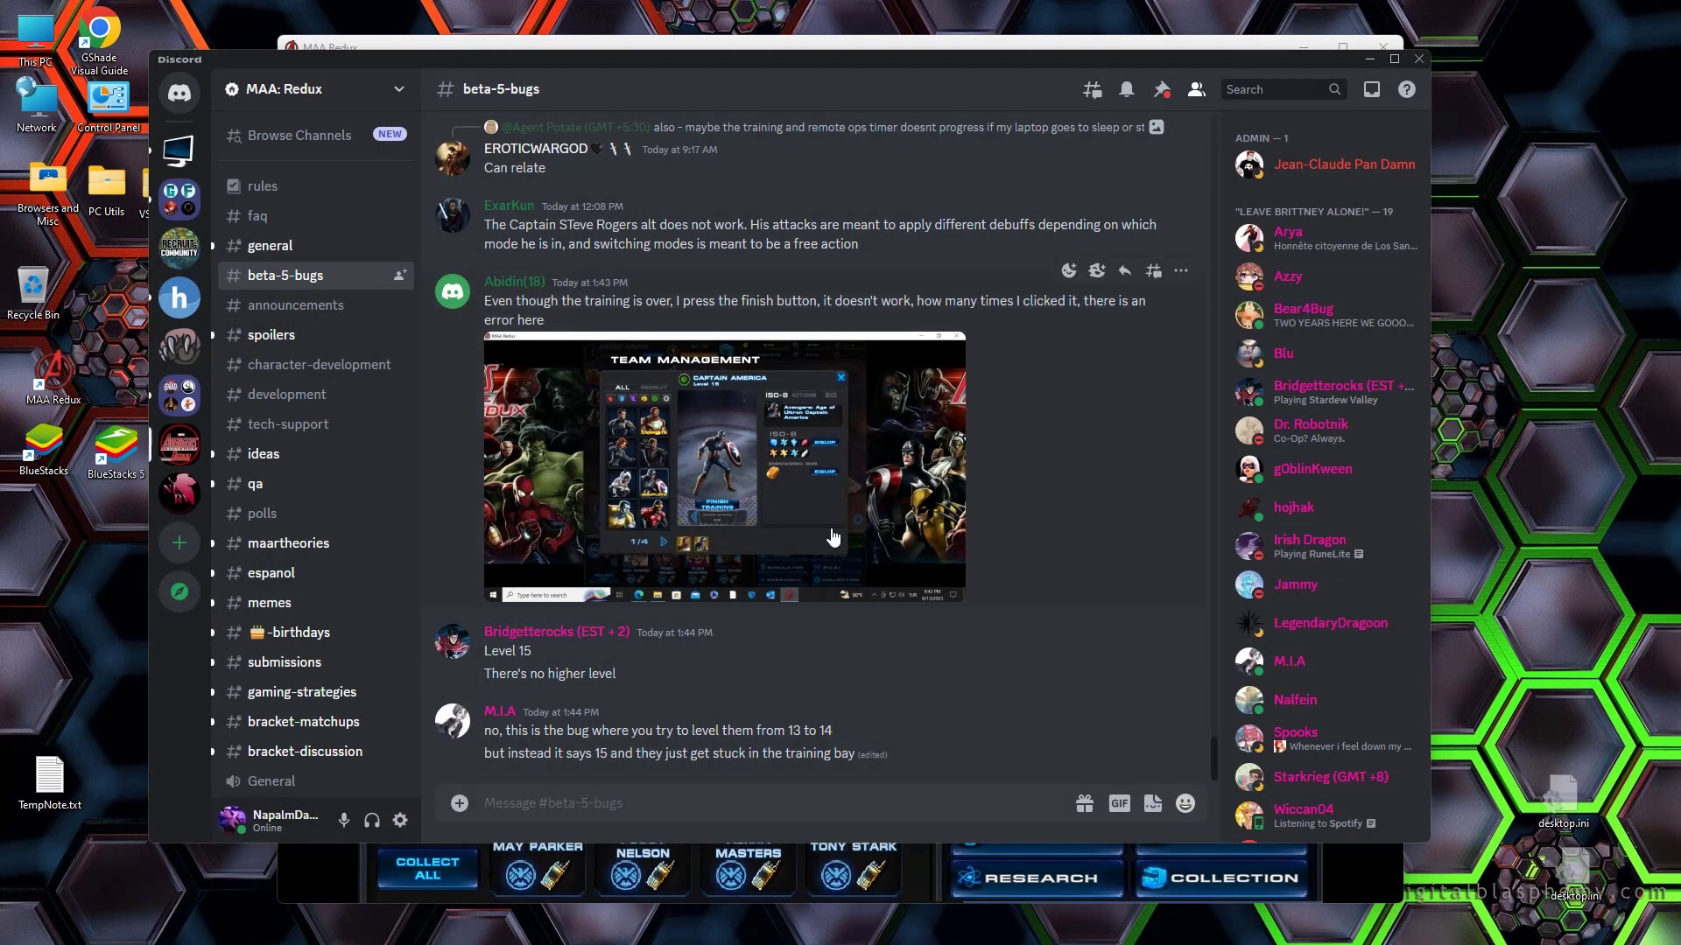
mouse_move(735, 483)
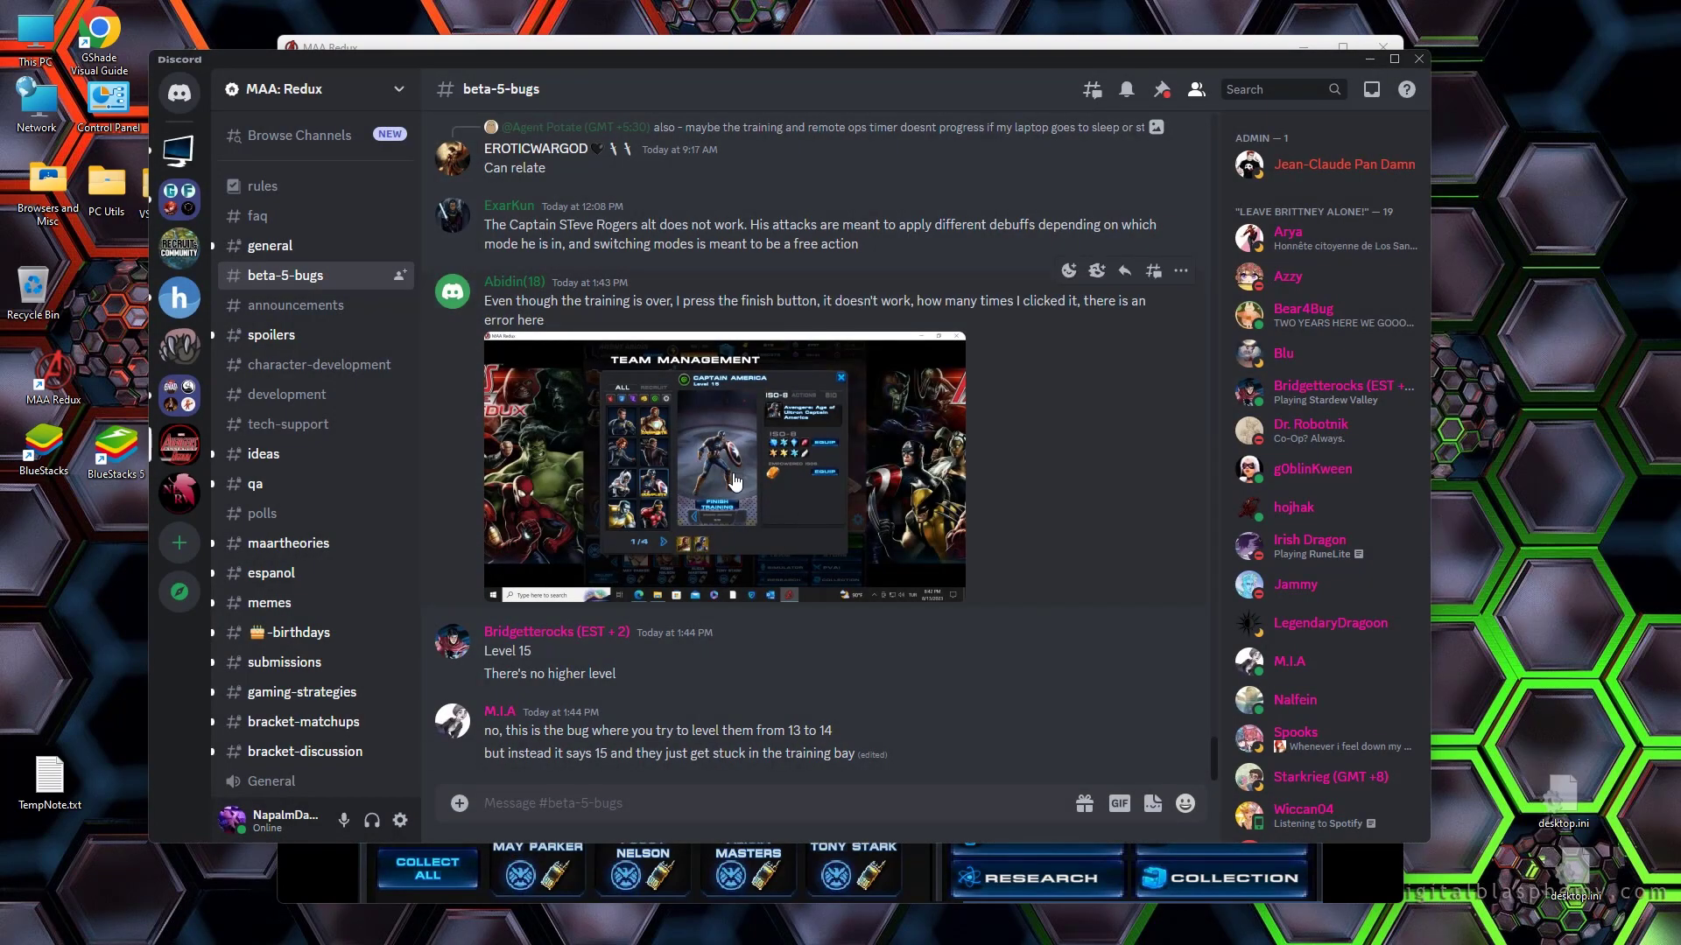
mouse_move(721, 568)
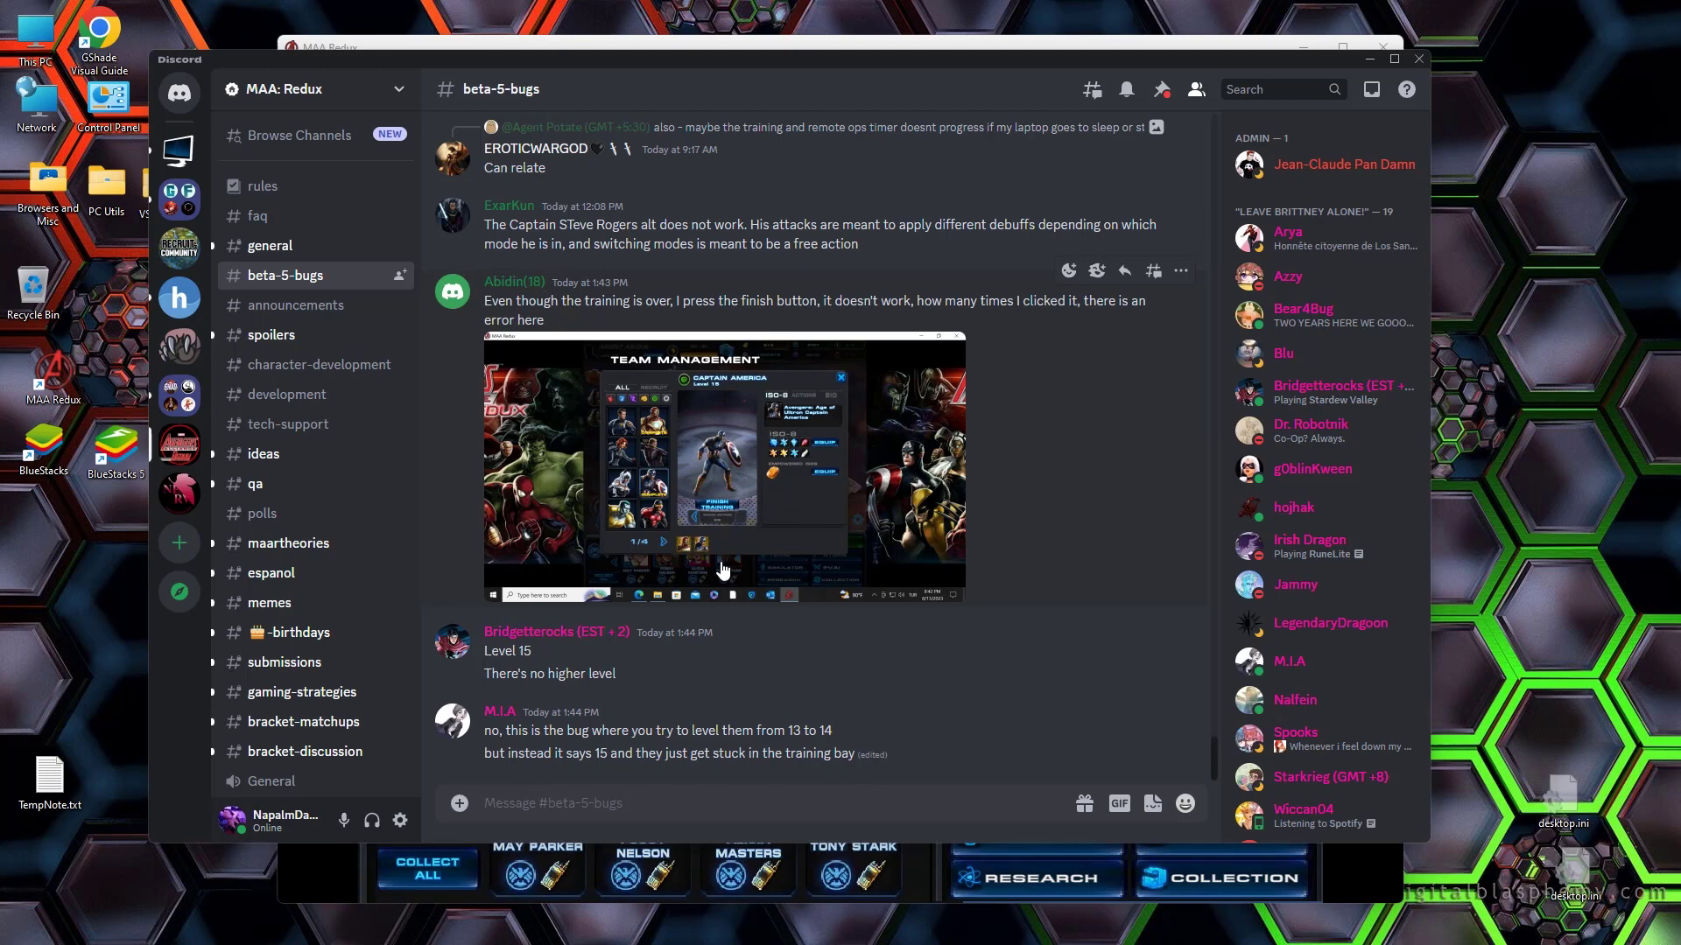
mouse_move(927, 589)
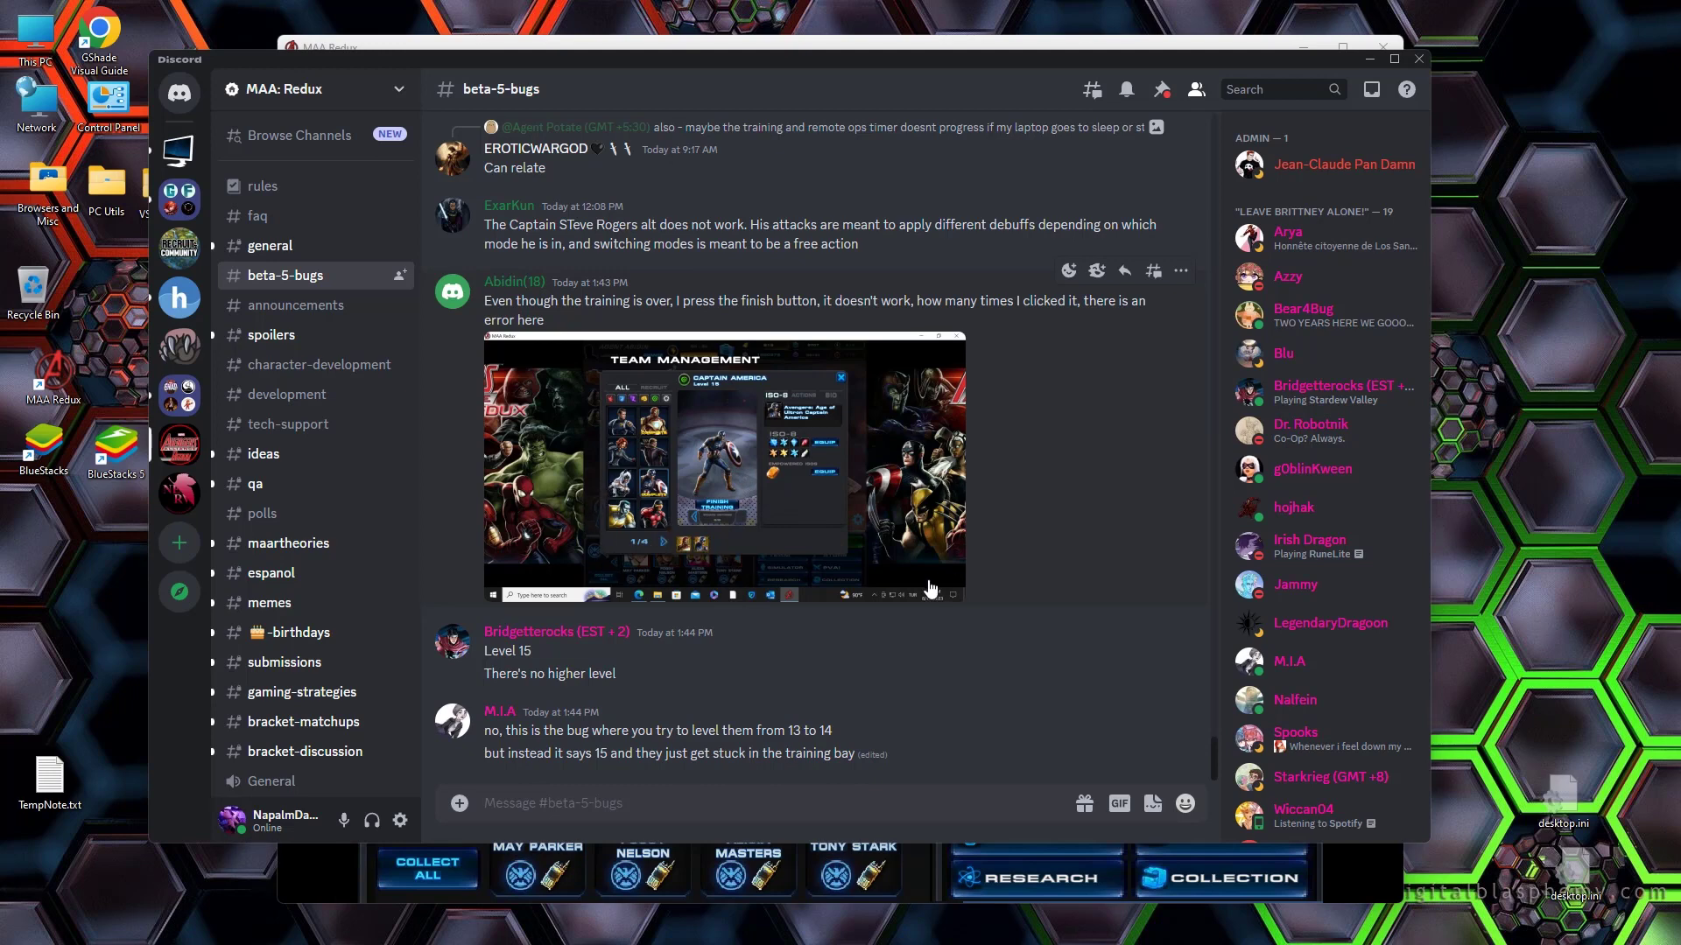
mouse_move(786, 742)
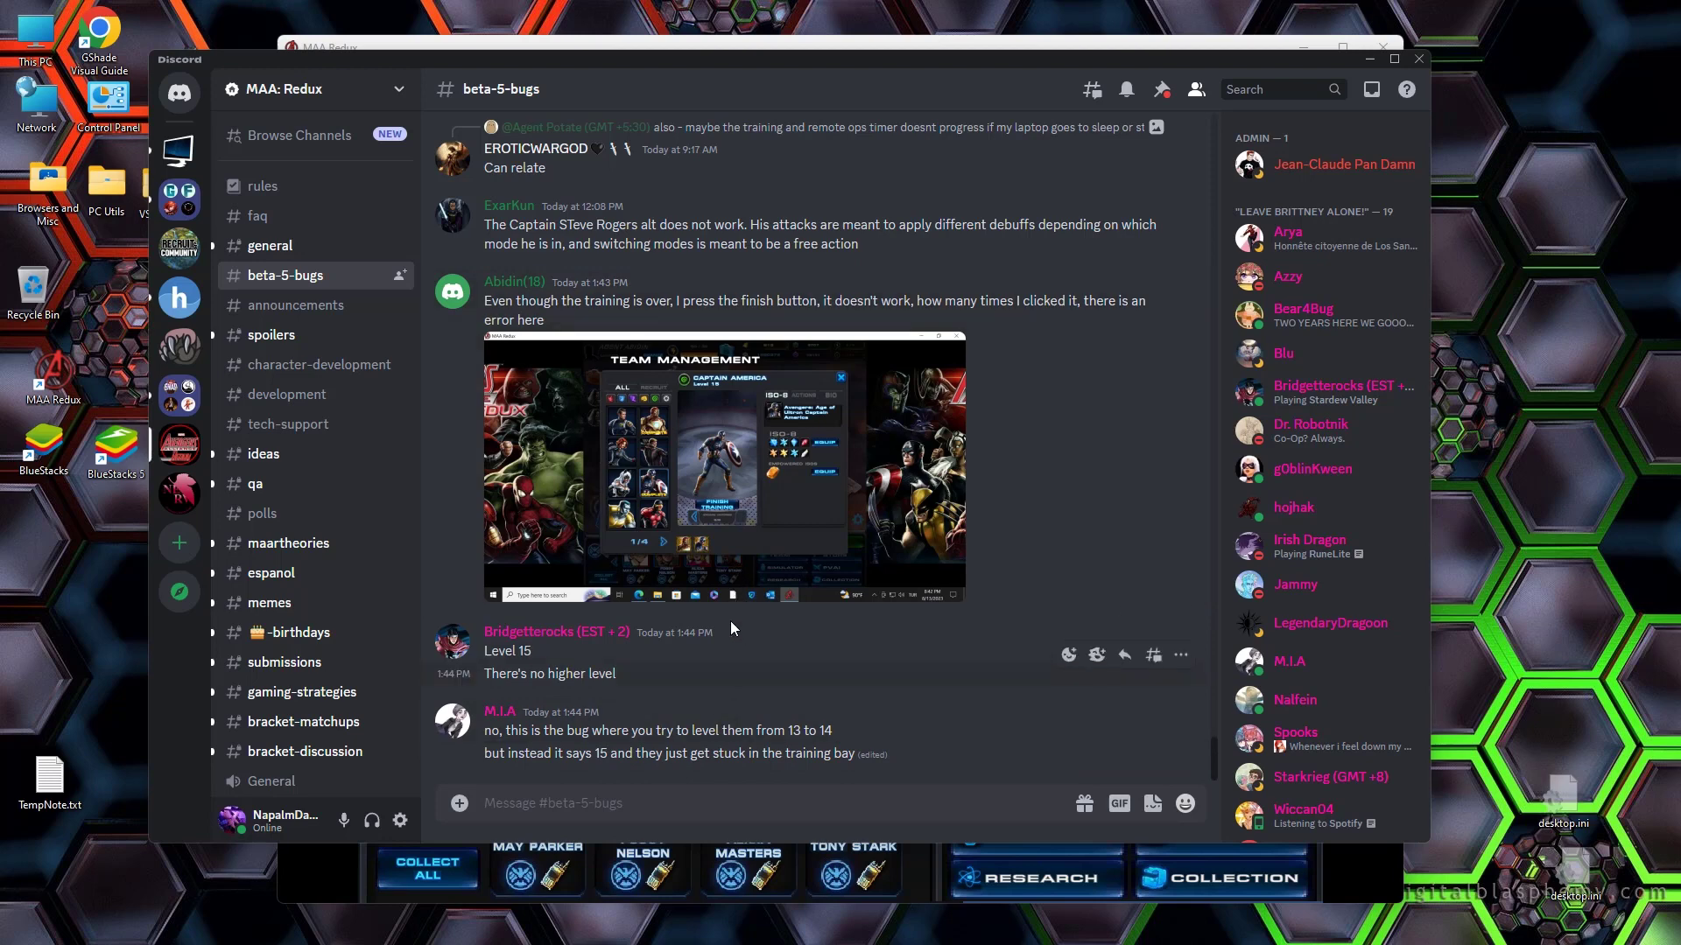
mouse_move(754, 490)
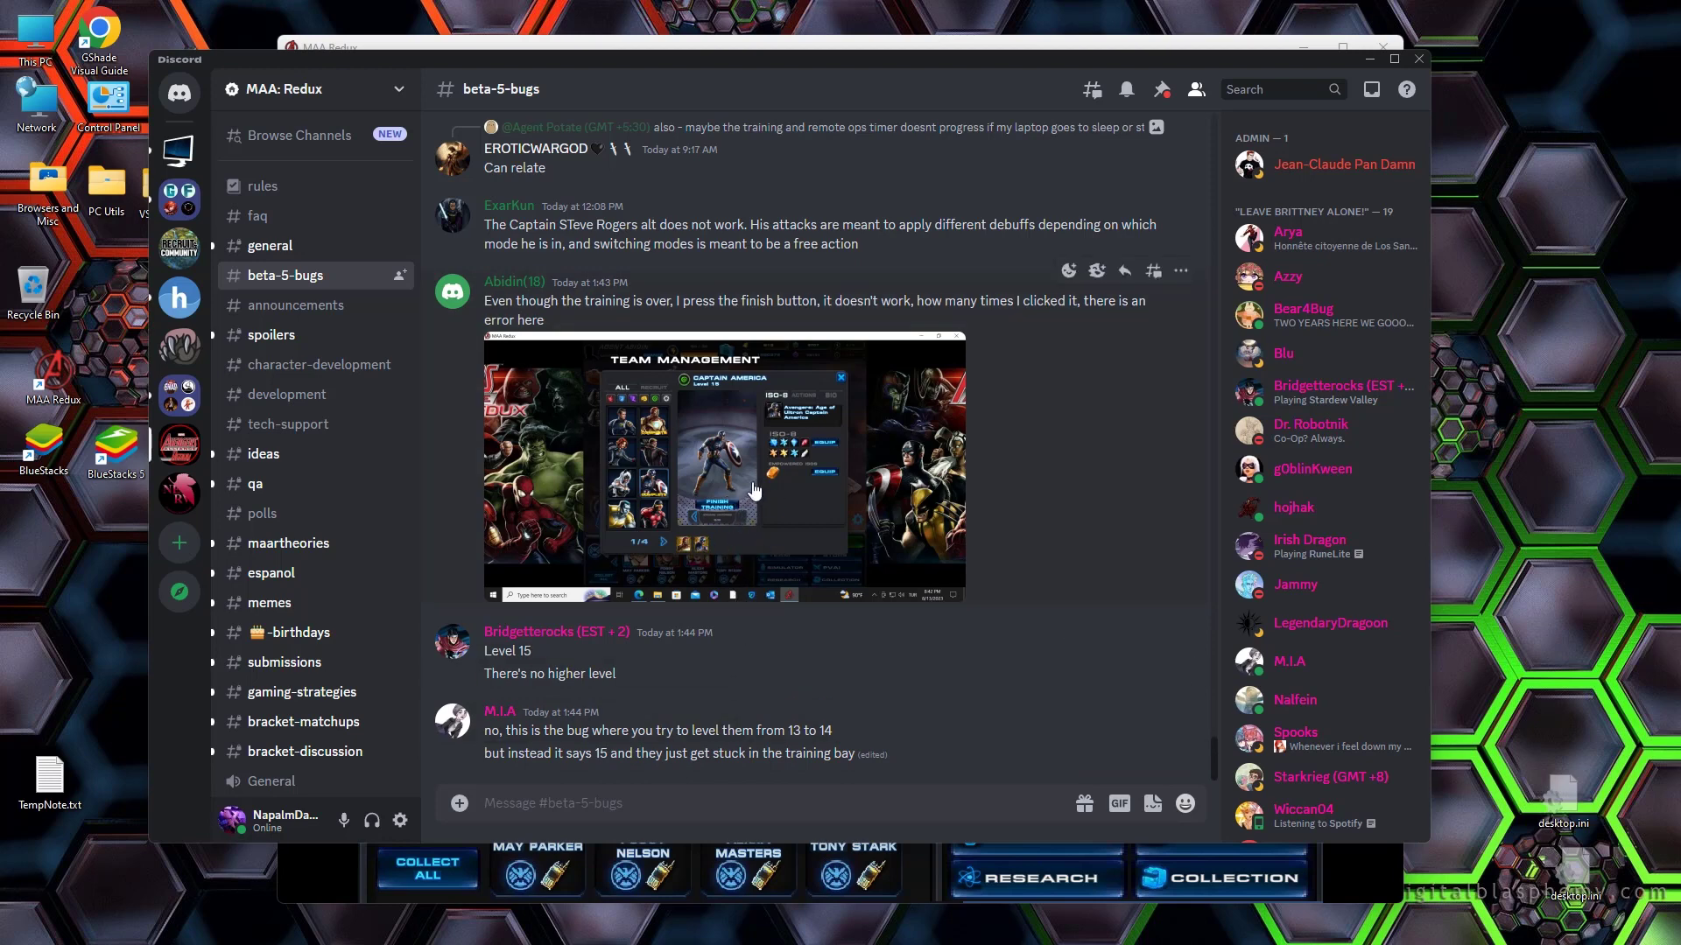
mouse_move(648, 458)
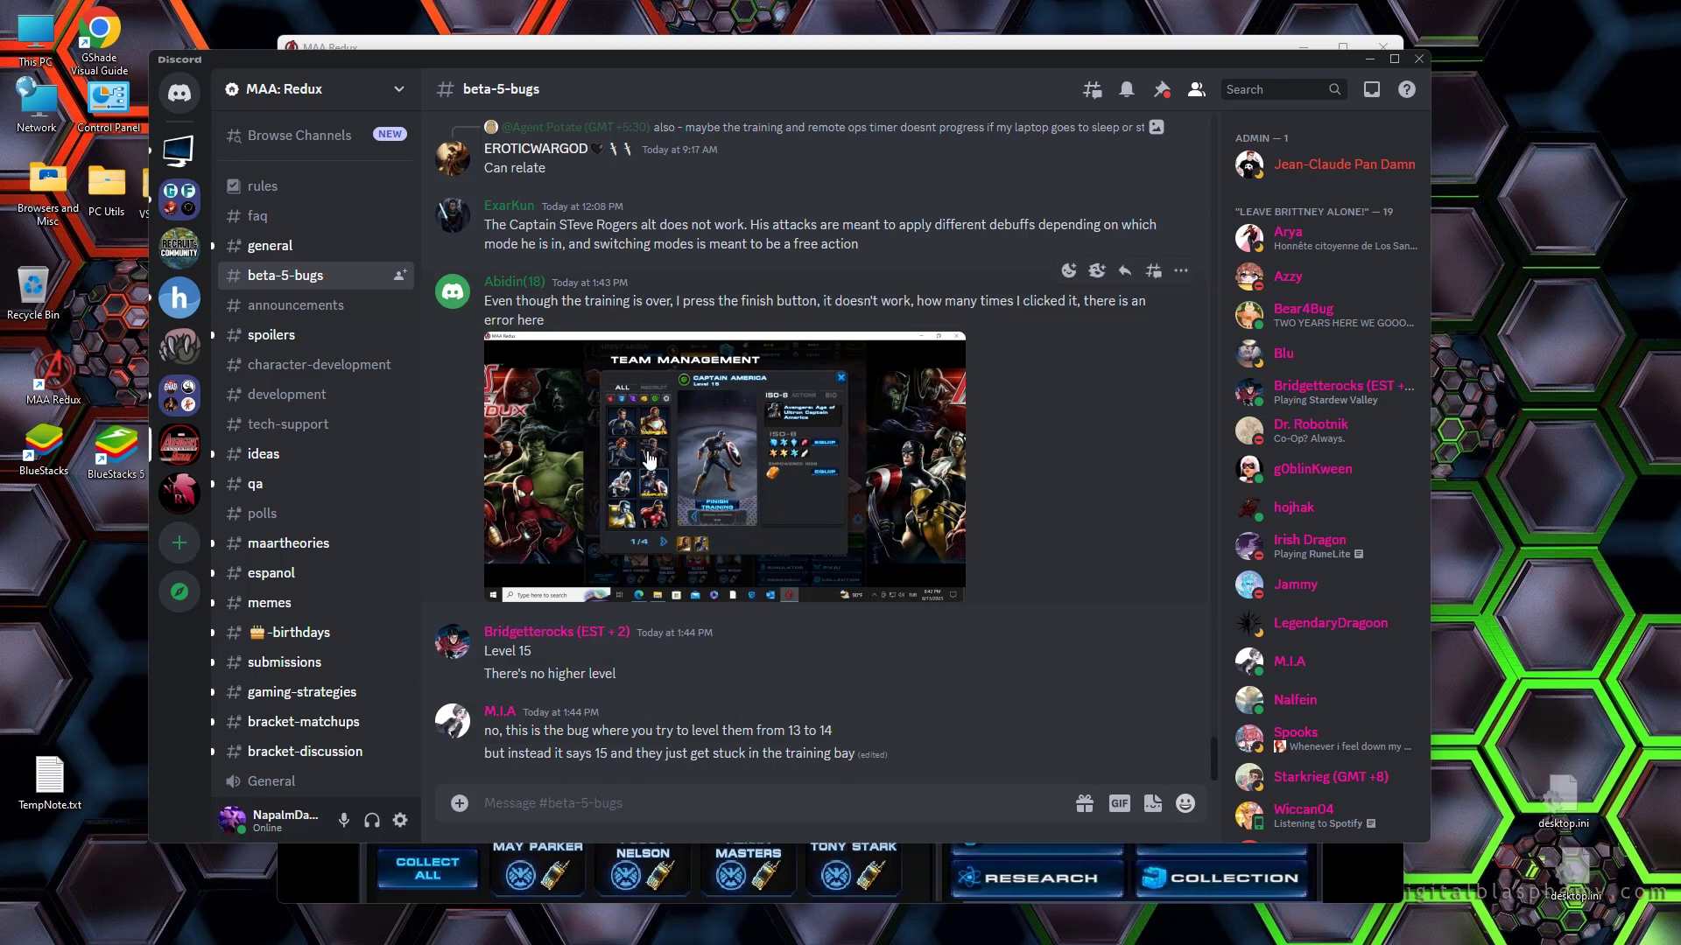
mouse_move(732, 491)
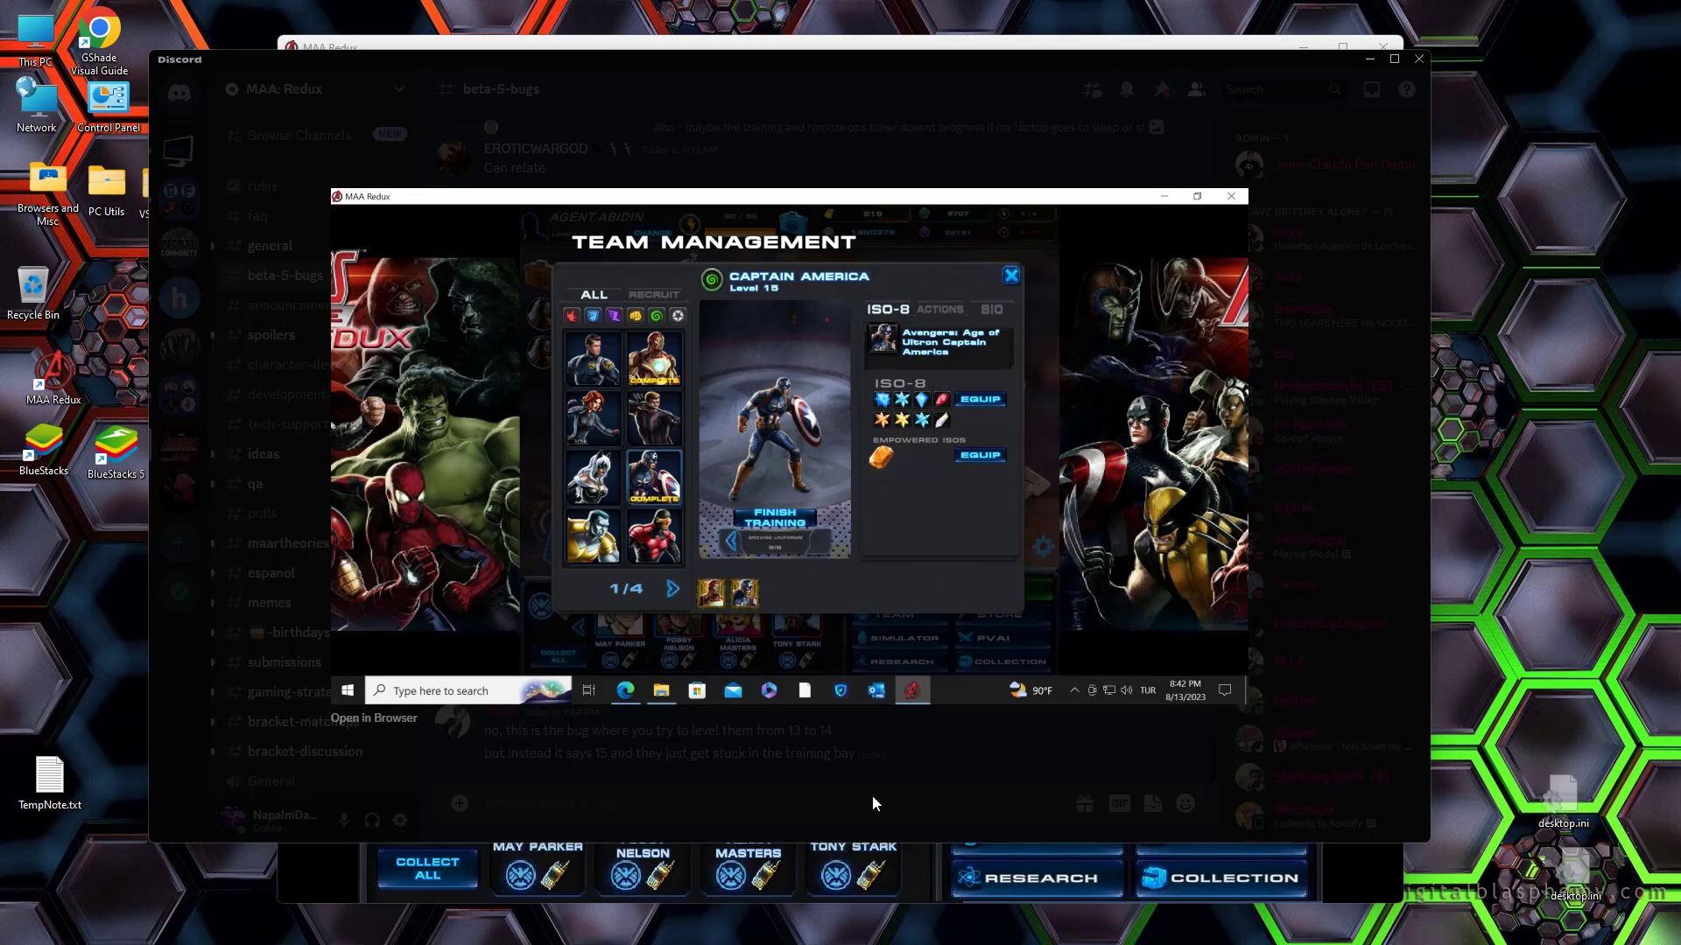
mouse_move(803, 510)
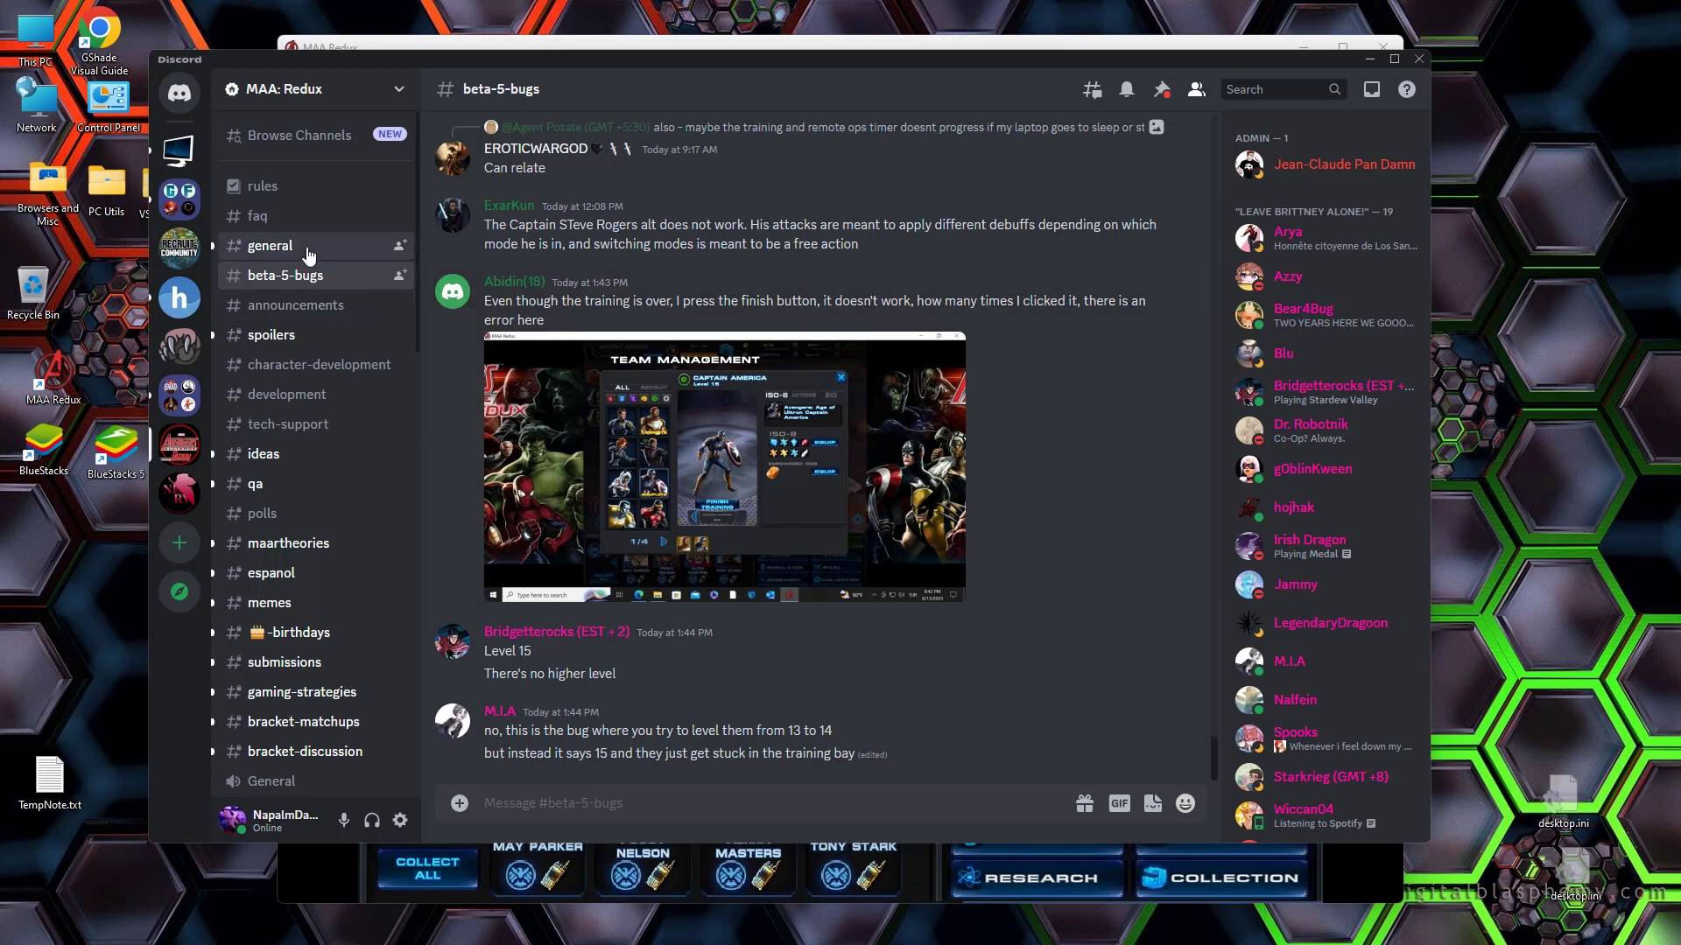
Step: Return to the MAA: Redux #general channel
left_click(268, 246)
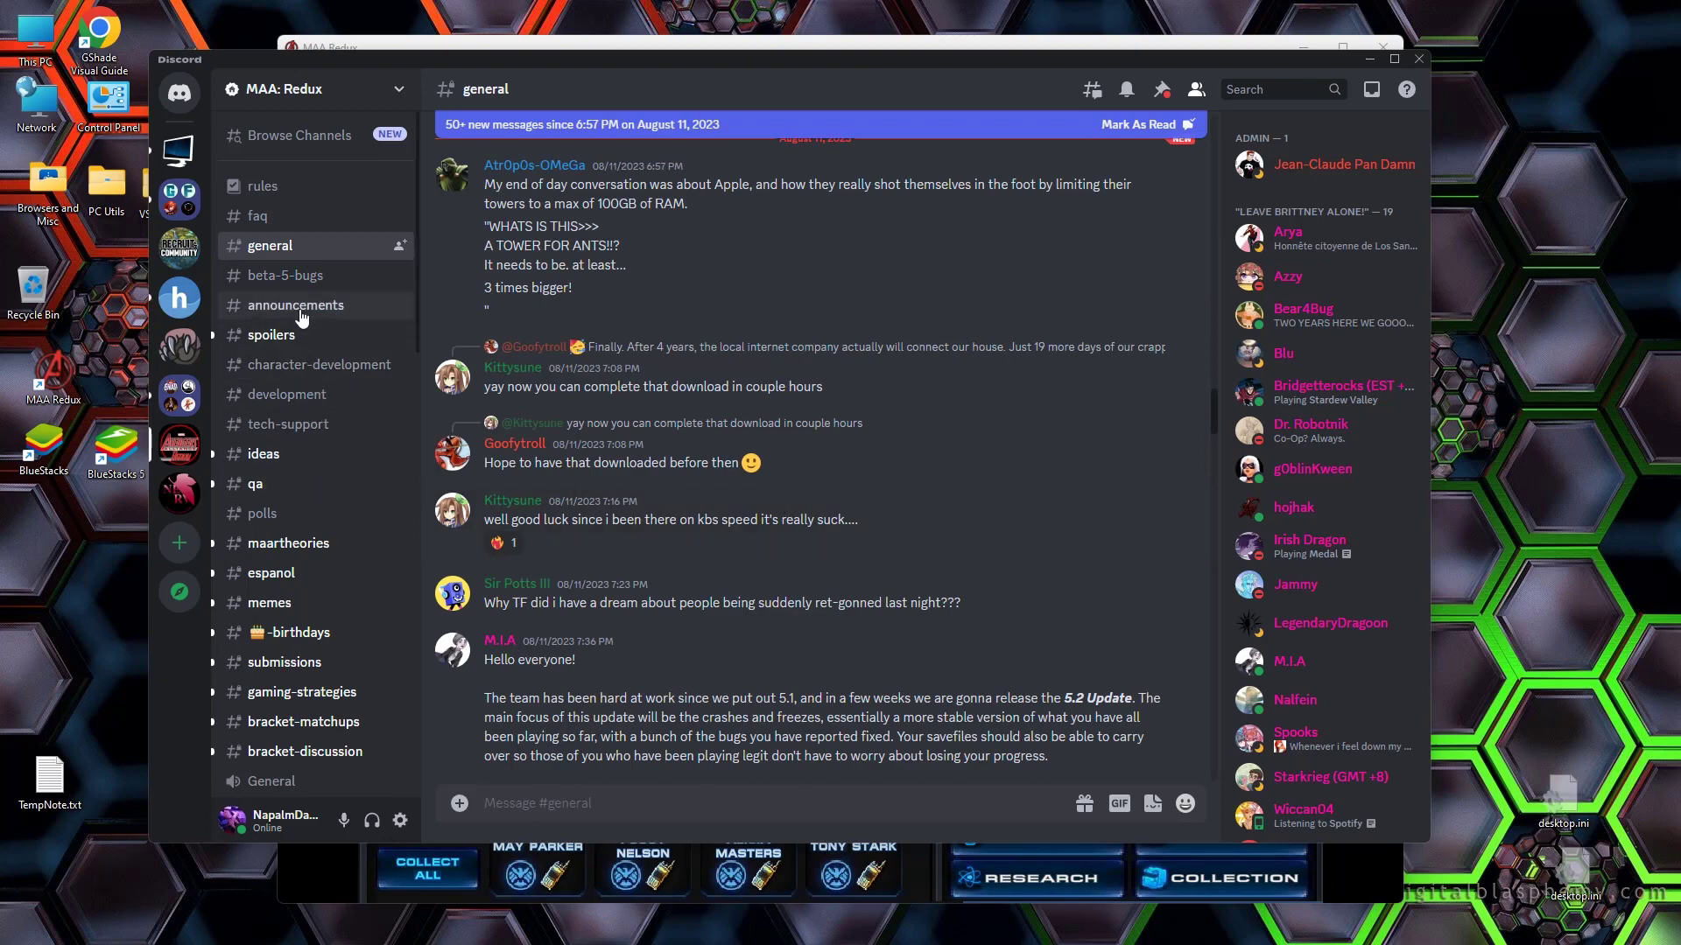
Step: Open the MAA: Redux announcements channel holding the 5.2 Update post
left_click(296, 304)
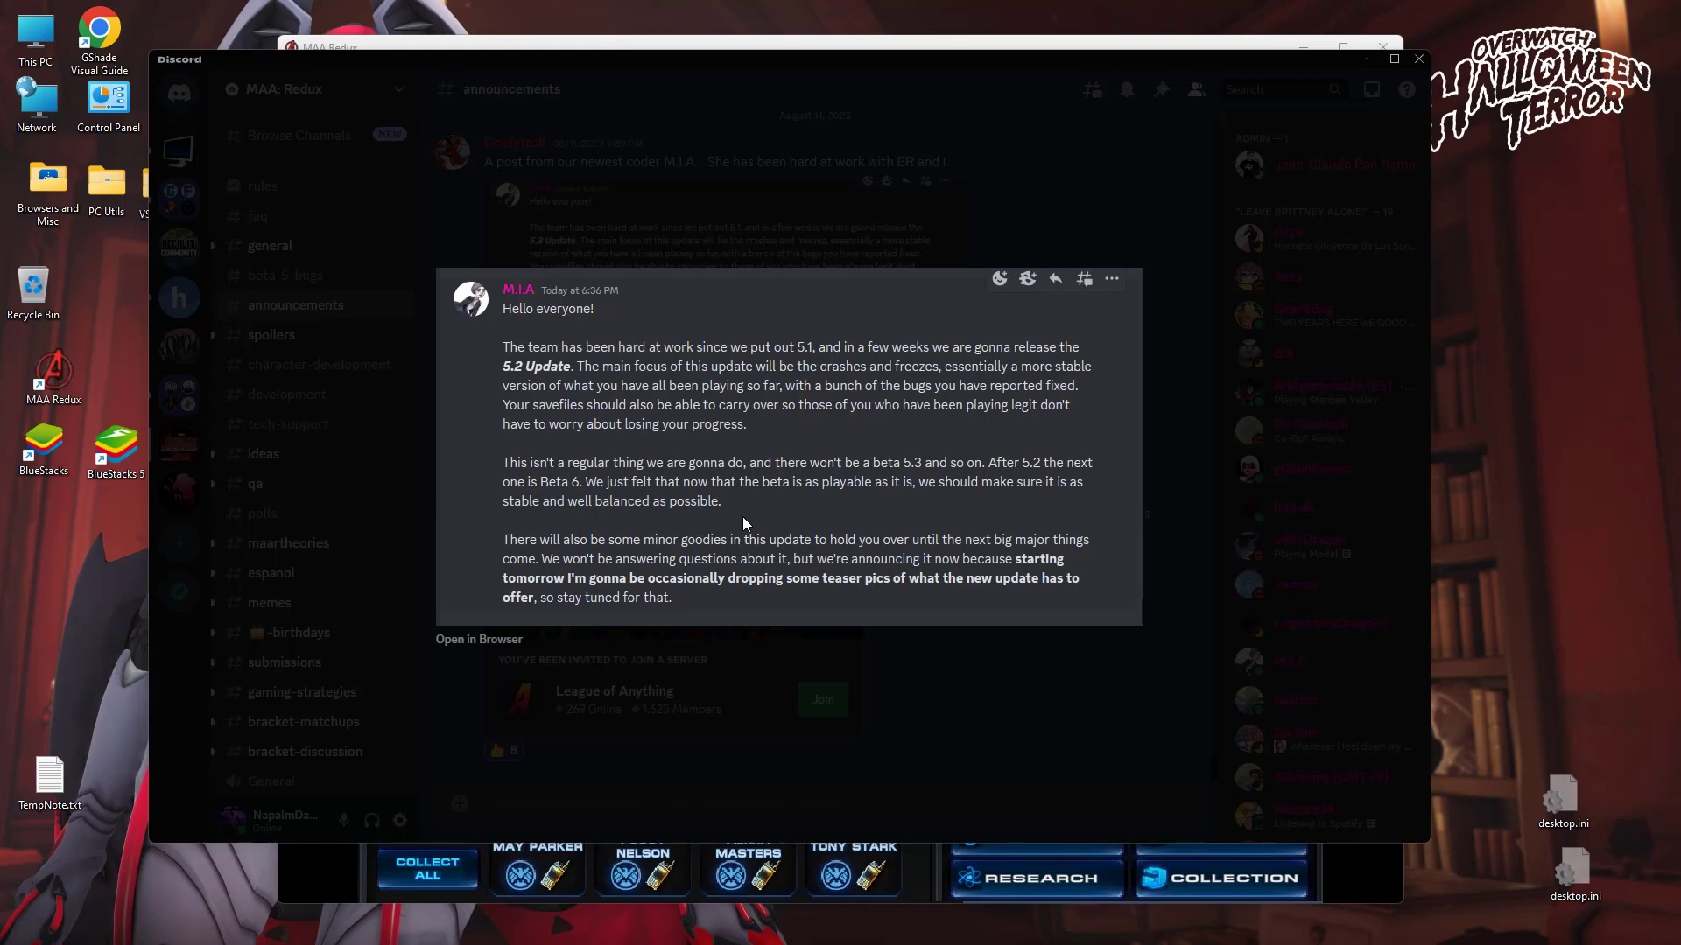
mouse_move(755, 500)
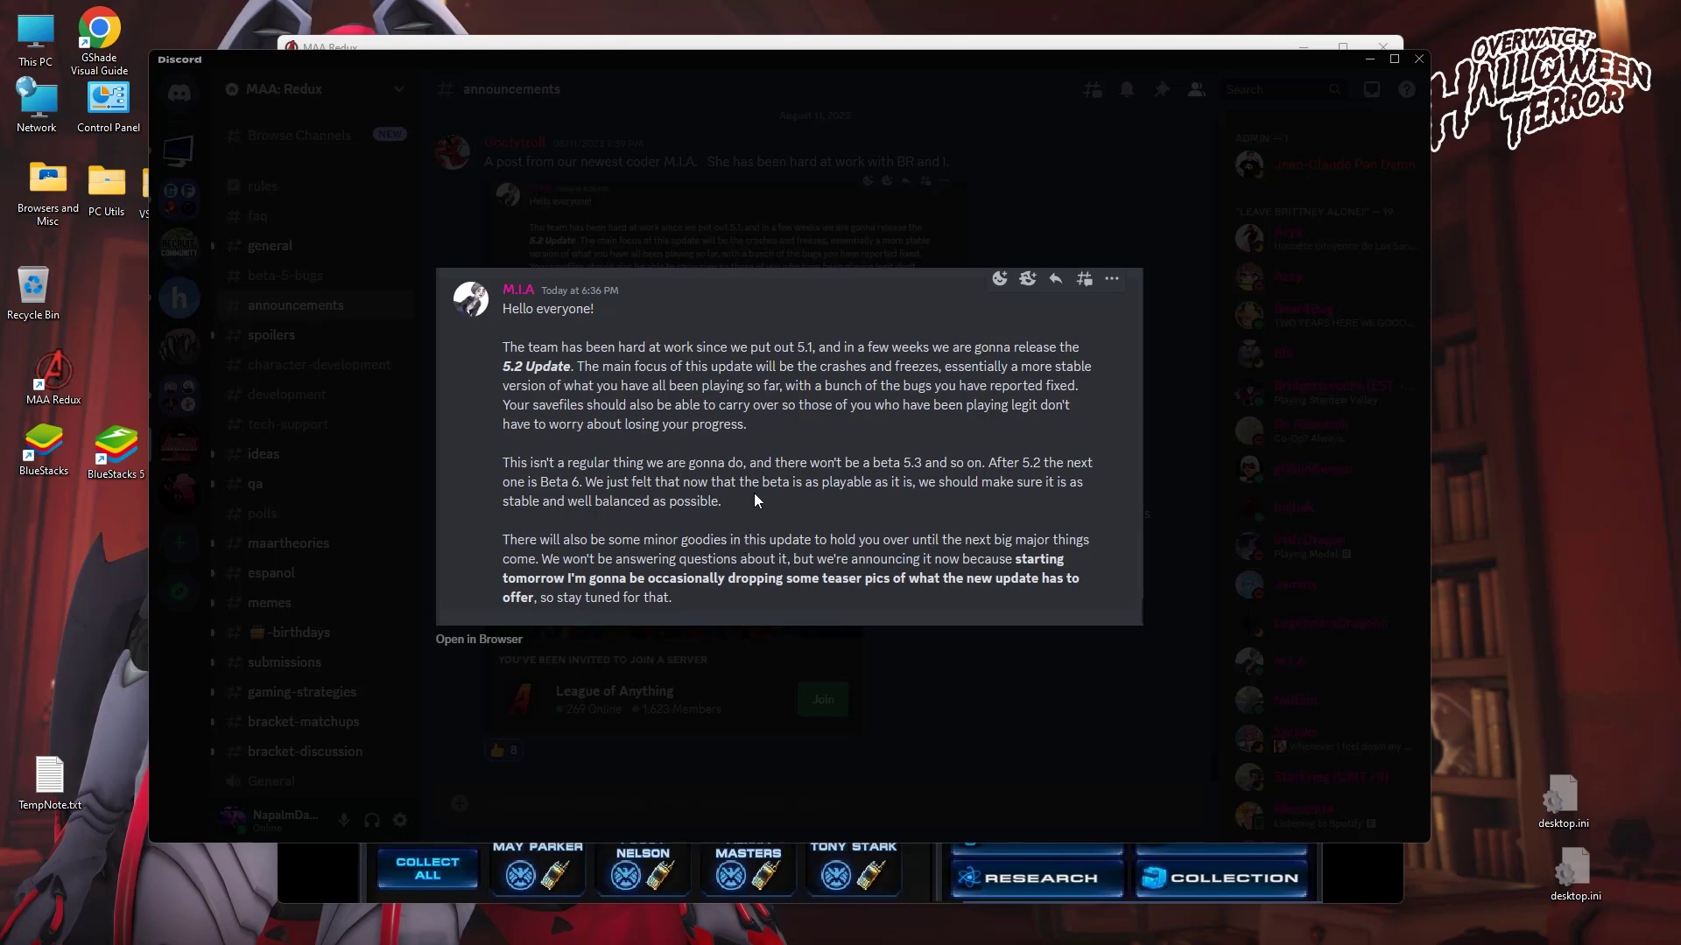
mouse_move(848, 505)
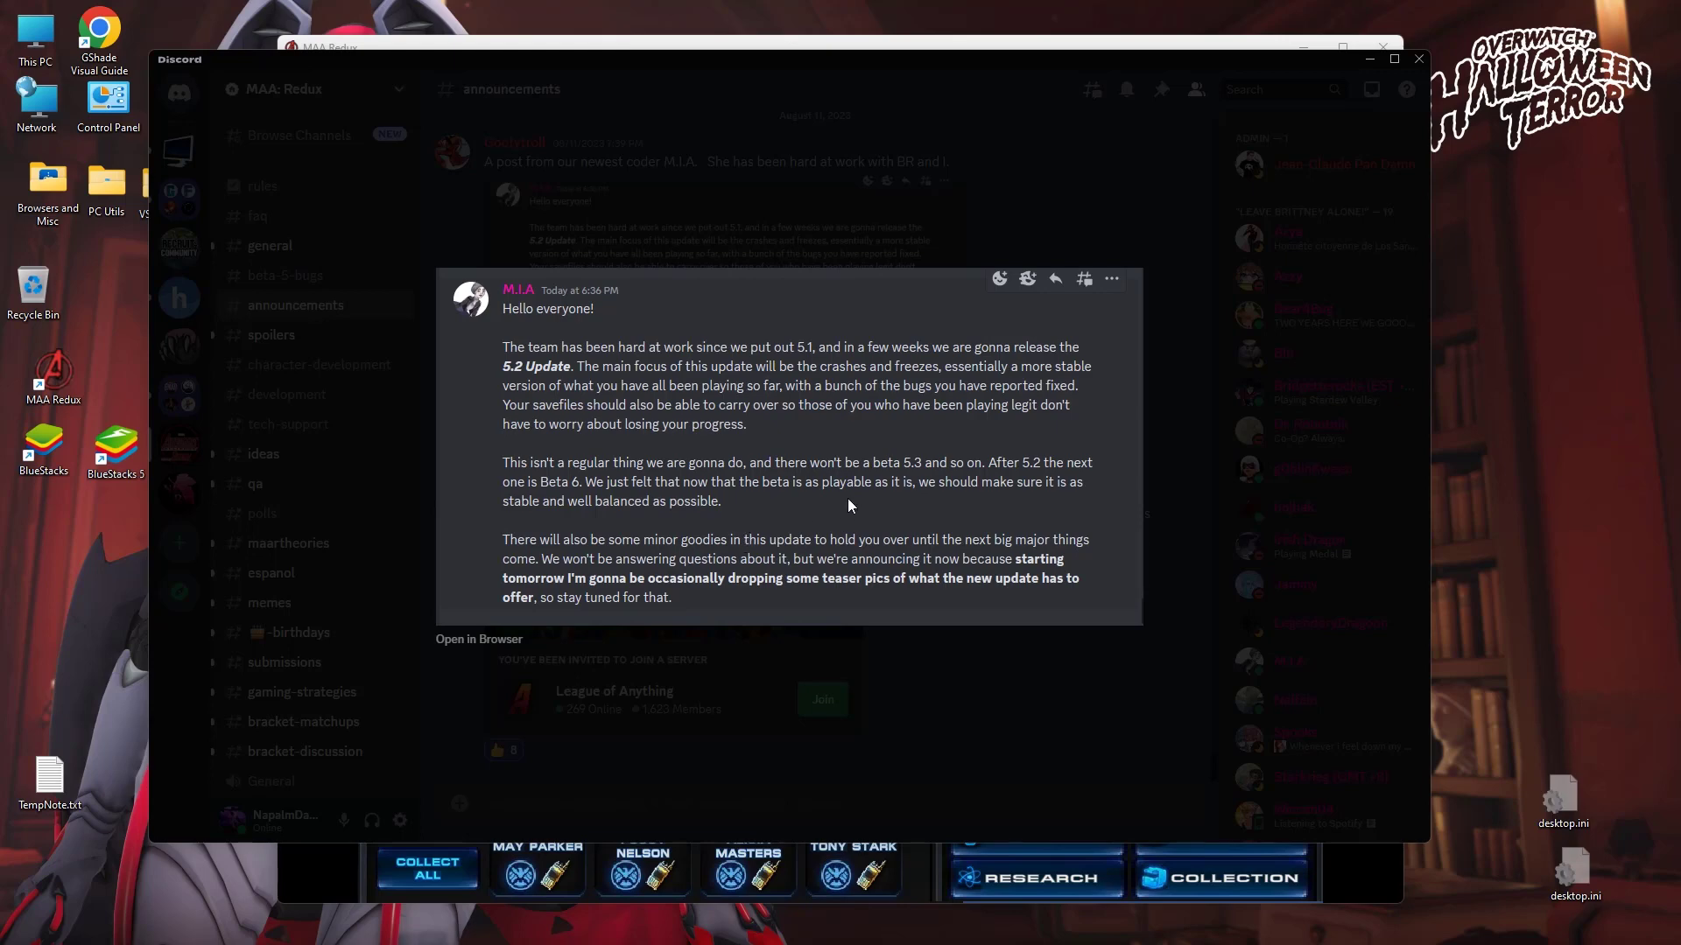
mouse_move(1042, 515)
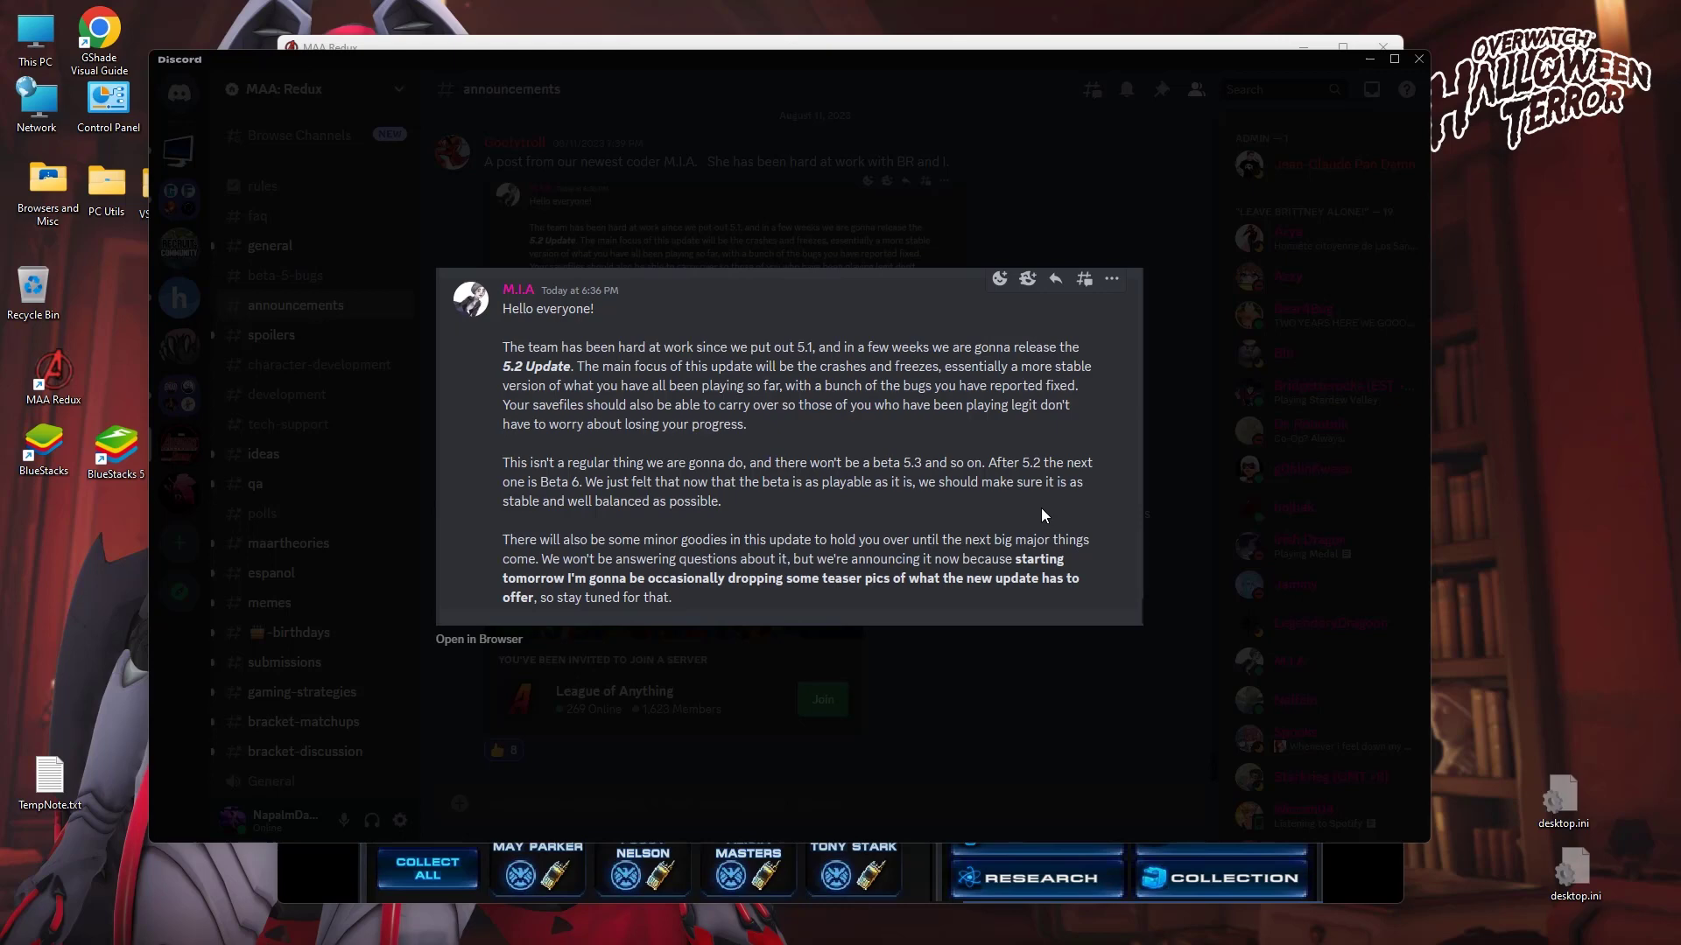
mouse_move(882, 507)
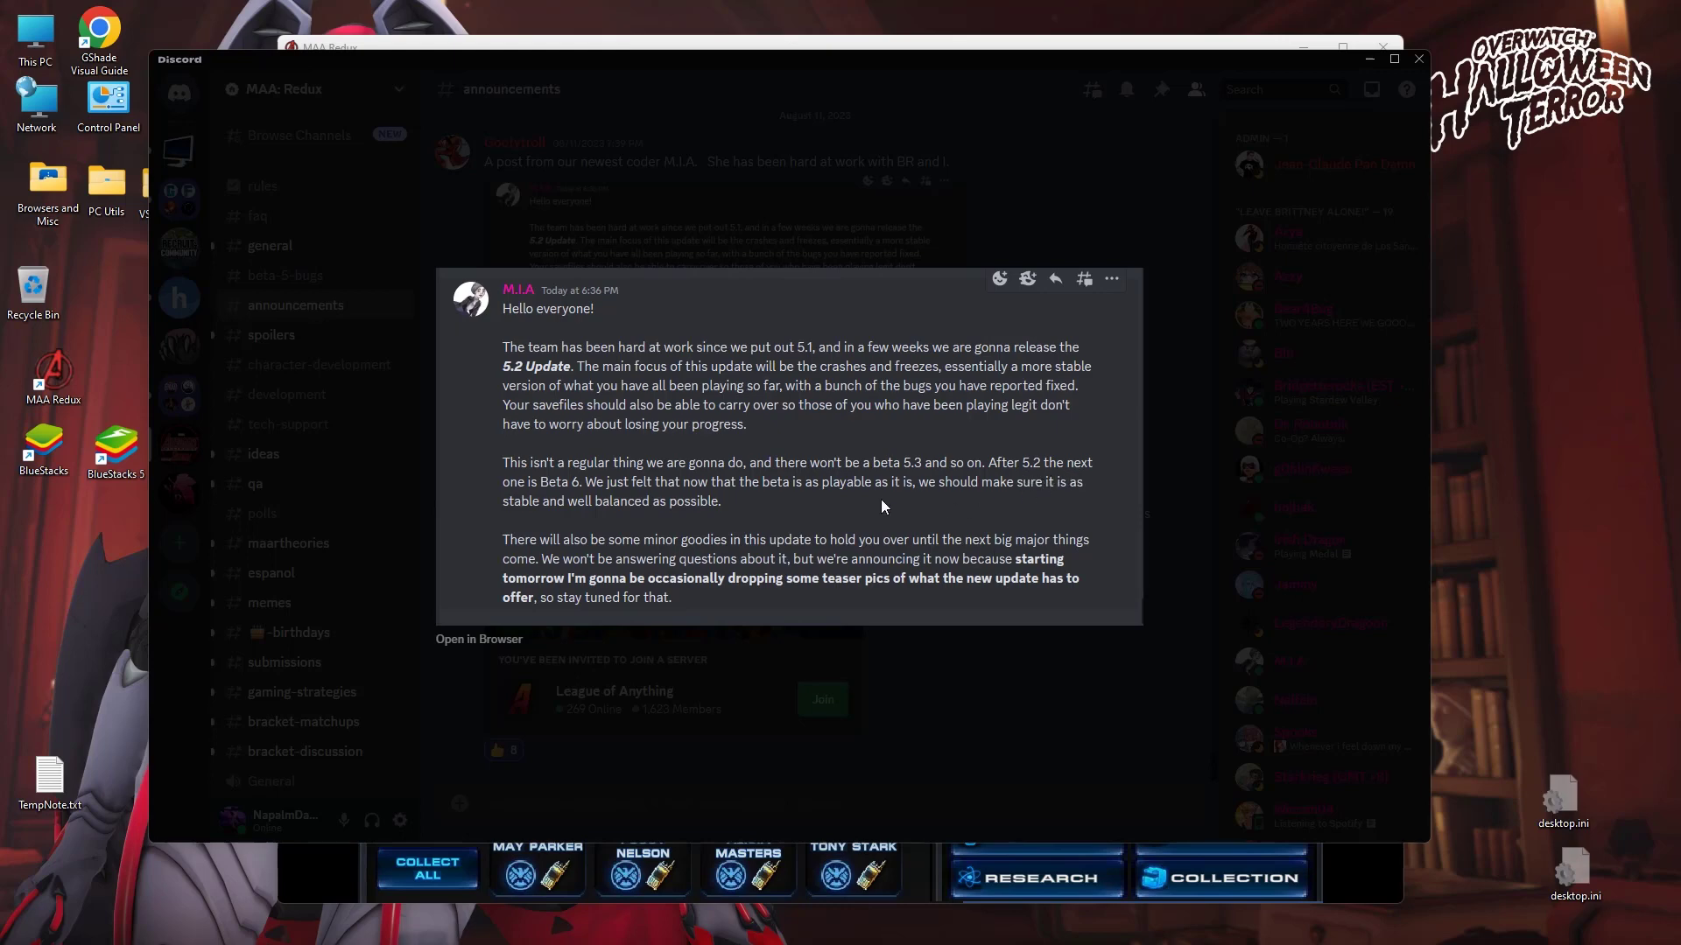
mouse_move(882, 496)
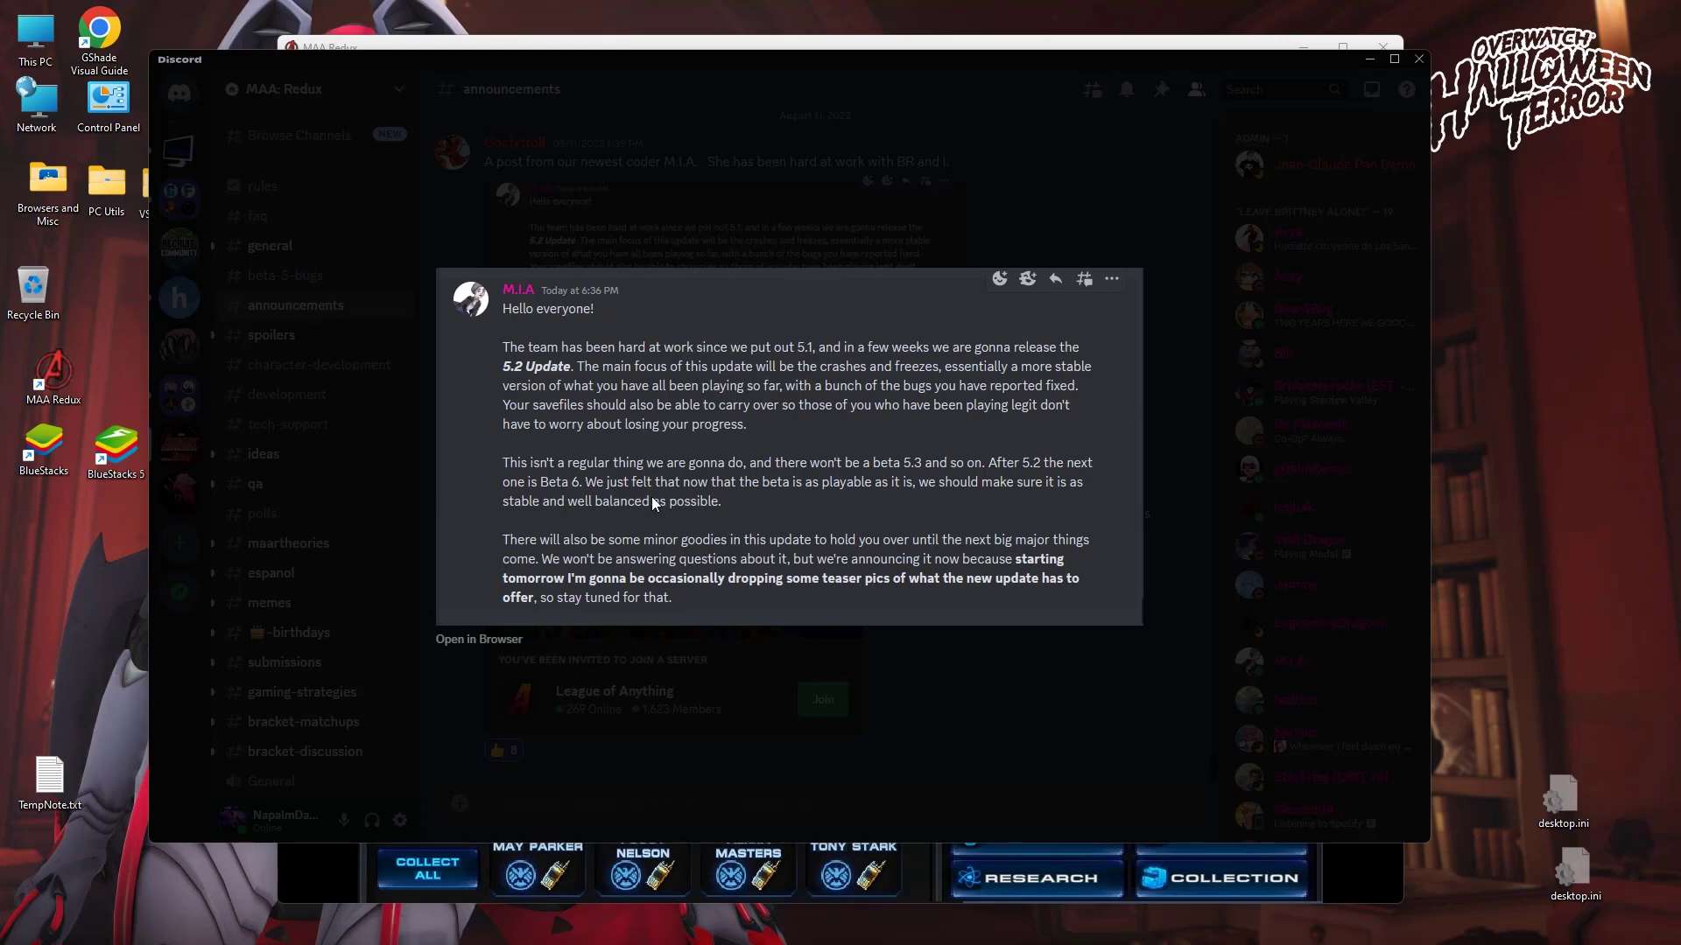
mouse_move(821, 521)
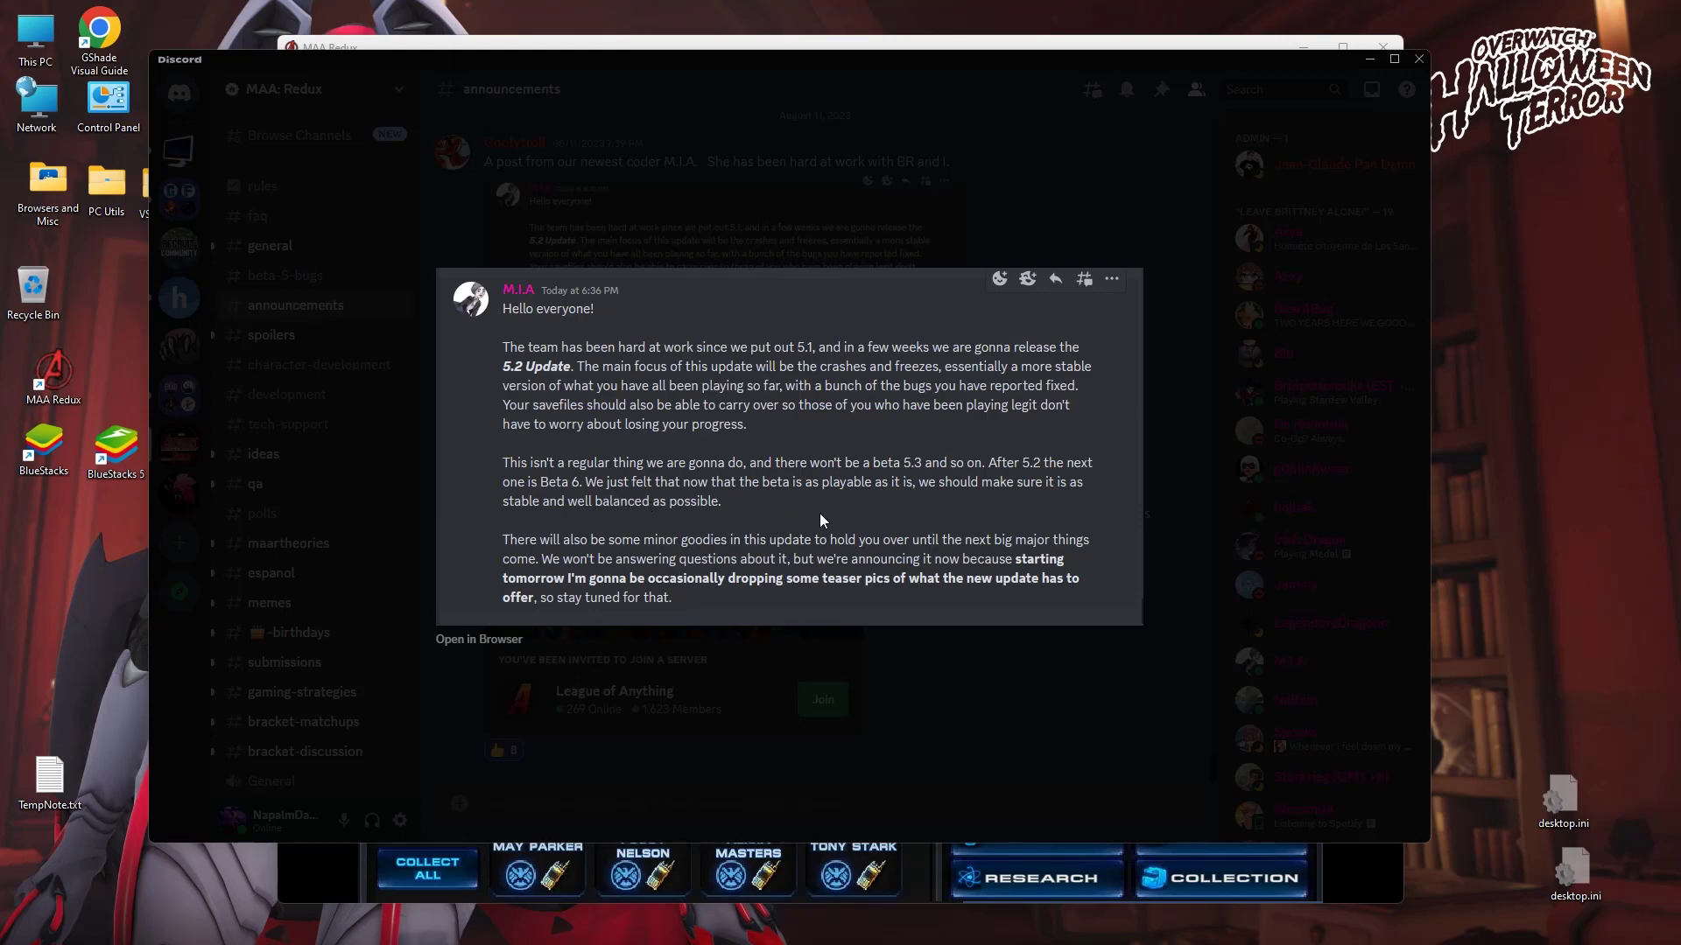
mouse_move(722, 539)
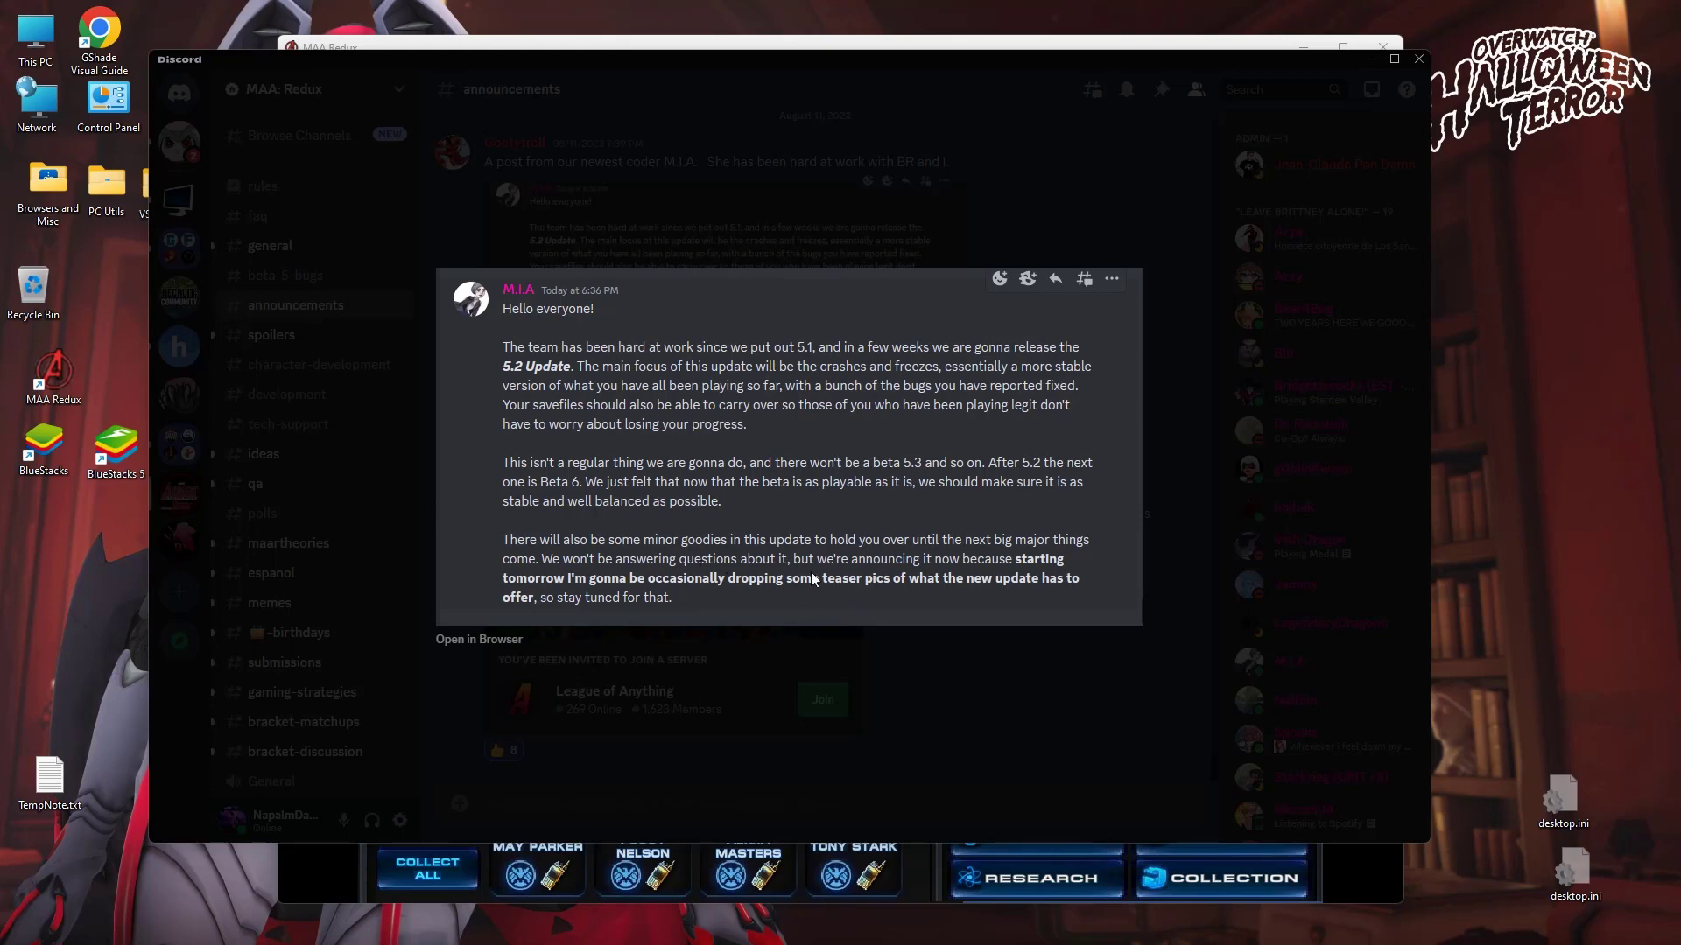
mouse_move(964, 592)
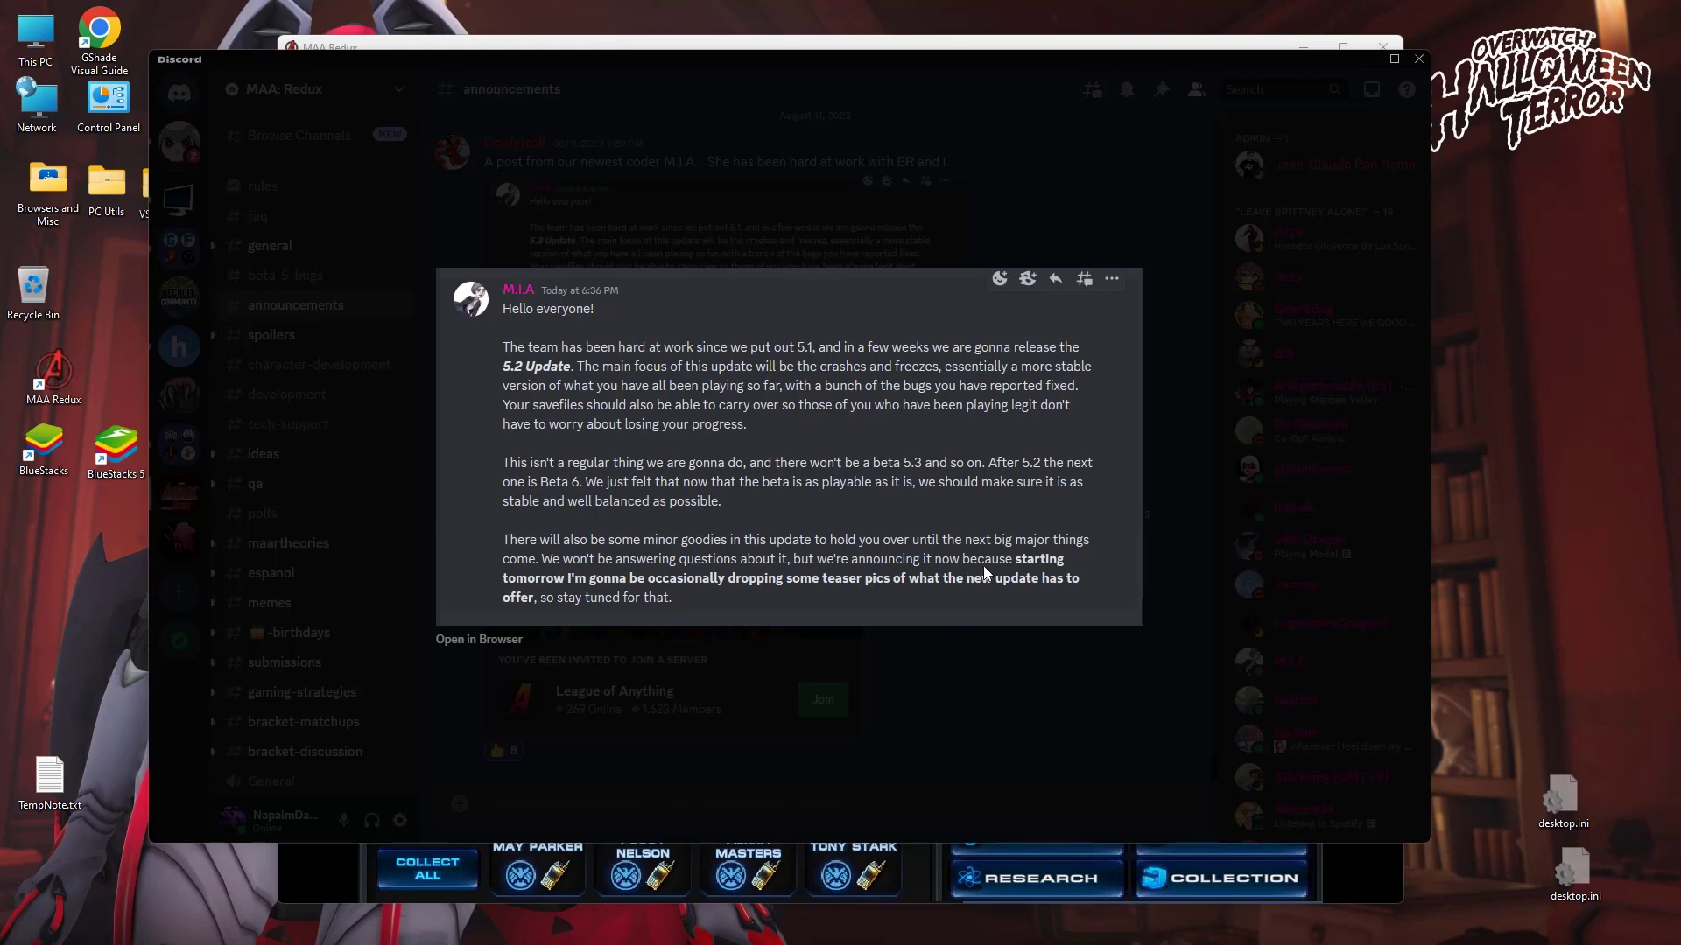
mouse_move(767, 576)
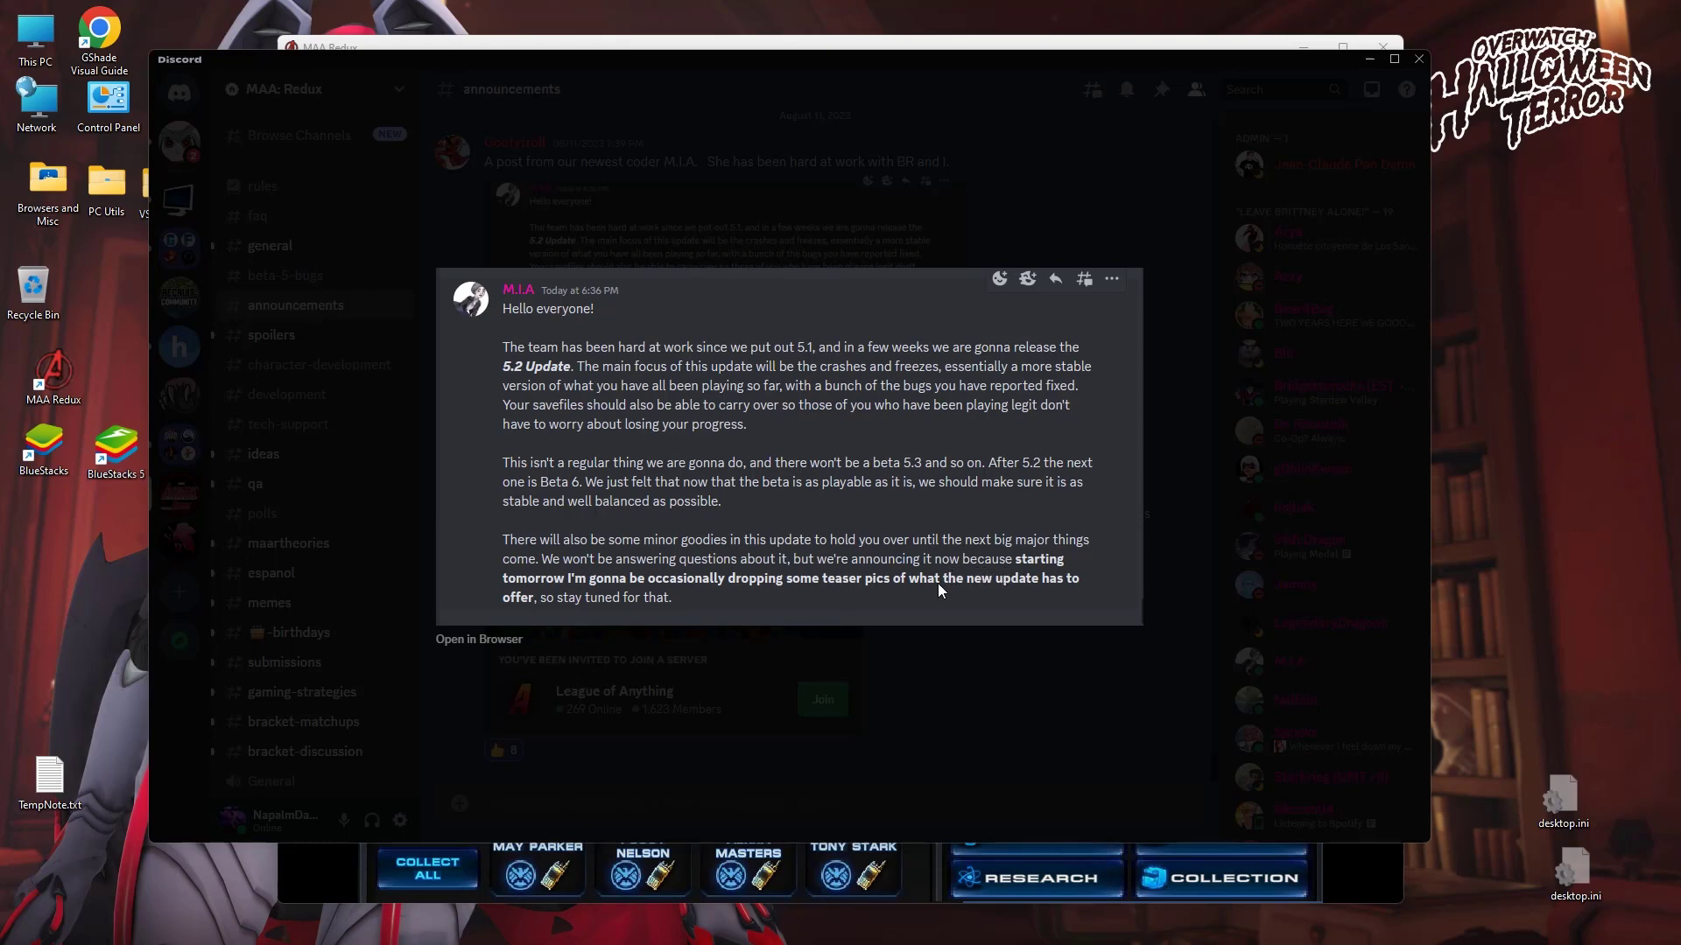
mouse_move(758, 523)
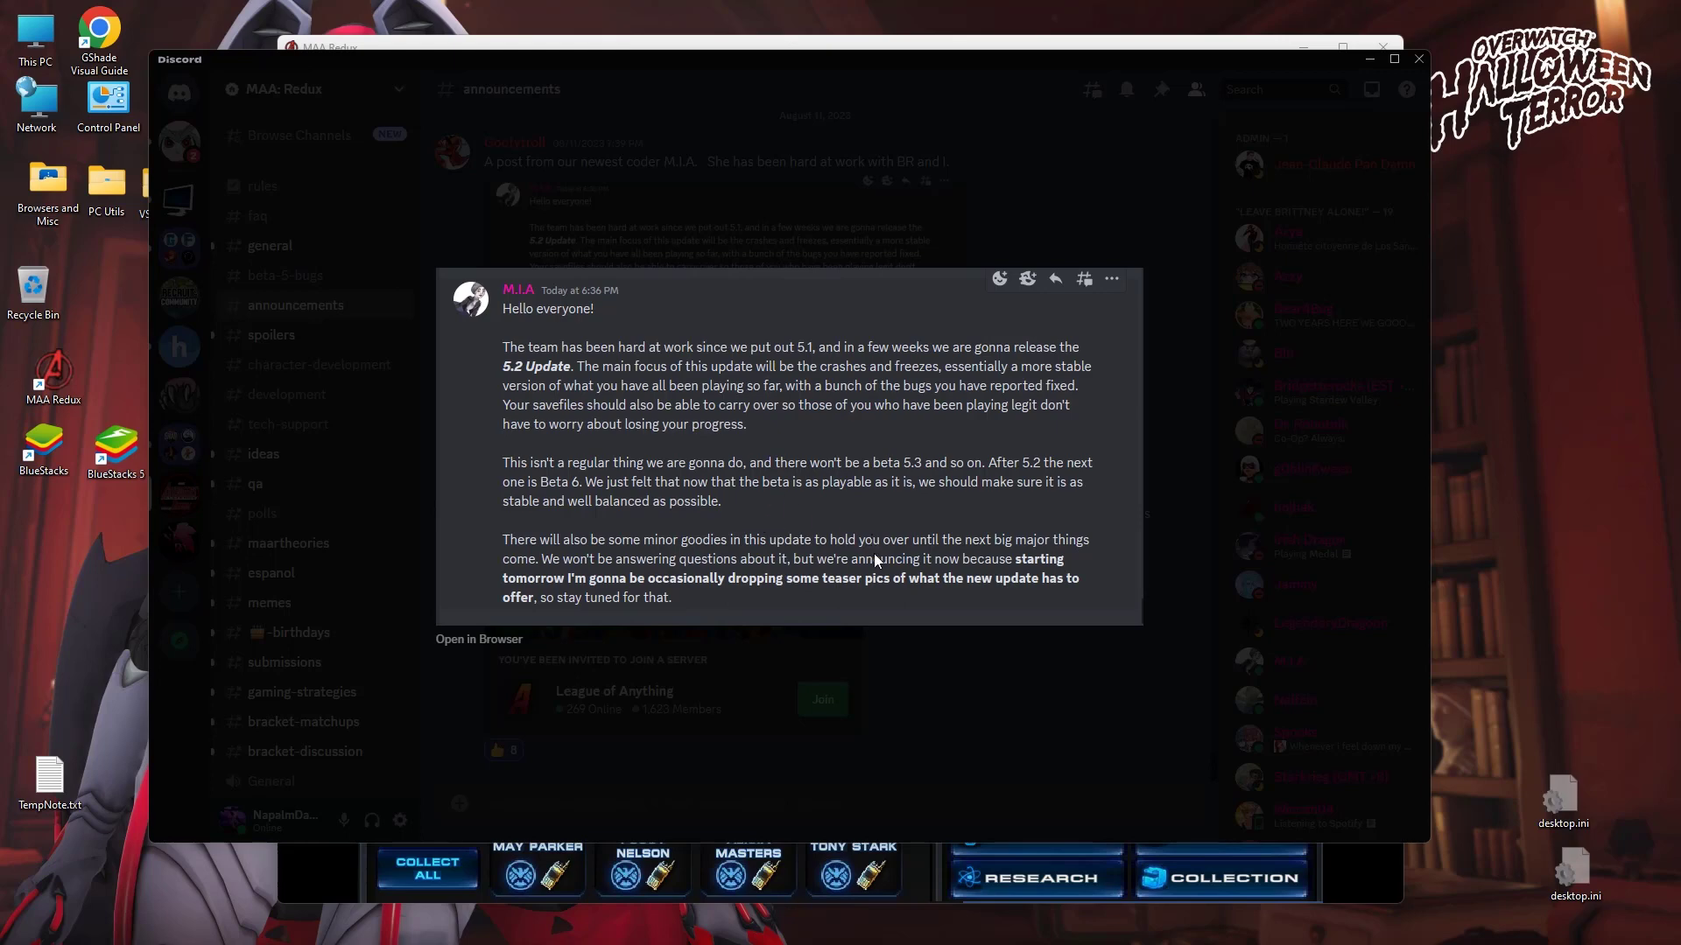
mouse_move(955, 445)
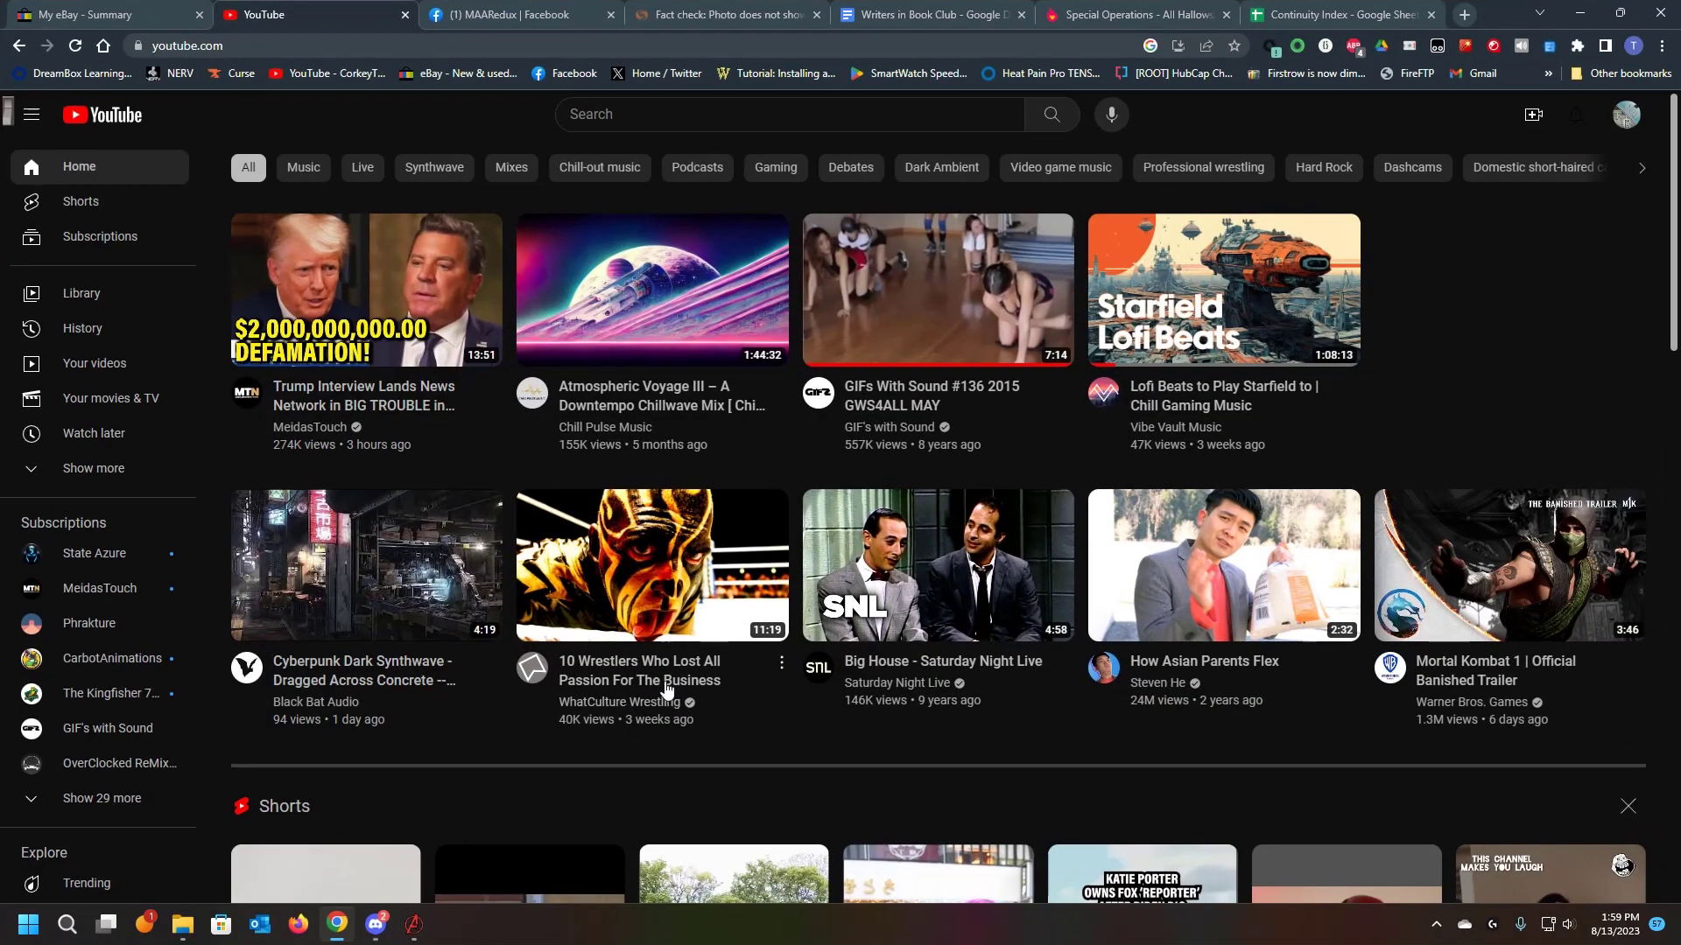
Step: Switch to the MAARedux Facebook group to view the Black Panther teaser post
left_click(504, 14)
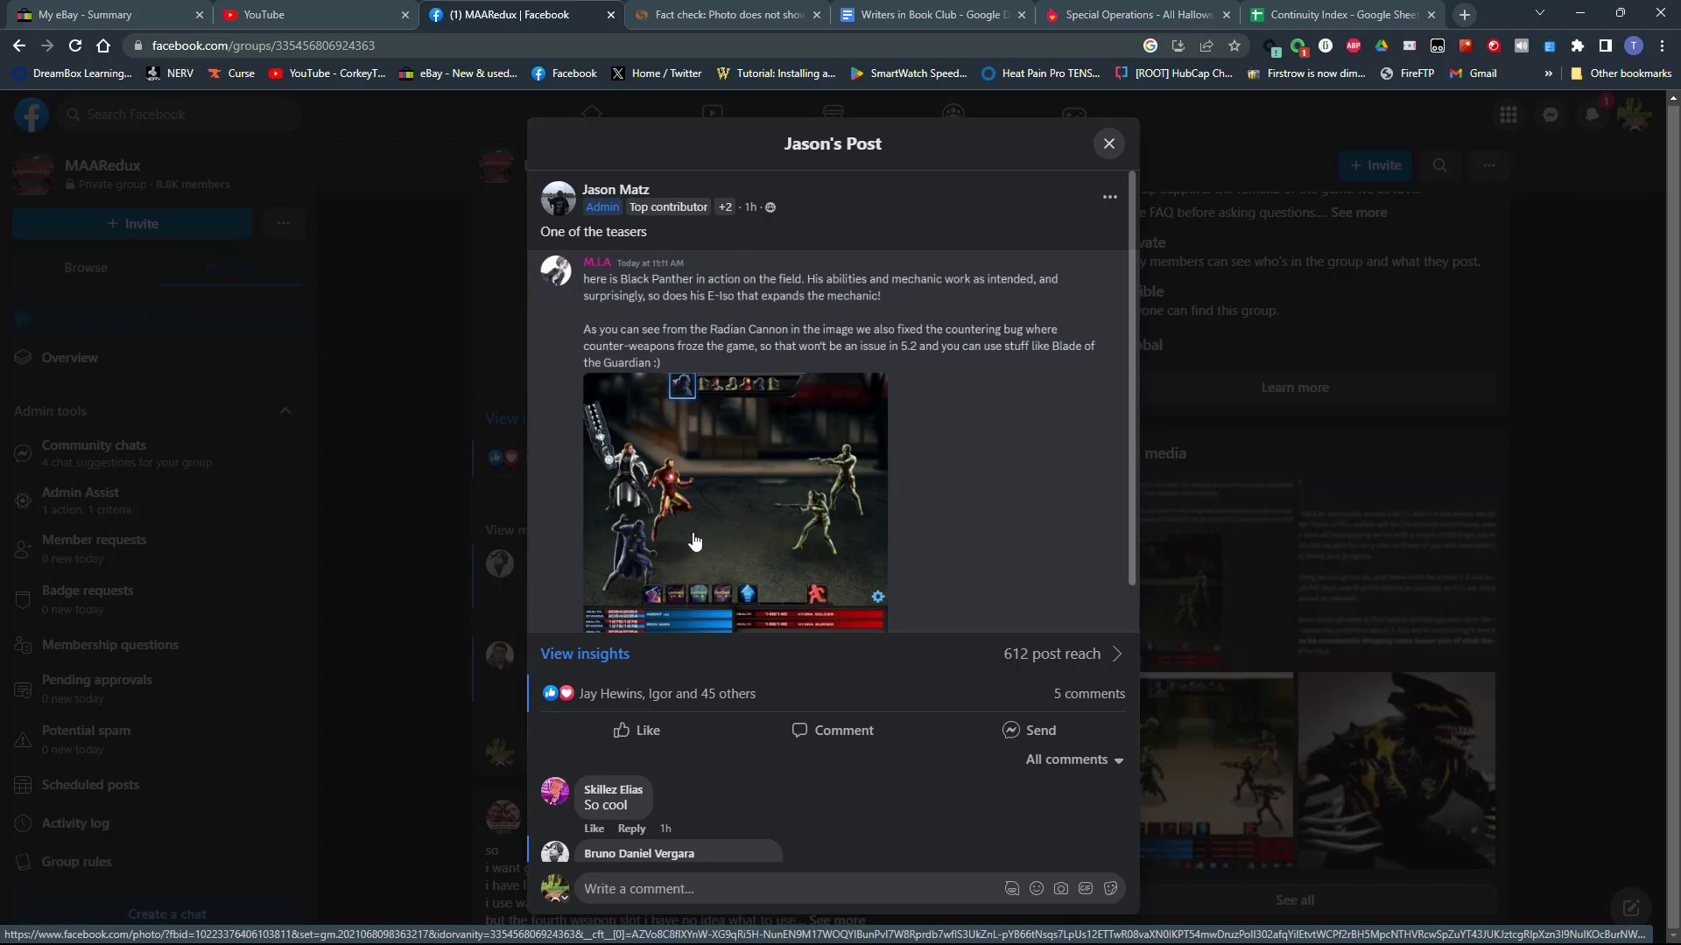
mouse_move(721, 494)
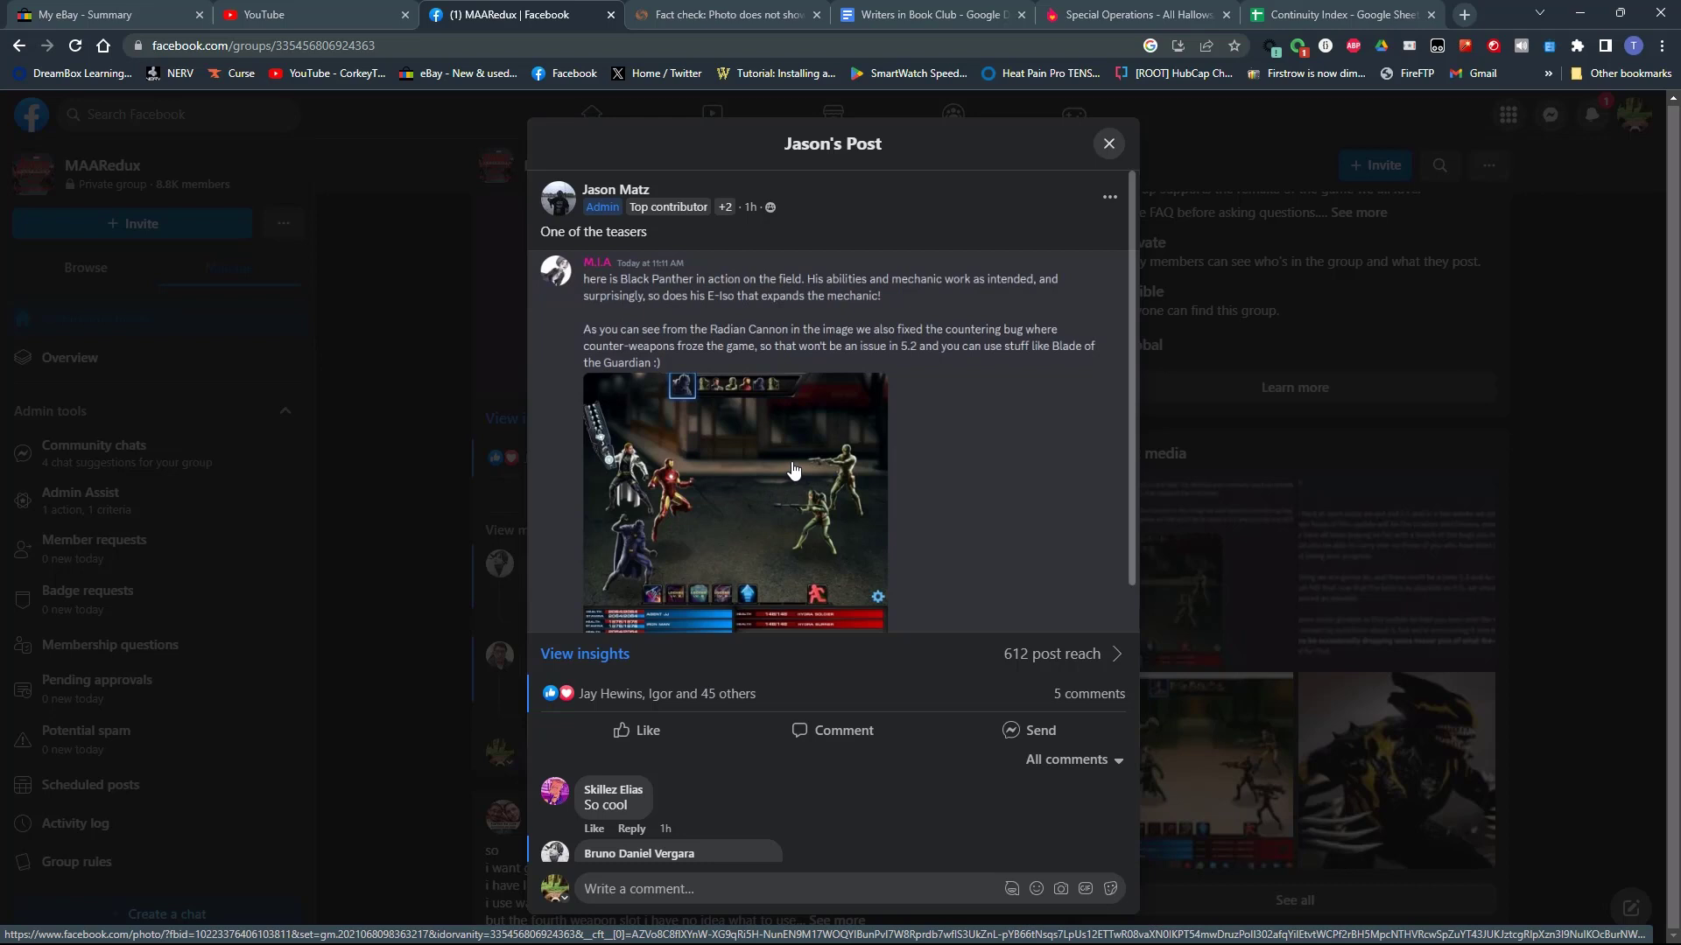
mouse_move(807, 455)
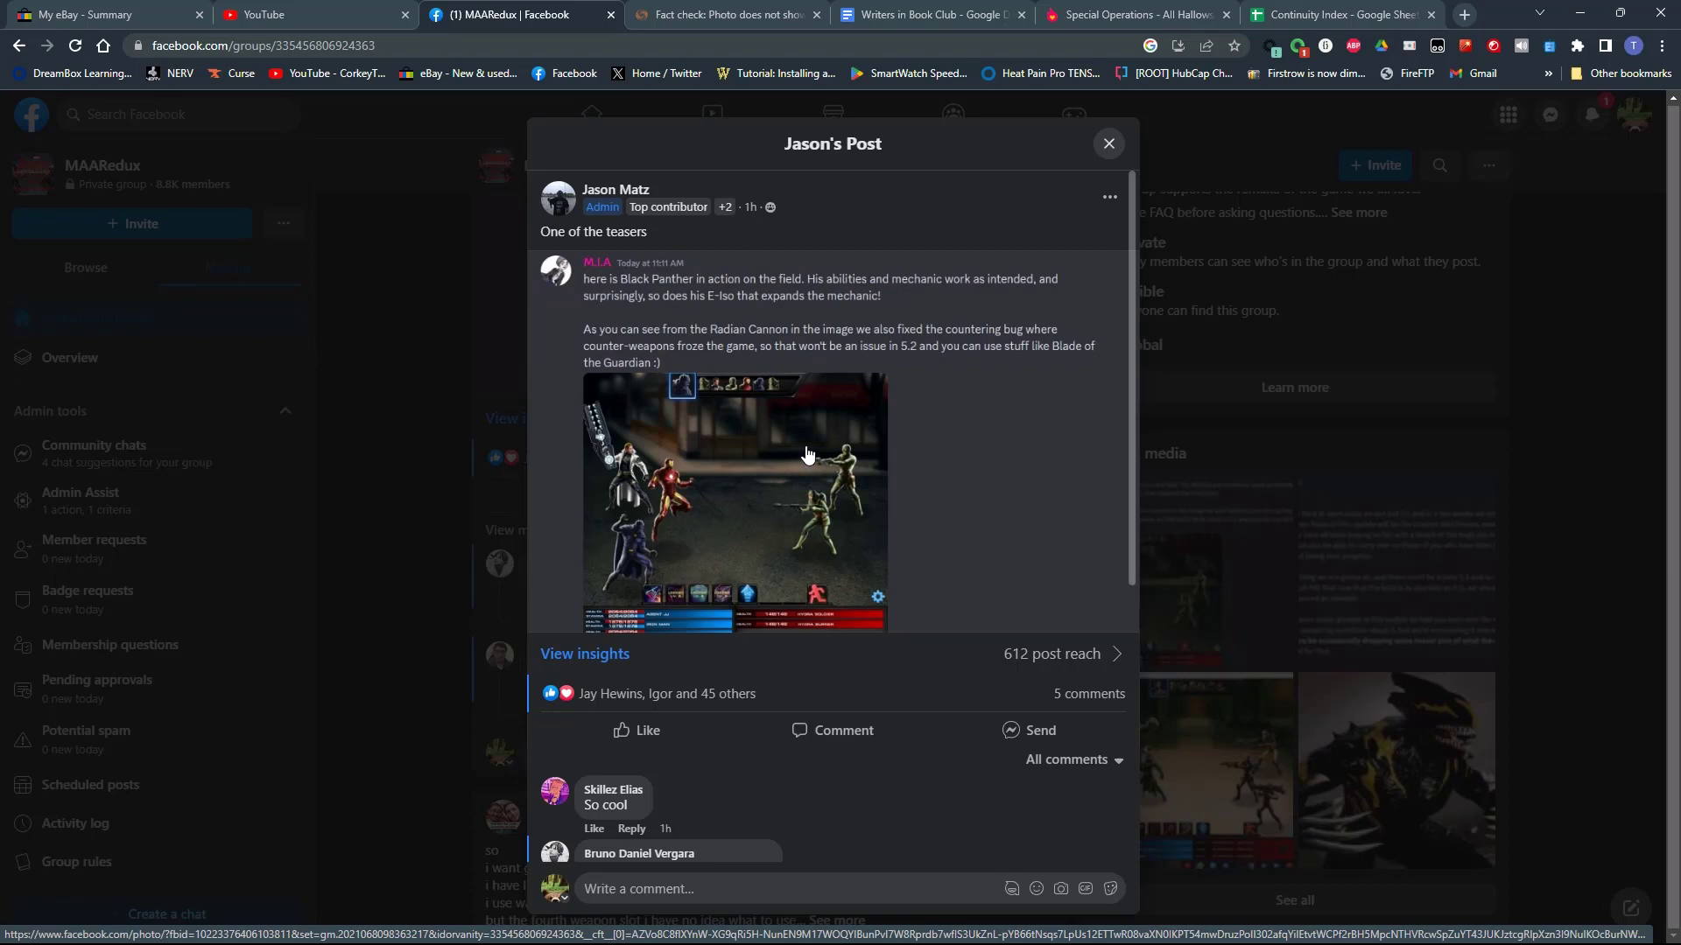
mouse_move(807, 452)
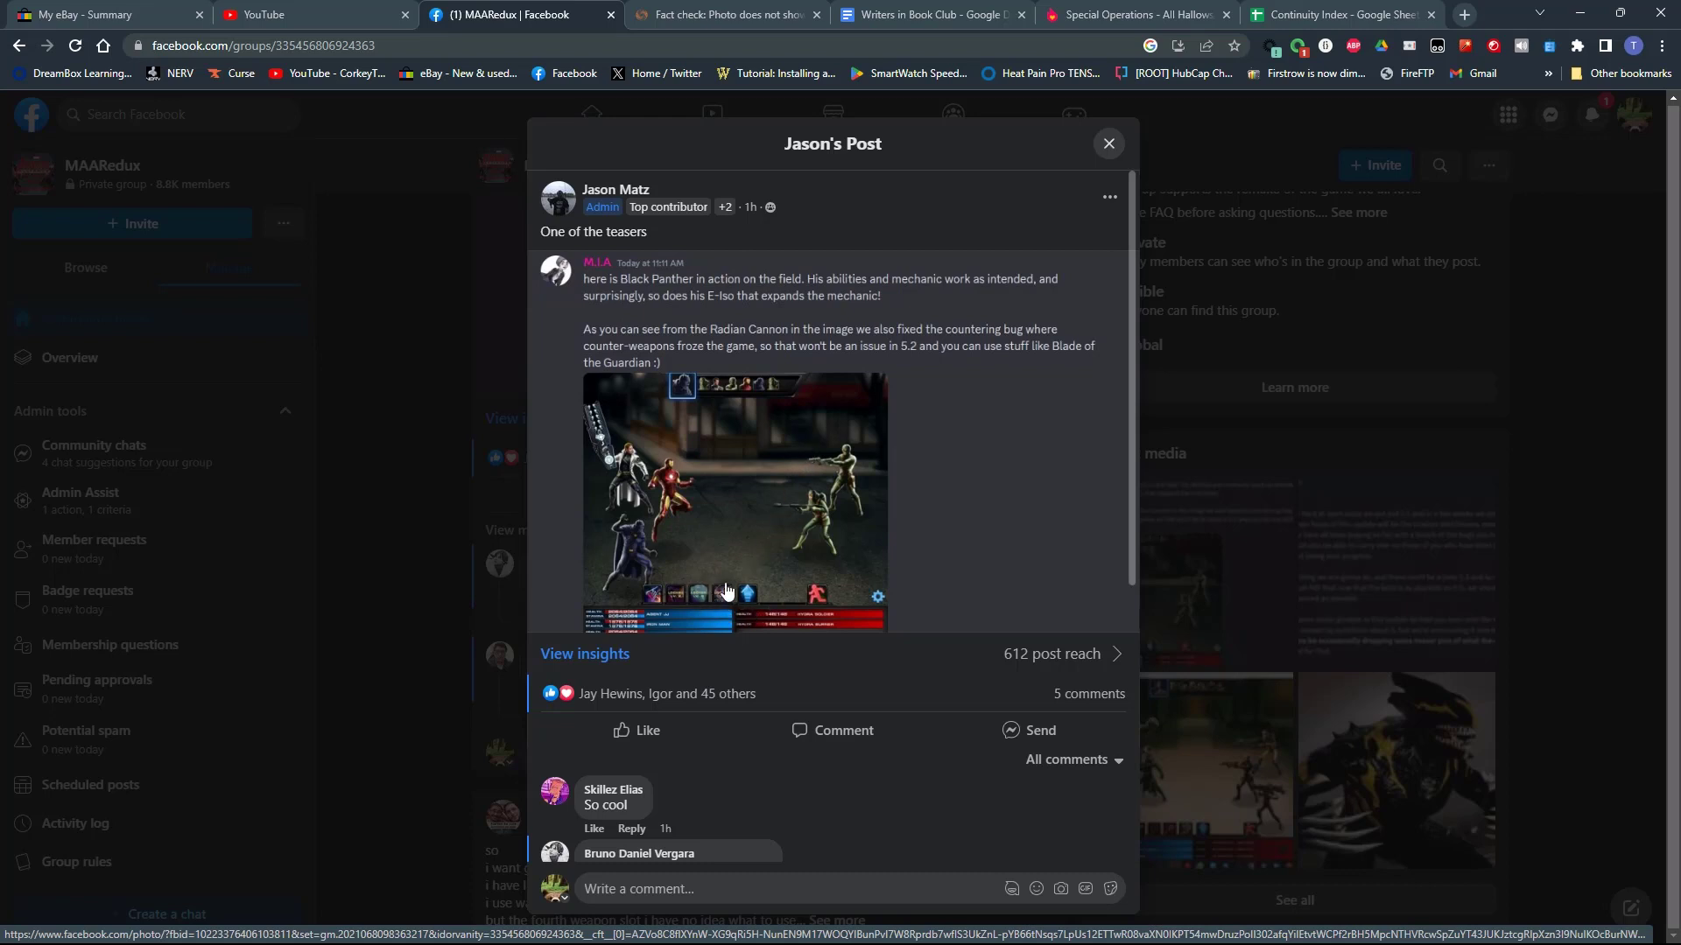
mouse_move(662, 355)
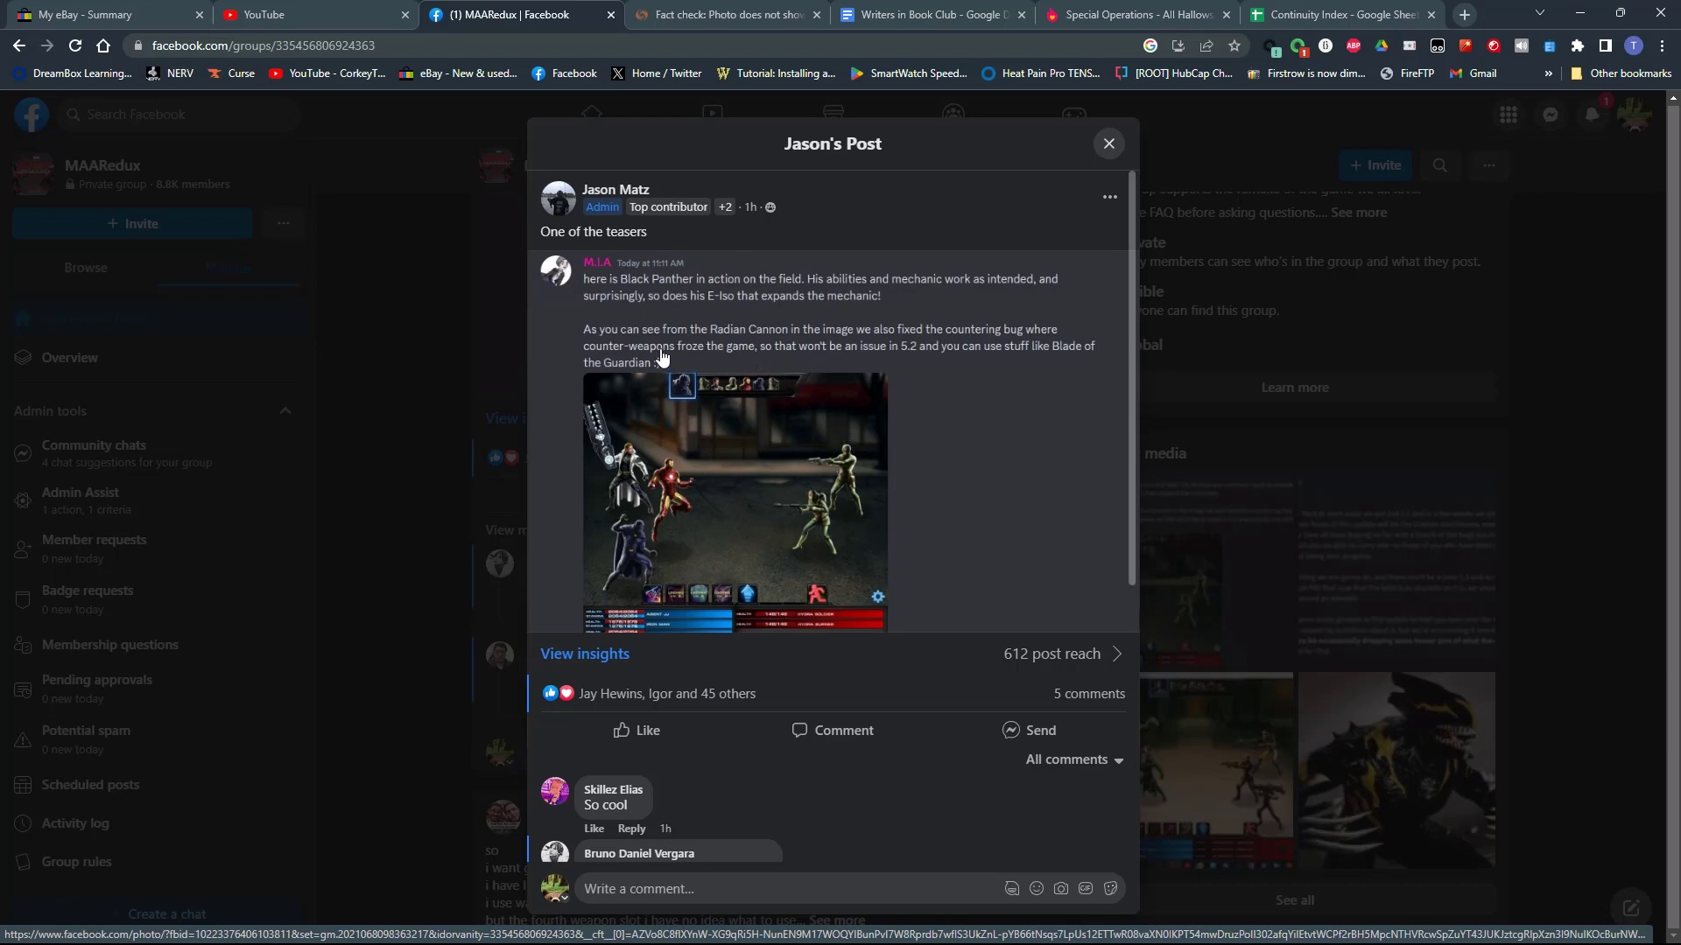
mouse_move(634, 501)
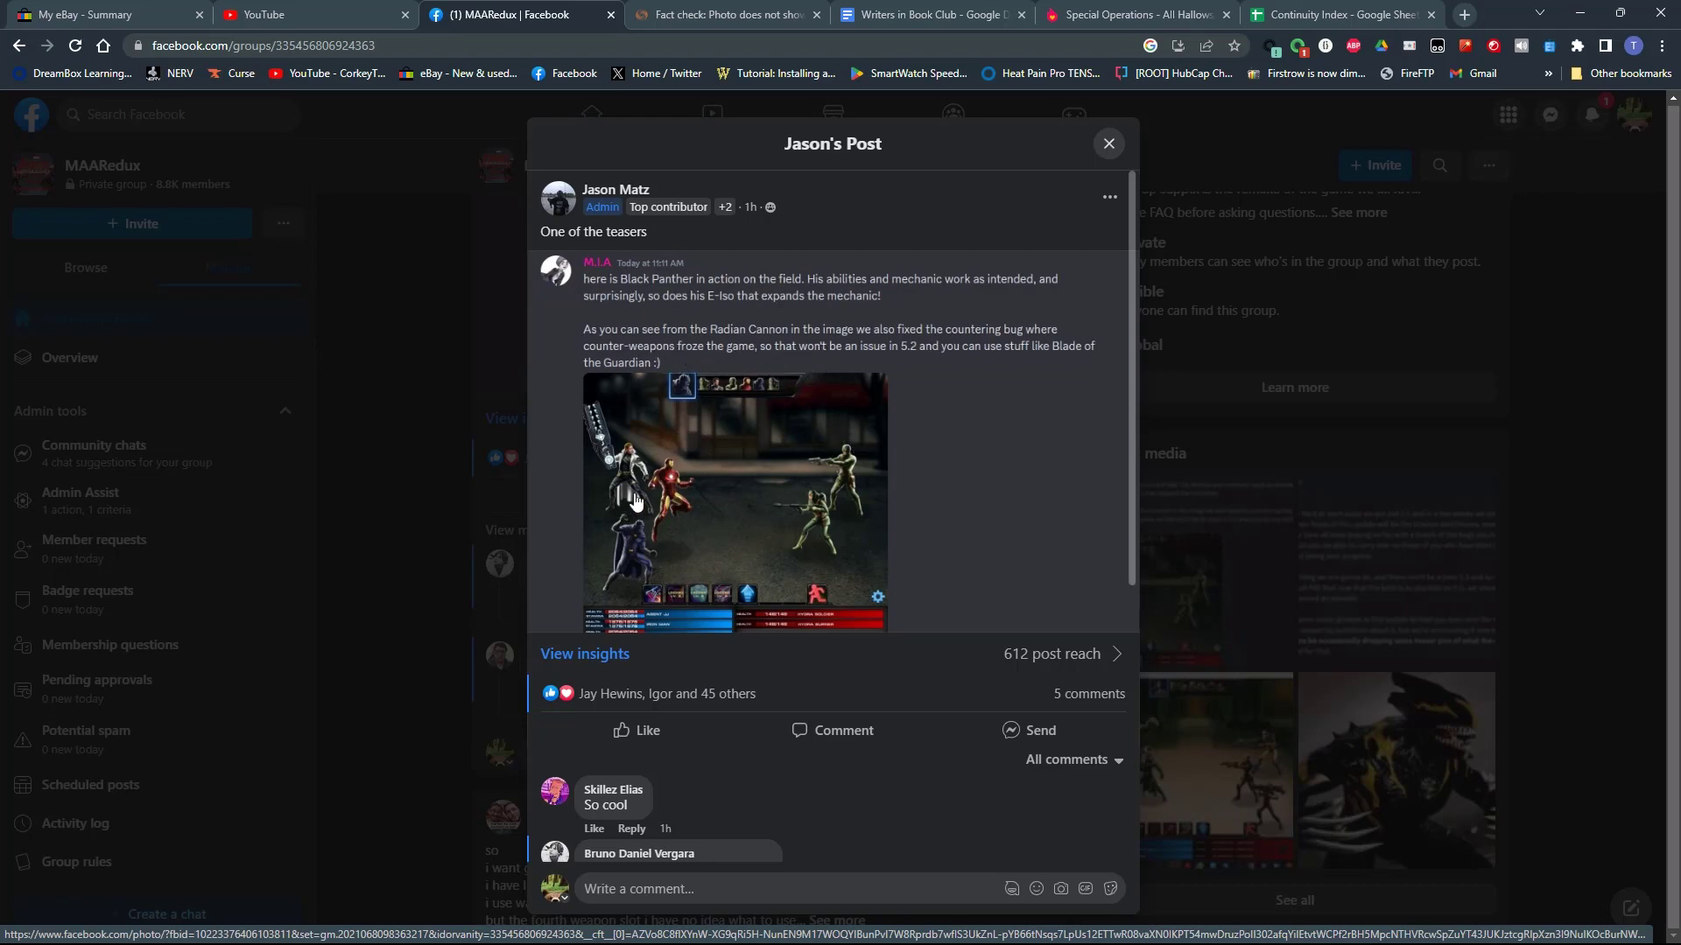
mouse_move(852, 472)
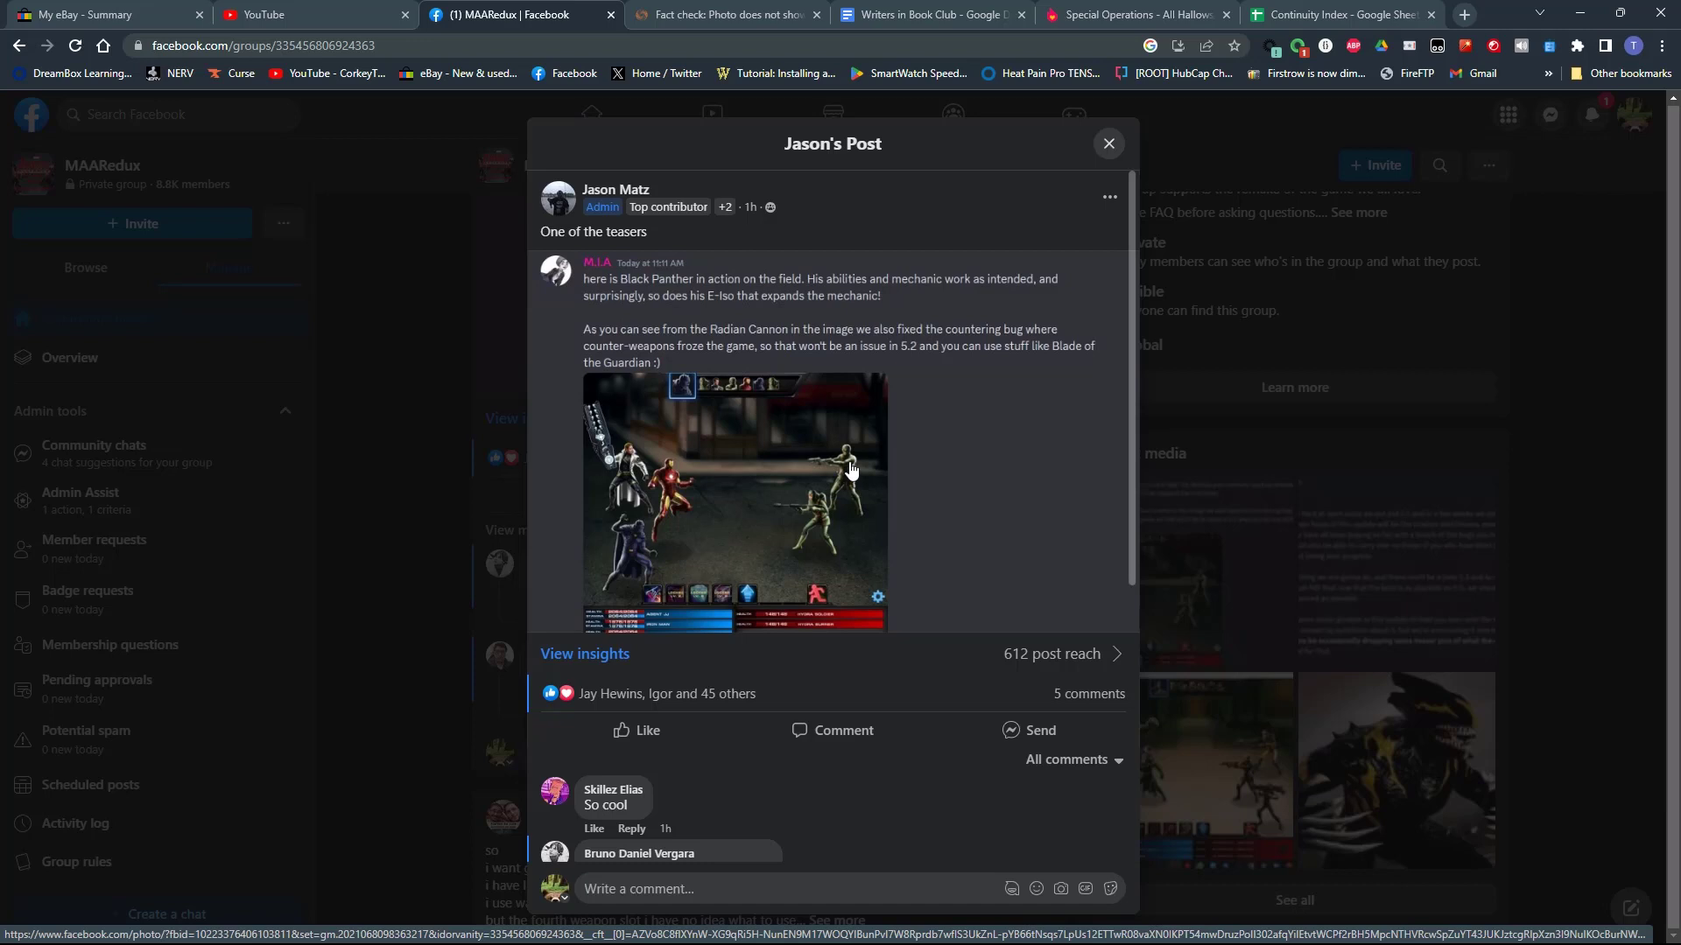
mouse_move(825, 376)
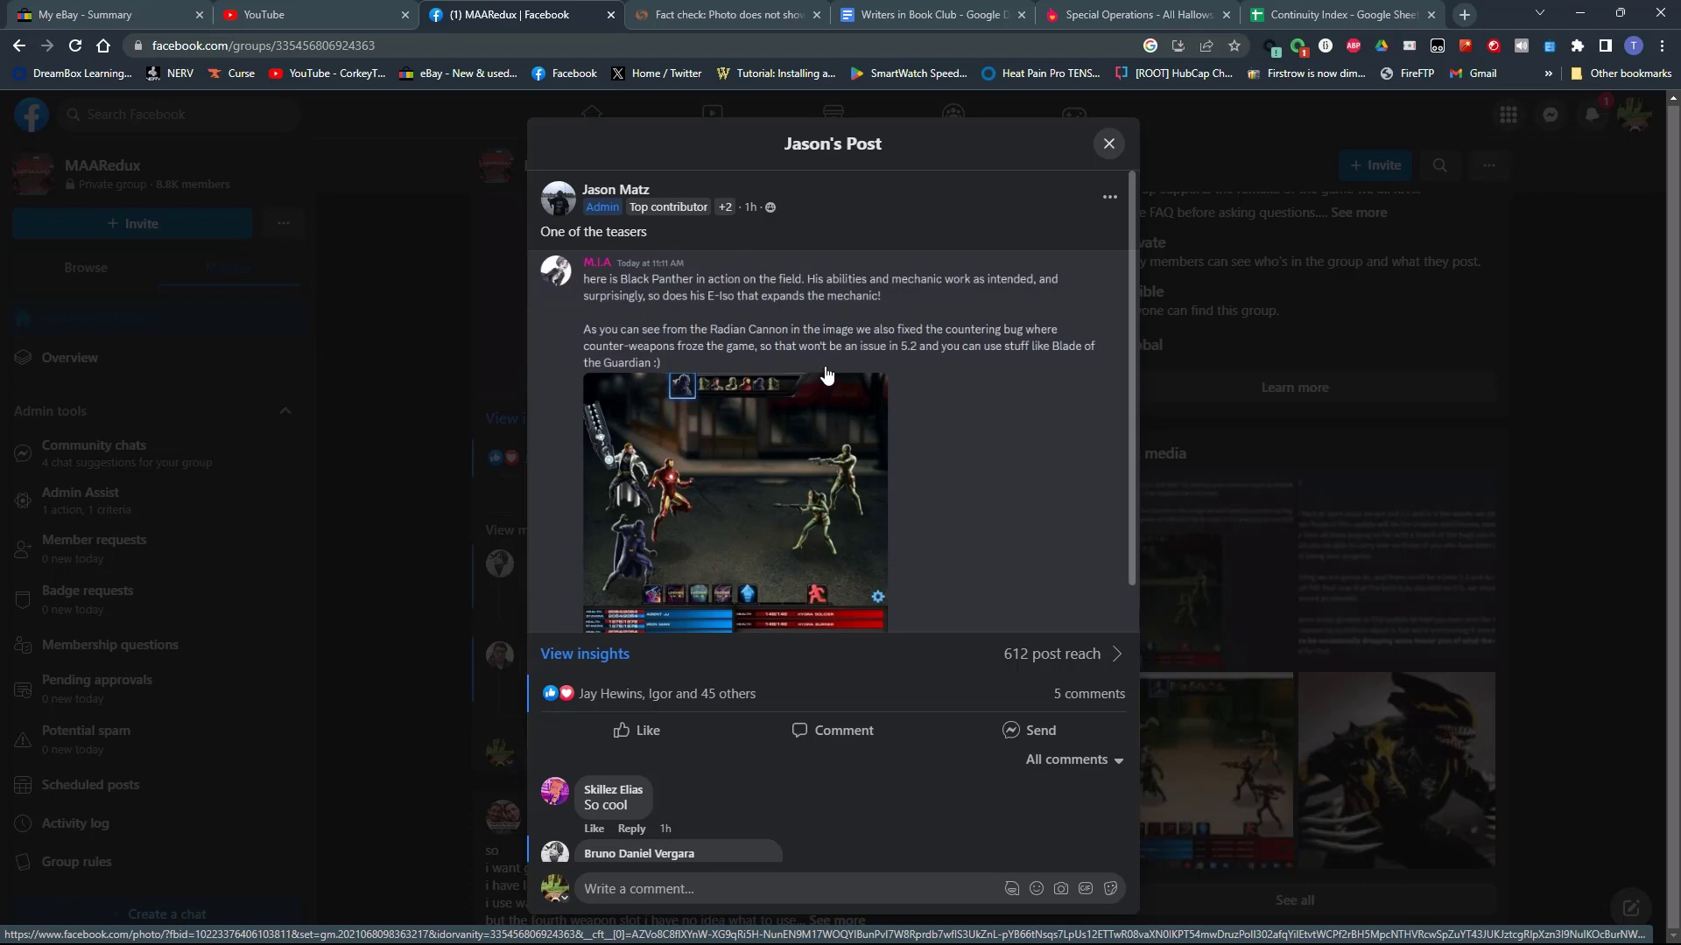
mouse_move(1100, 377)
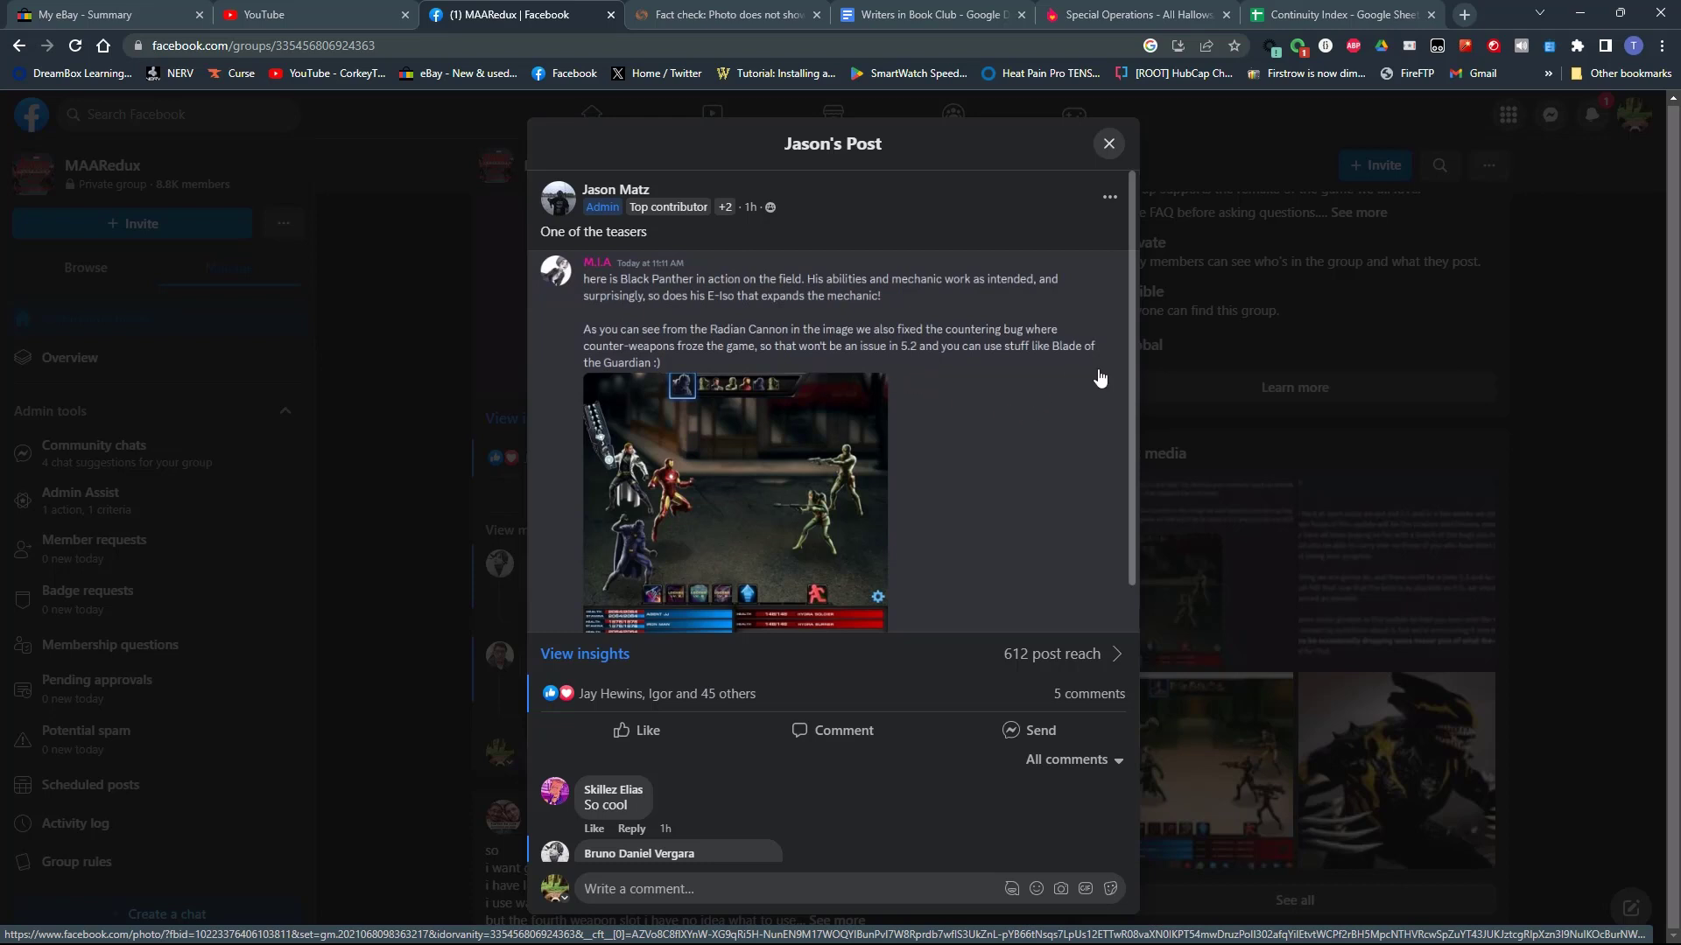
mouse_move(922, 469)
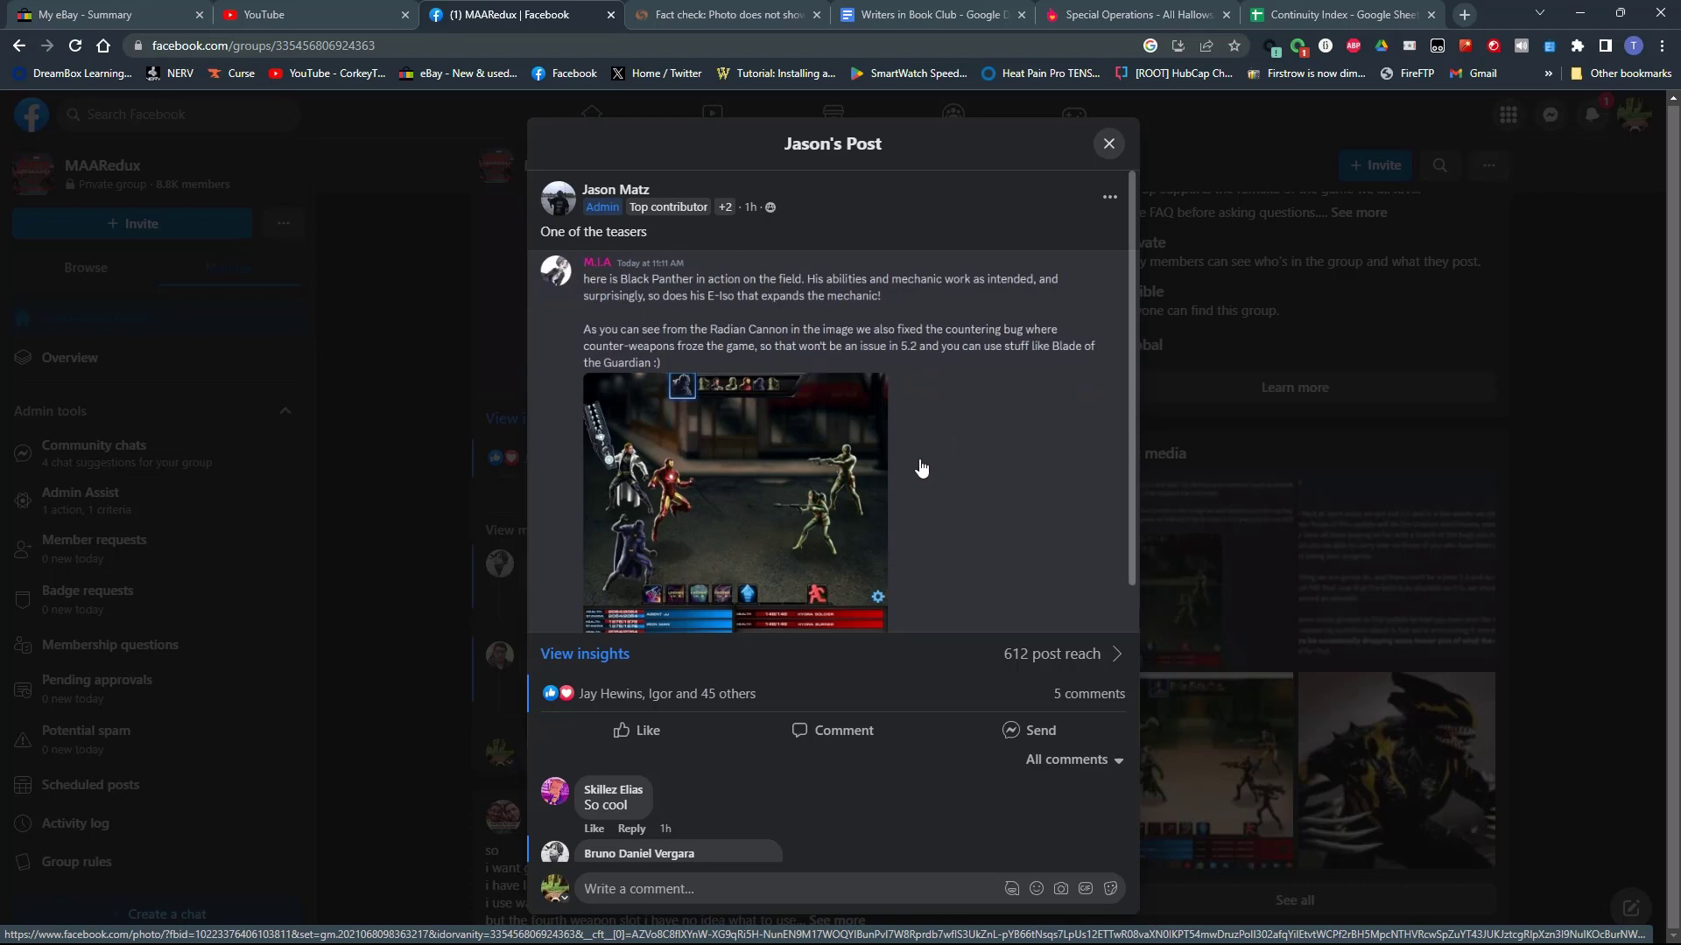
mouse_move(922, 486)
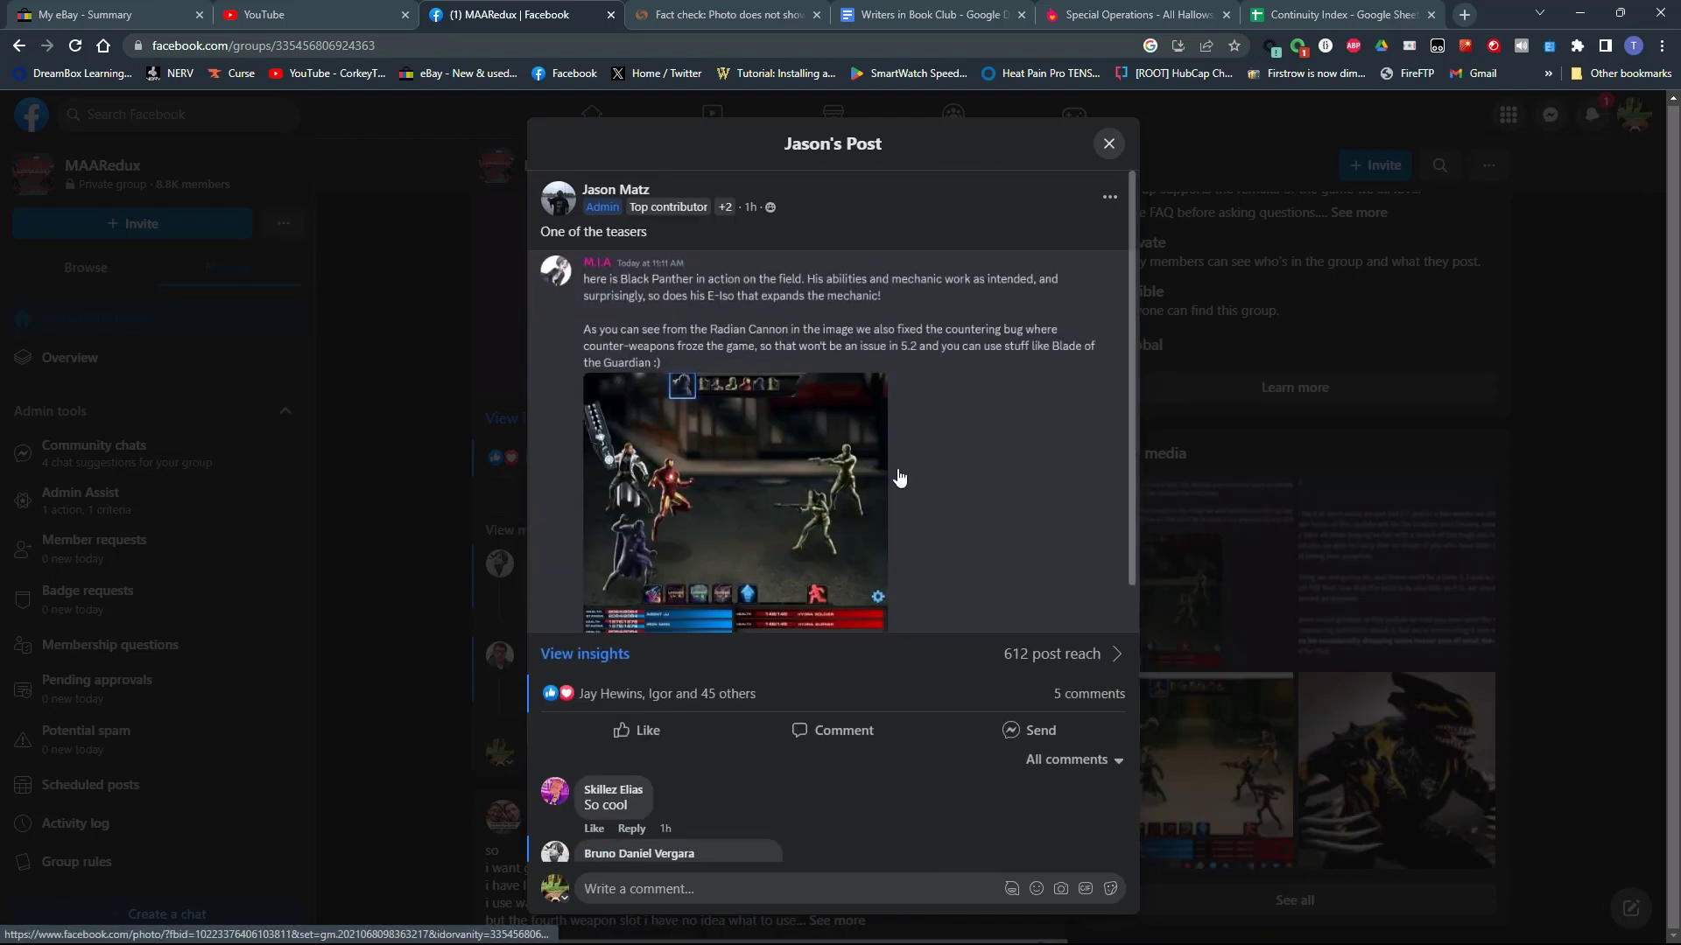
mouse_move(924, 470)
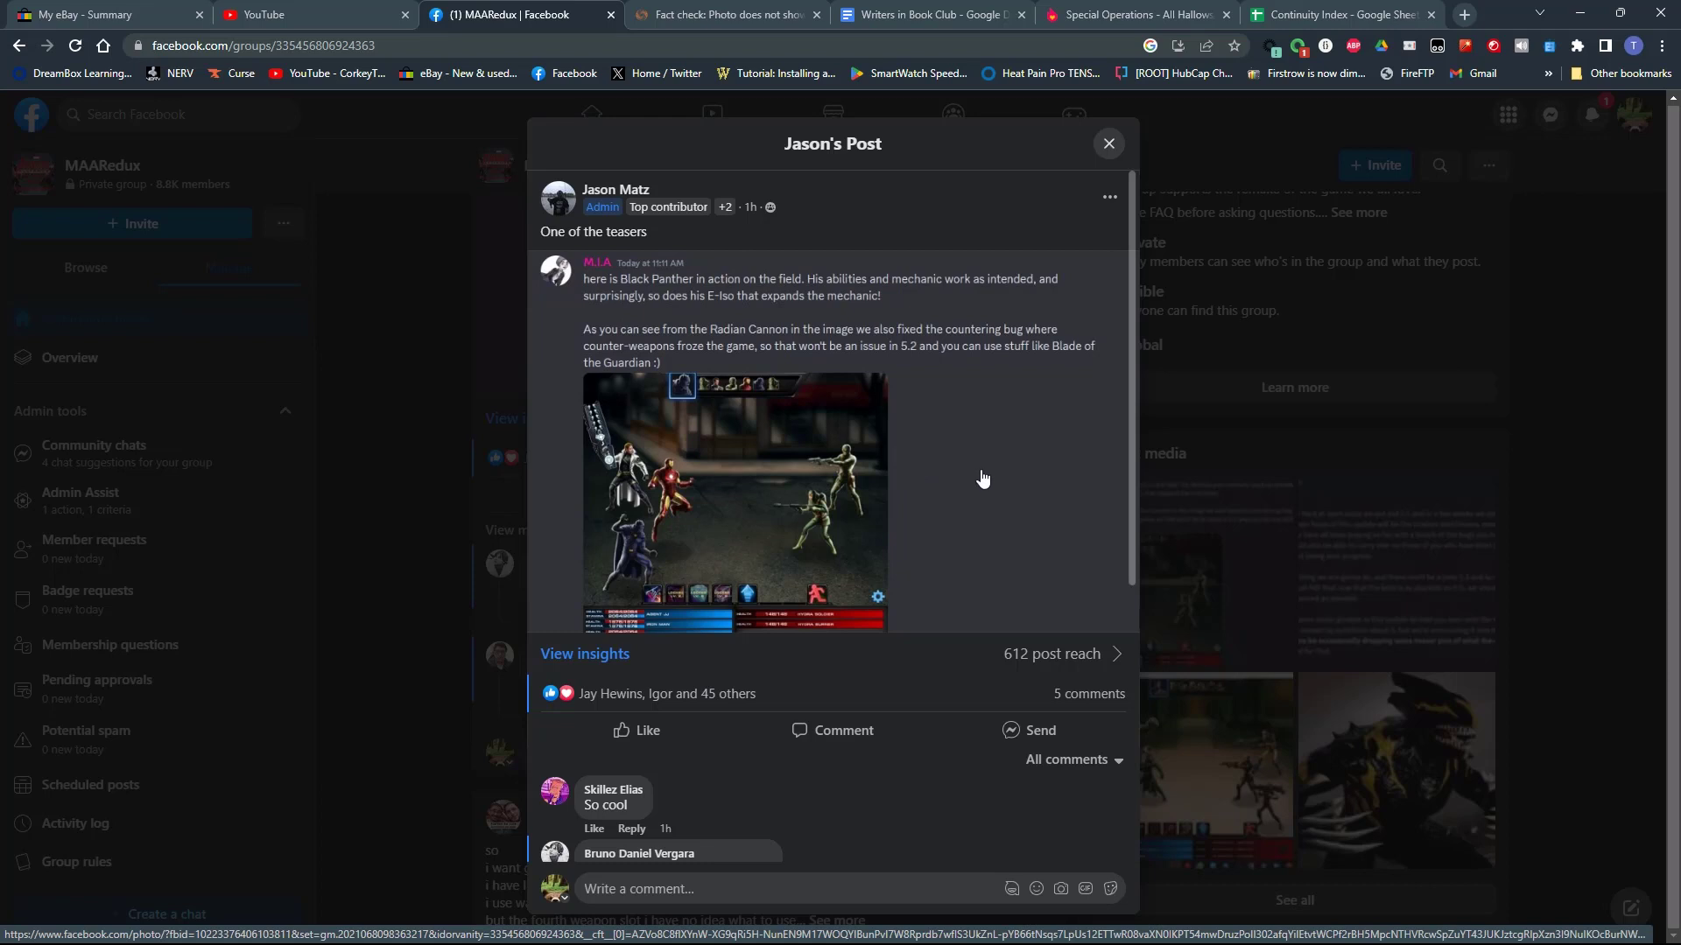
mouse_move(925, 465)
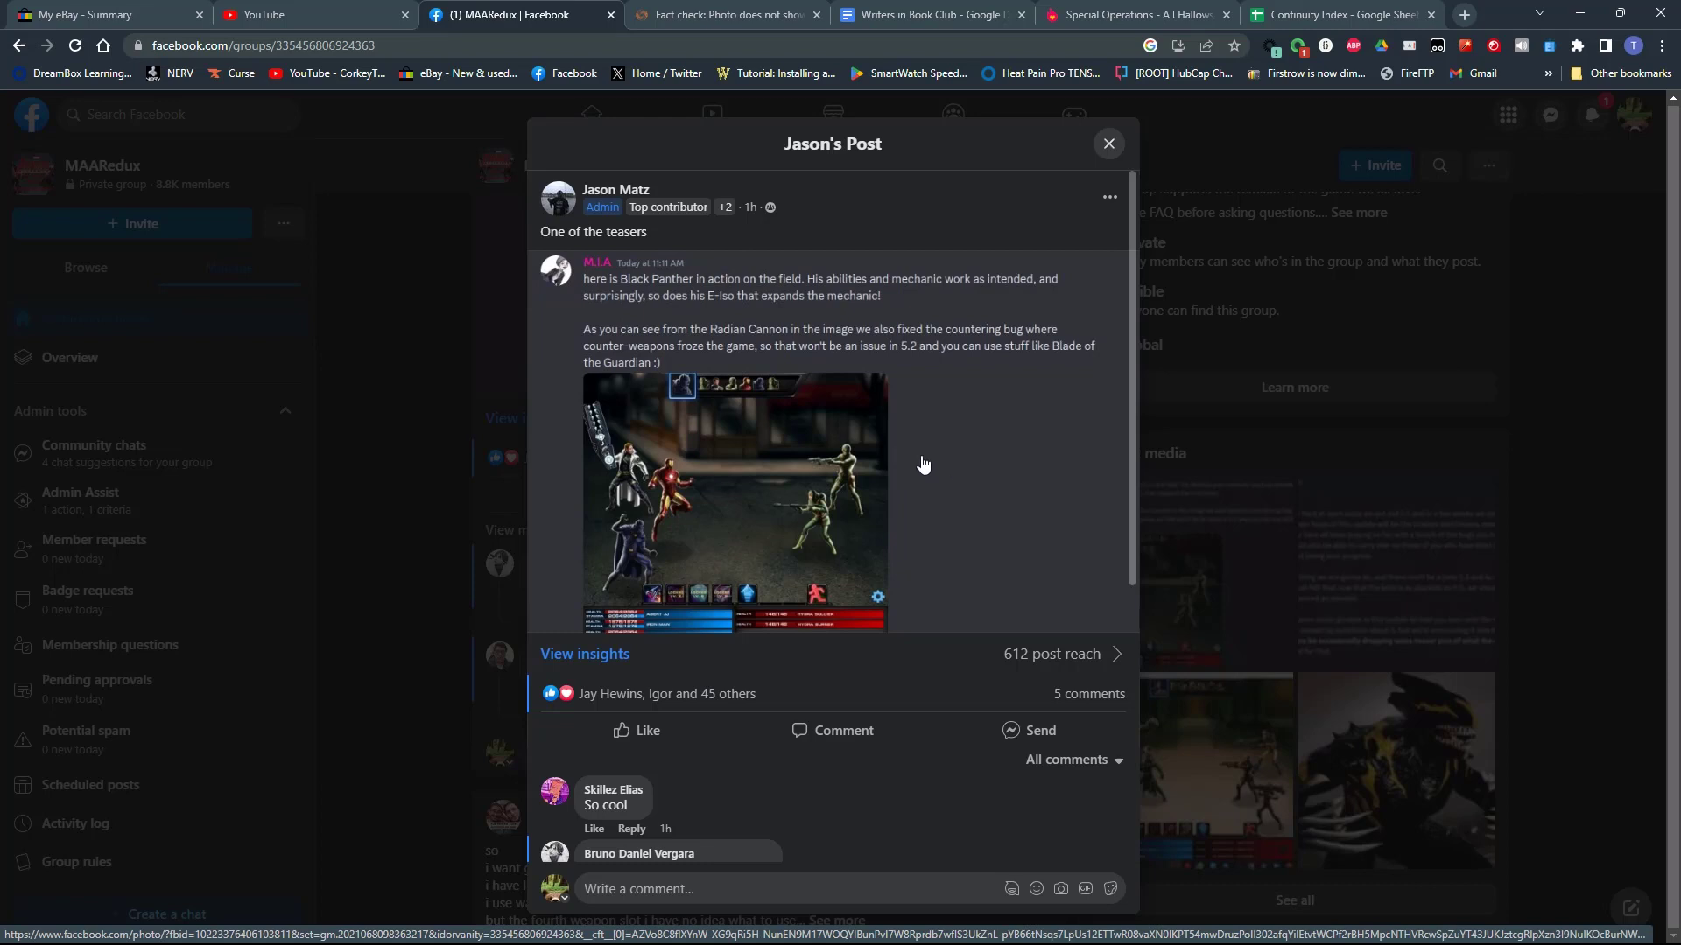